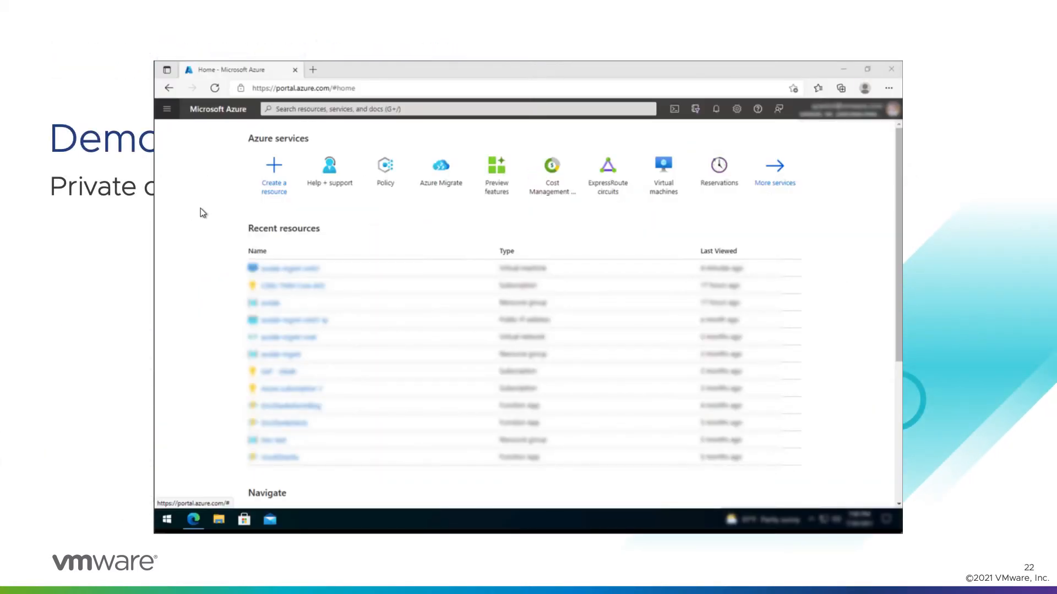
mouse_move(203, 191)
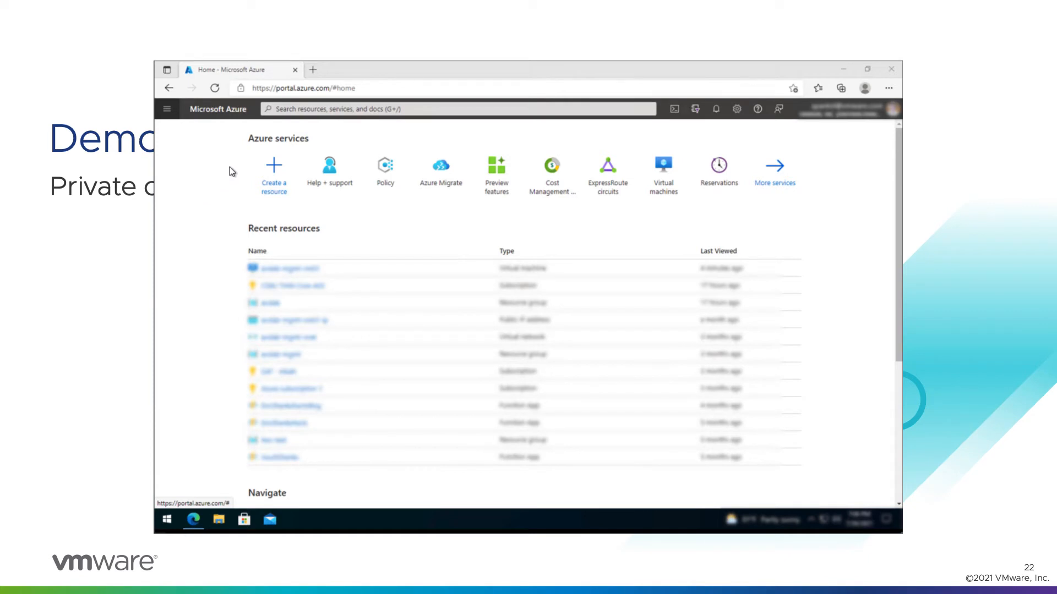
mouse_move(272, 171)
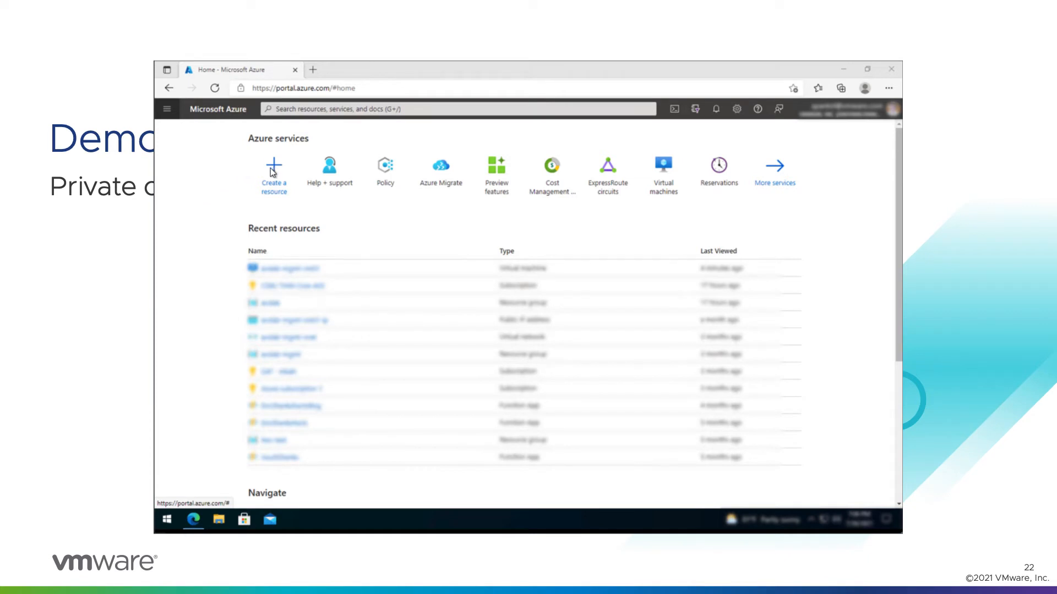
mouse_move(167, 109)
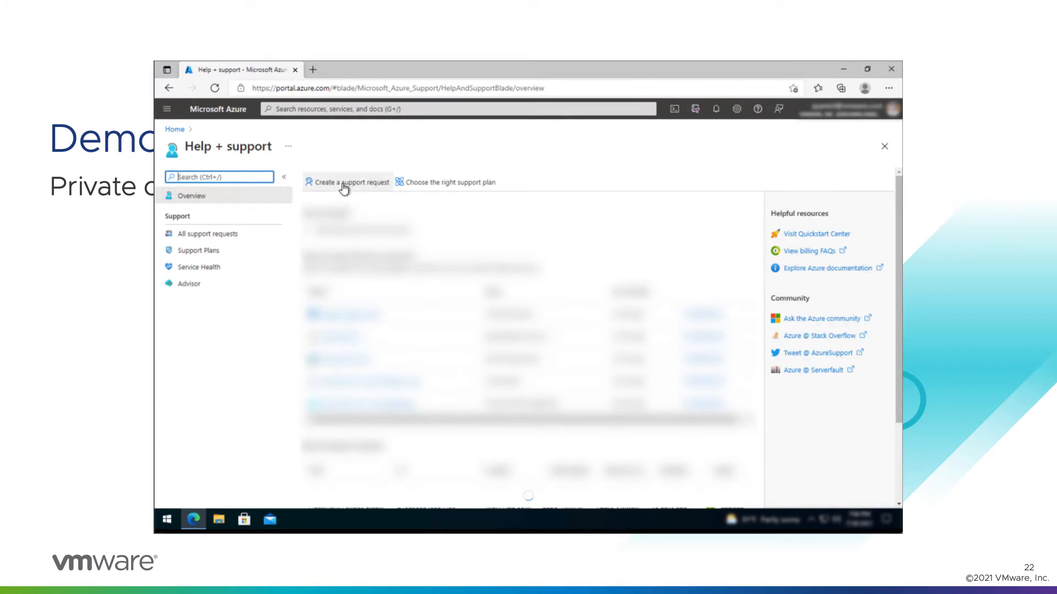
Step: Start a new support request summarised 'Need capacity' with issue type Technical
click(350, 181)
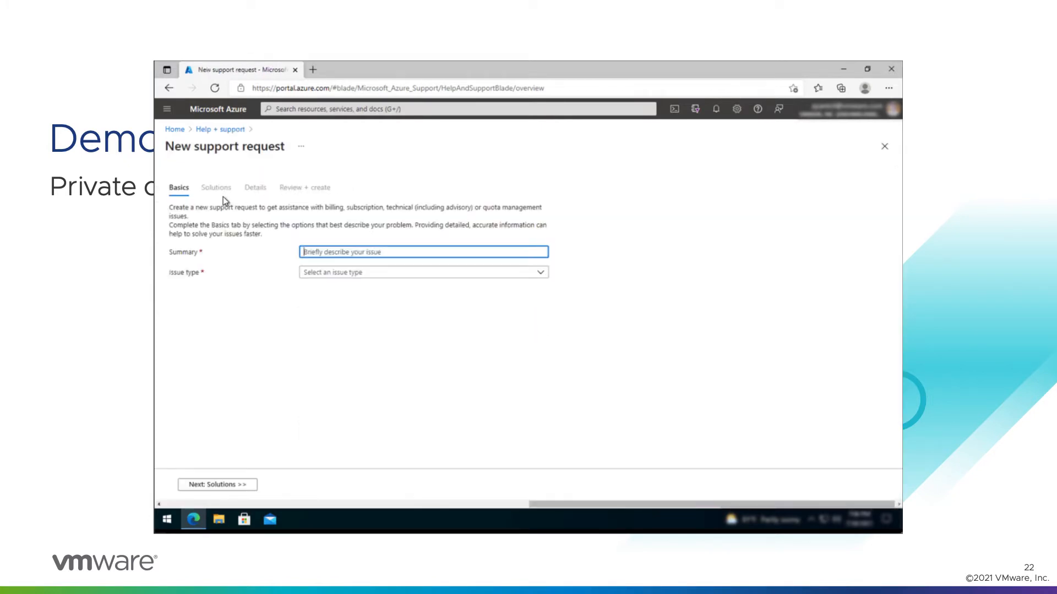
text(N)
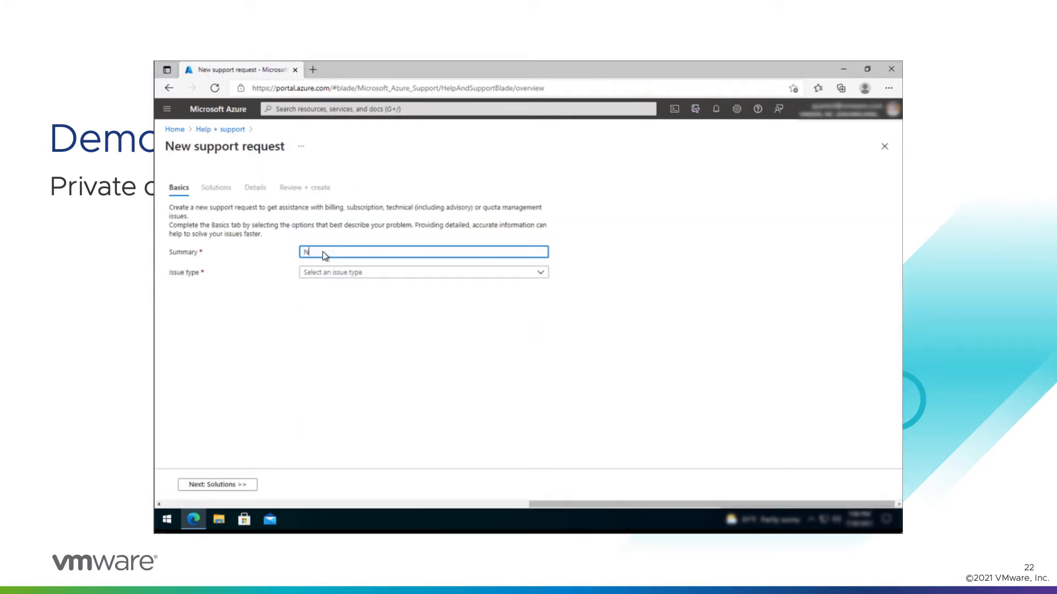
text(Need capacity)
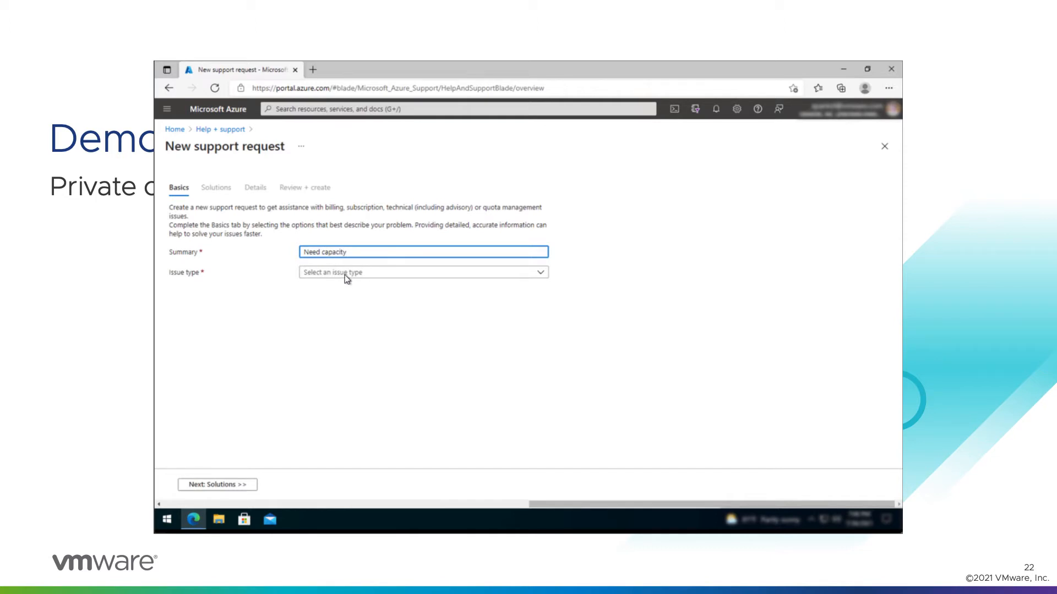
click(423, 272)
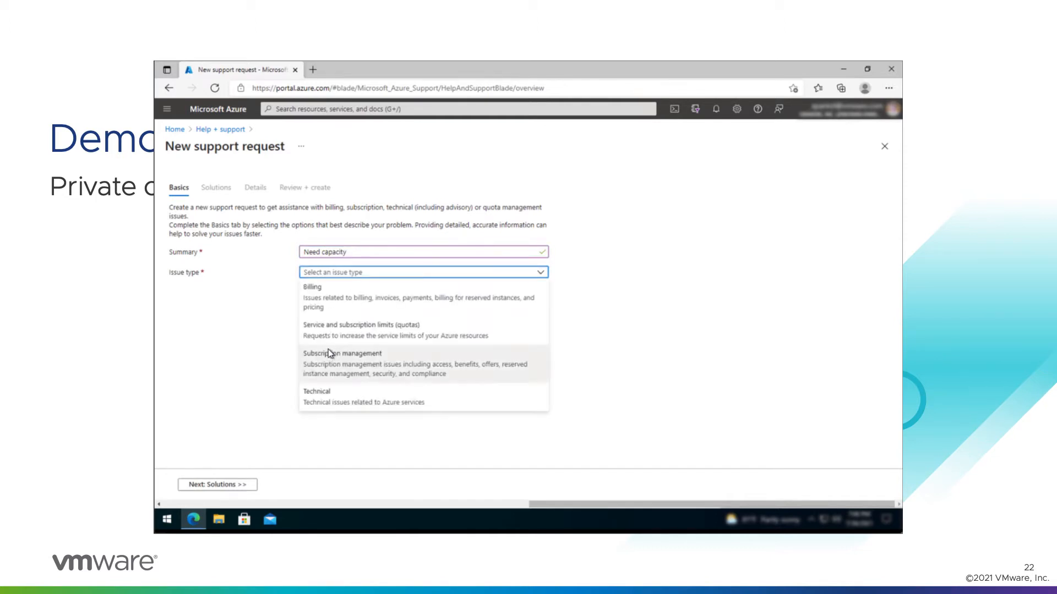
click(317, 396)
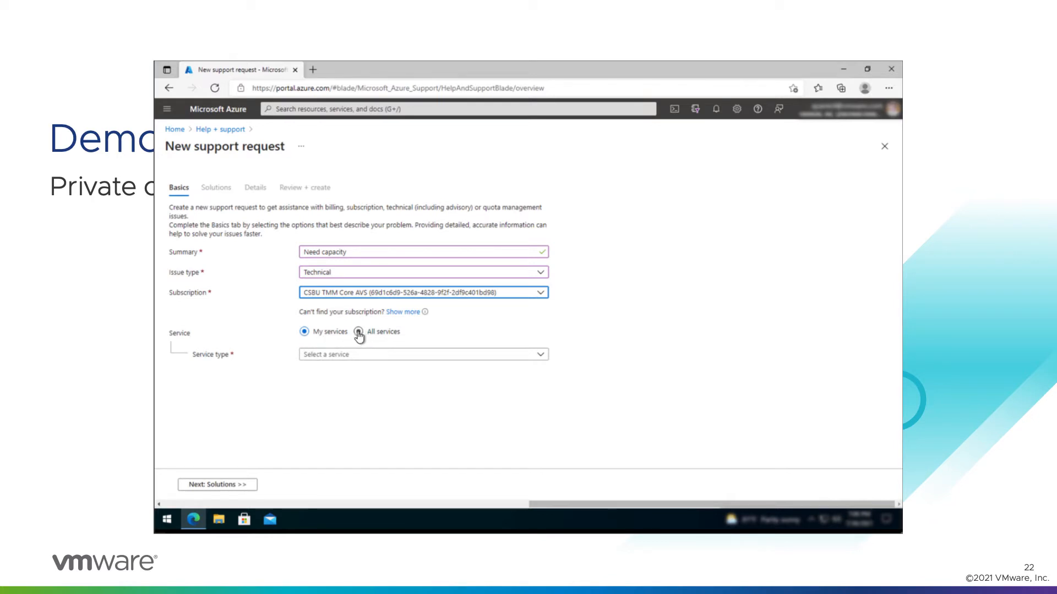
Step: Set service Azure VMware Solution (all services), problem type Capacity Management Issues, subtype additional host quota
click(359, 332)
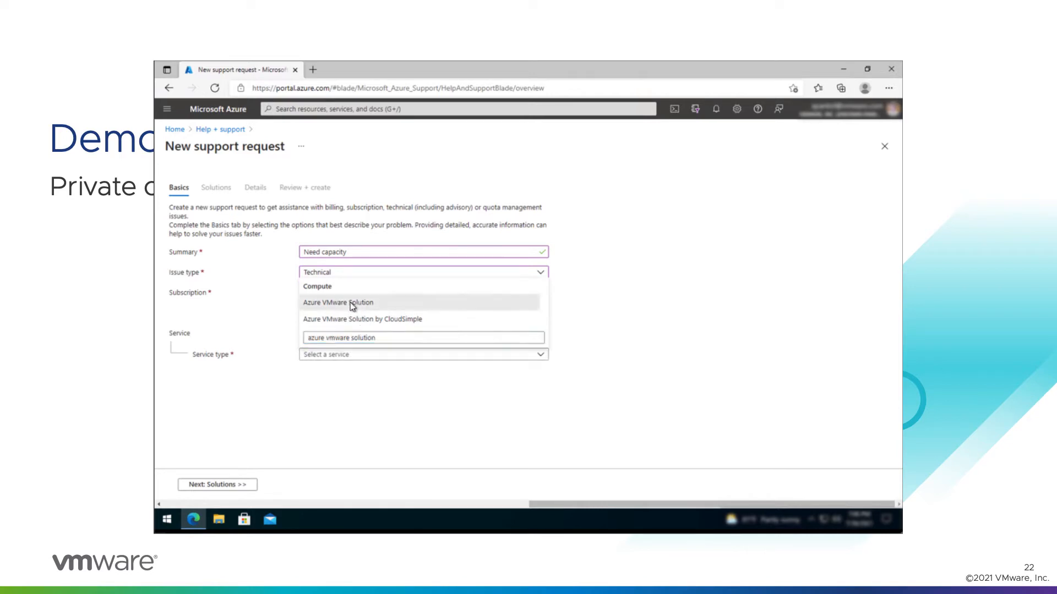
click(339, 302)
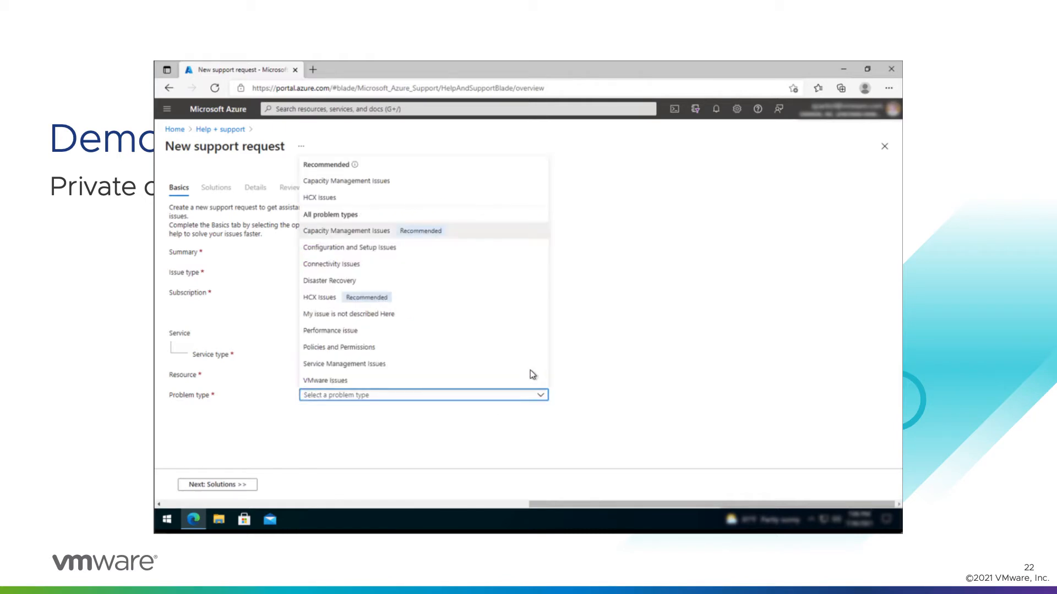
mouse_move(406, 231)
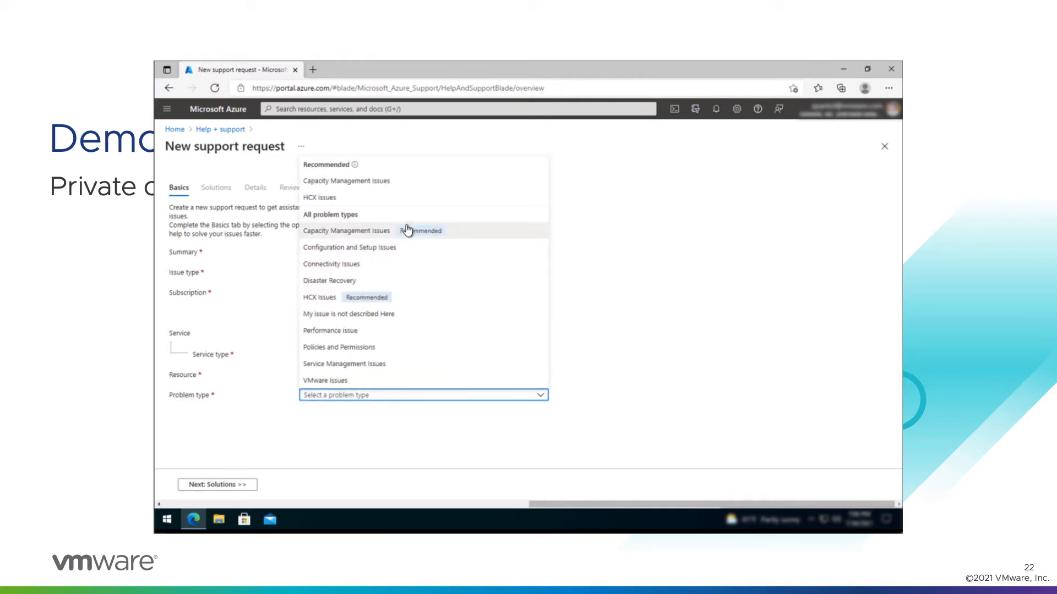
click(346, 230)
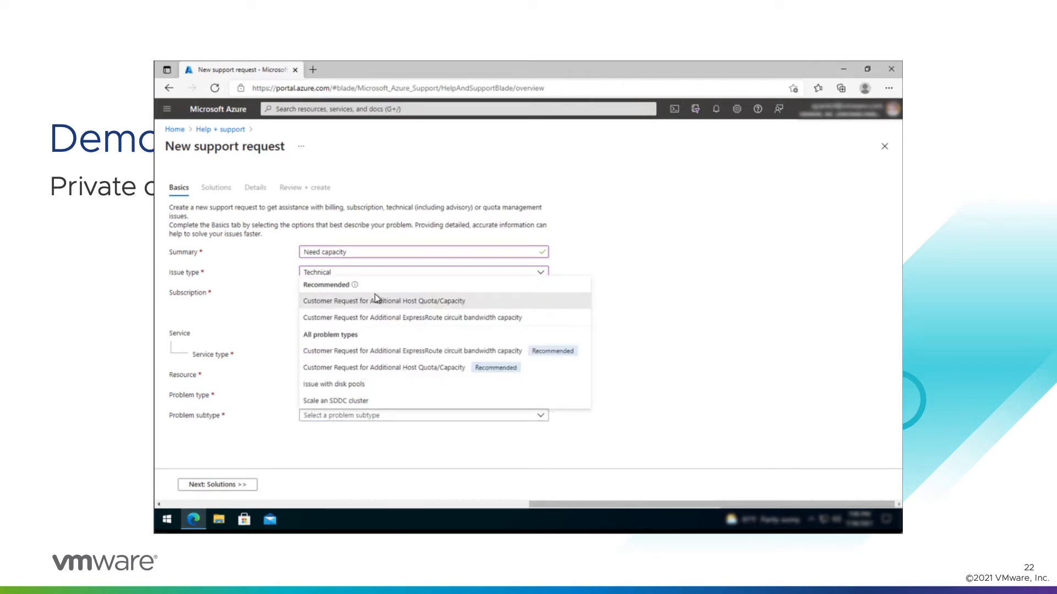
click(387, 300)
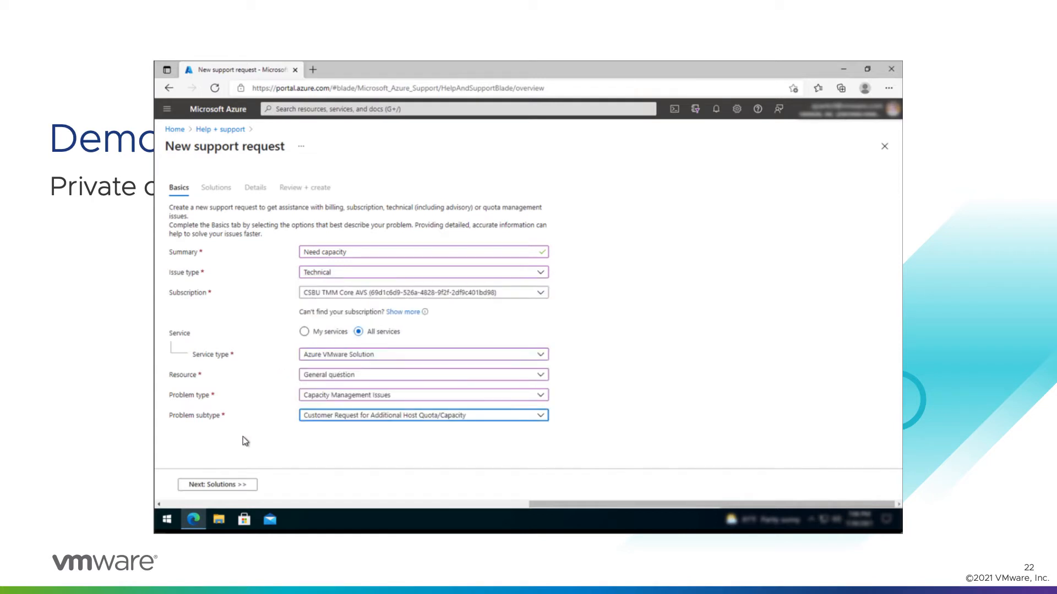
mouse_move(281, 484)
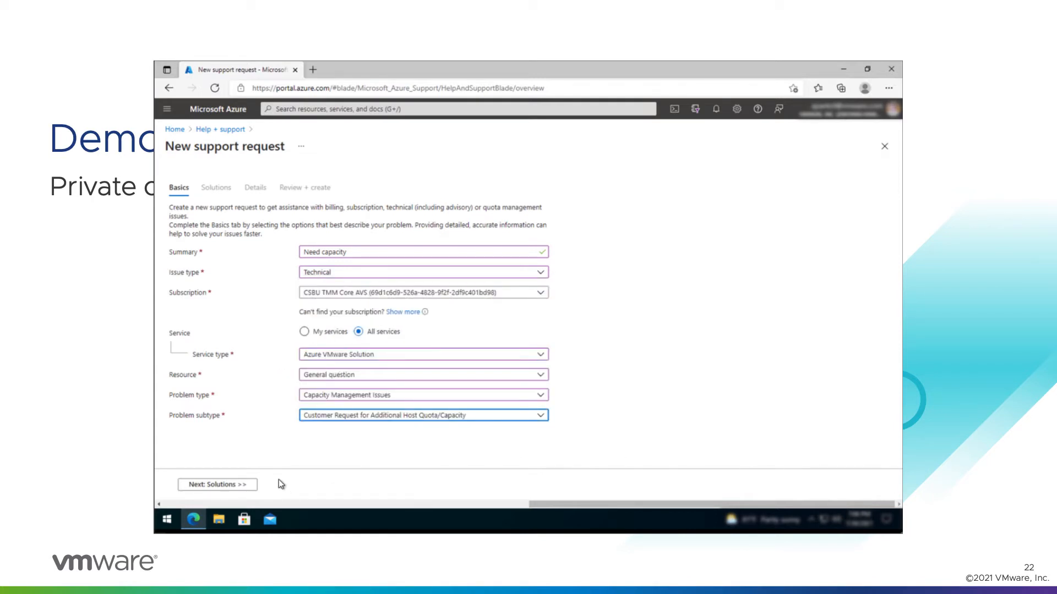
Step: Advance the support request to the recommended Solutions step
click(216, 485)
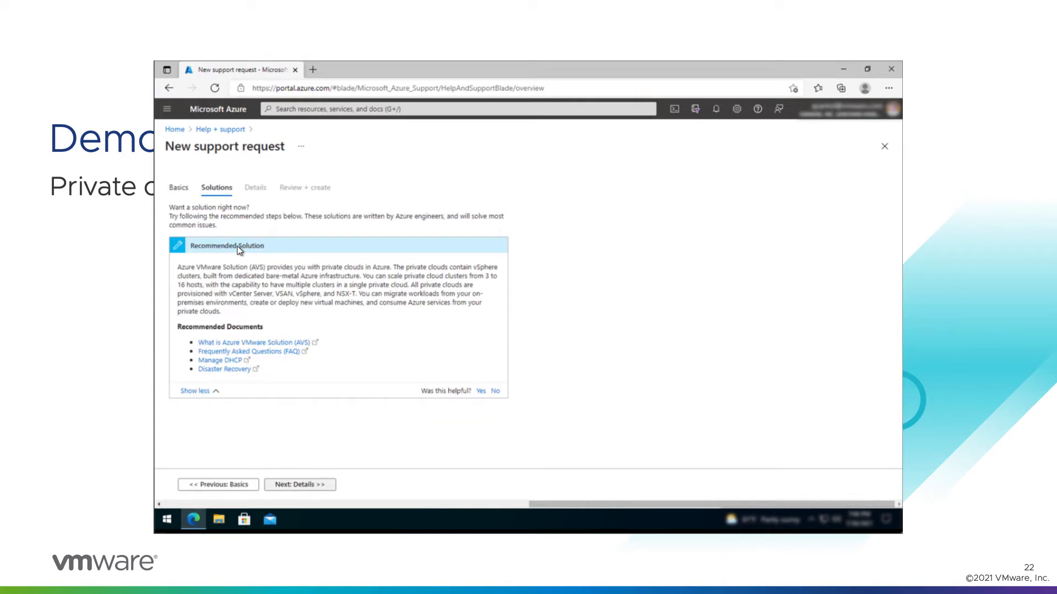
mouse_move(250, 307)
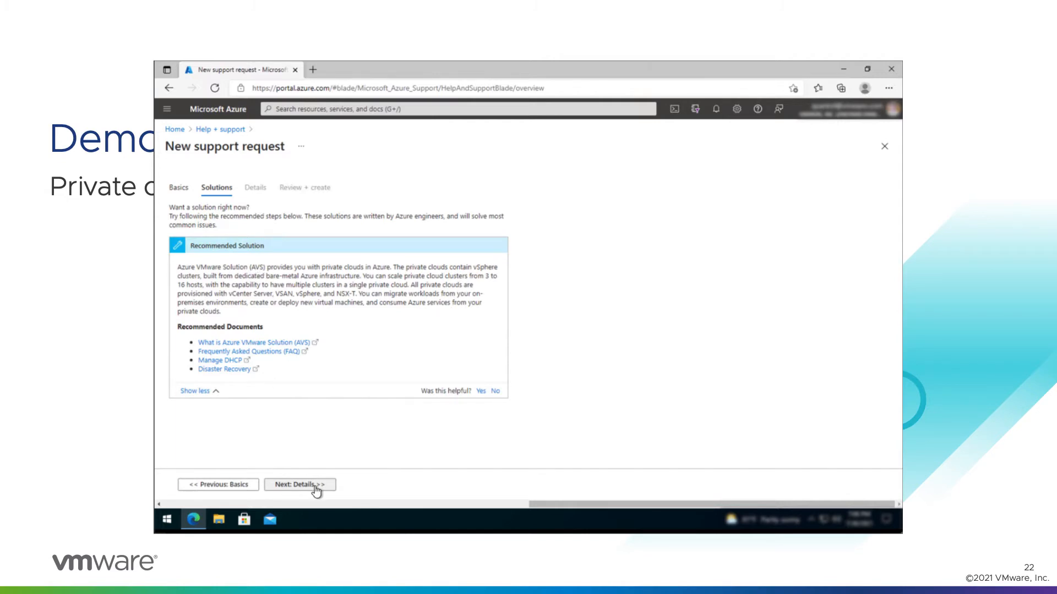
Step: On the Details step, describe the problem as Production, West US, 3 hosts
click(300, 484)
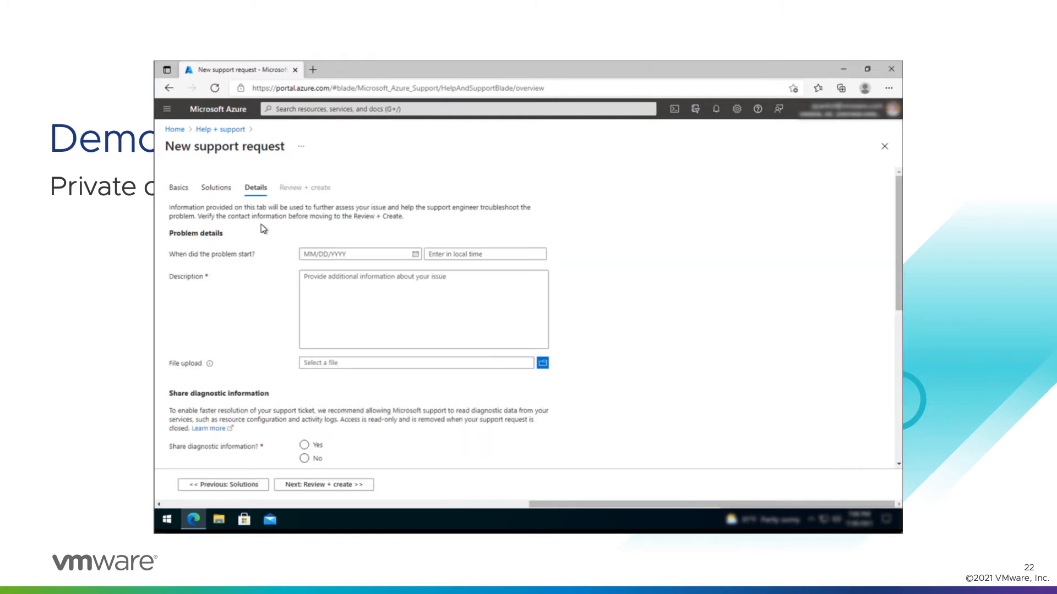
click(423, 309)
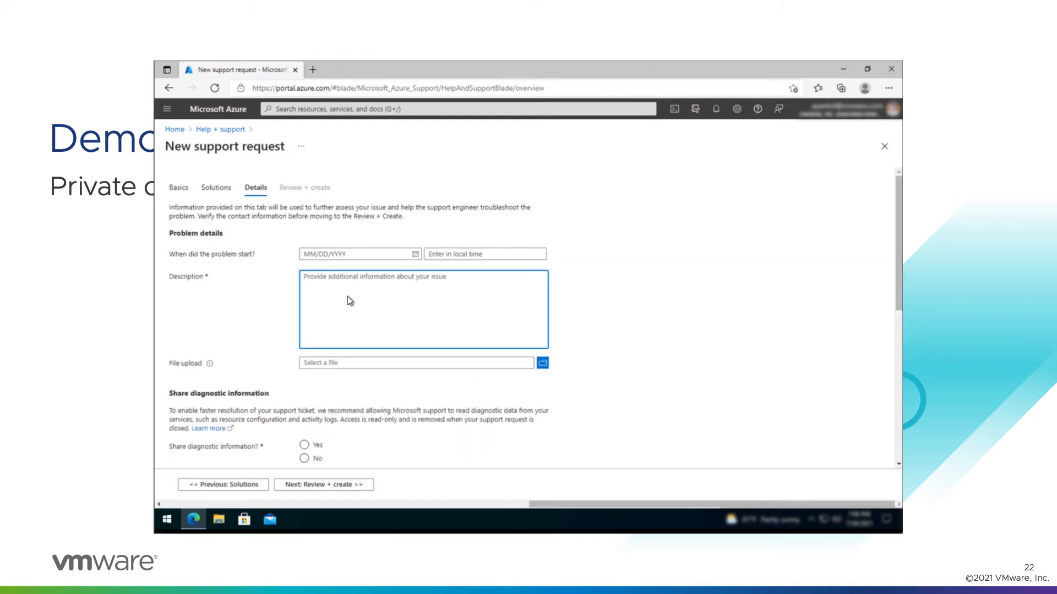
text(Prod)
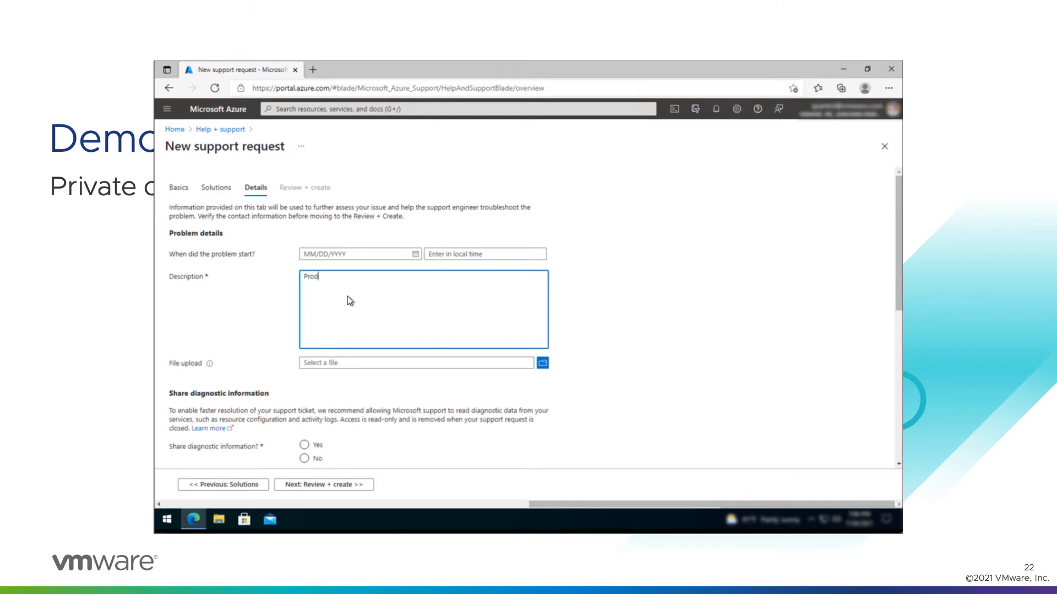
text(uct)
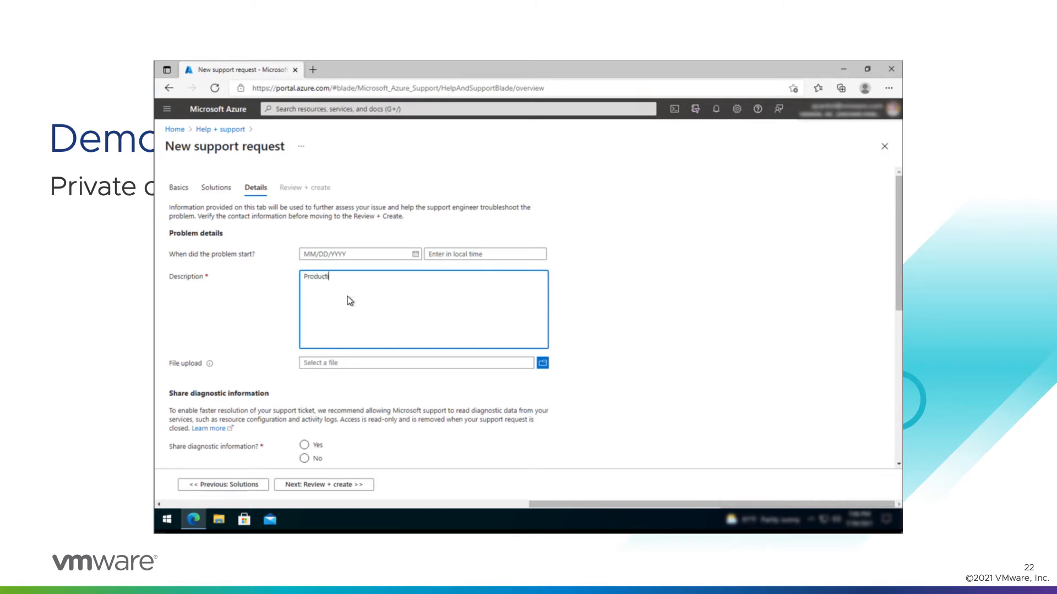
text(ion)
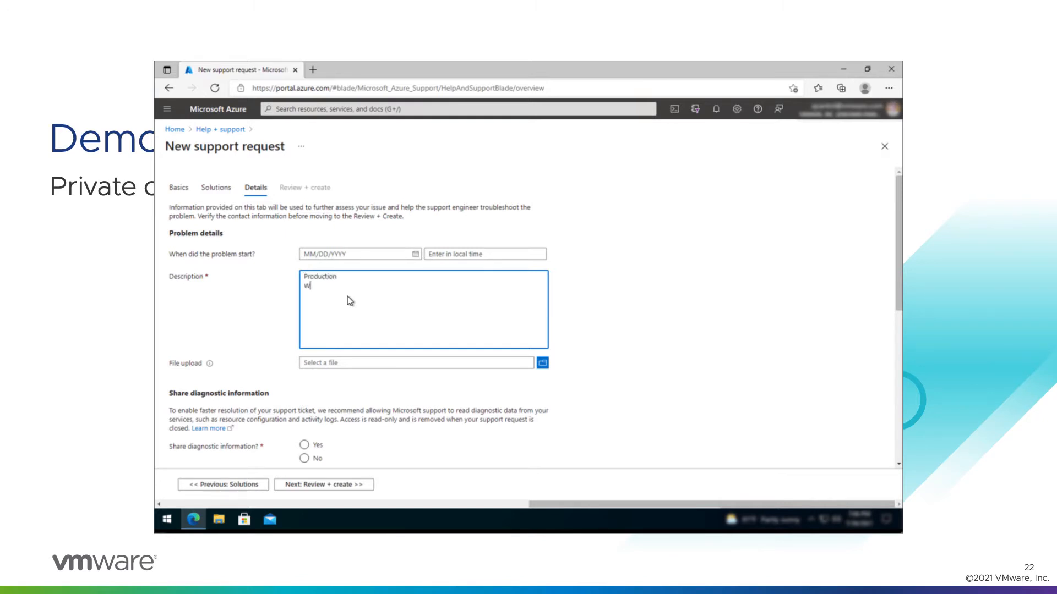
text(est)
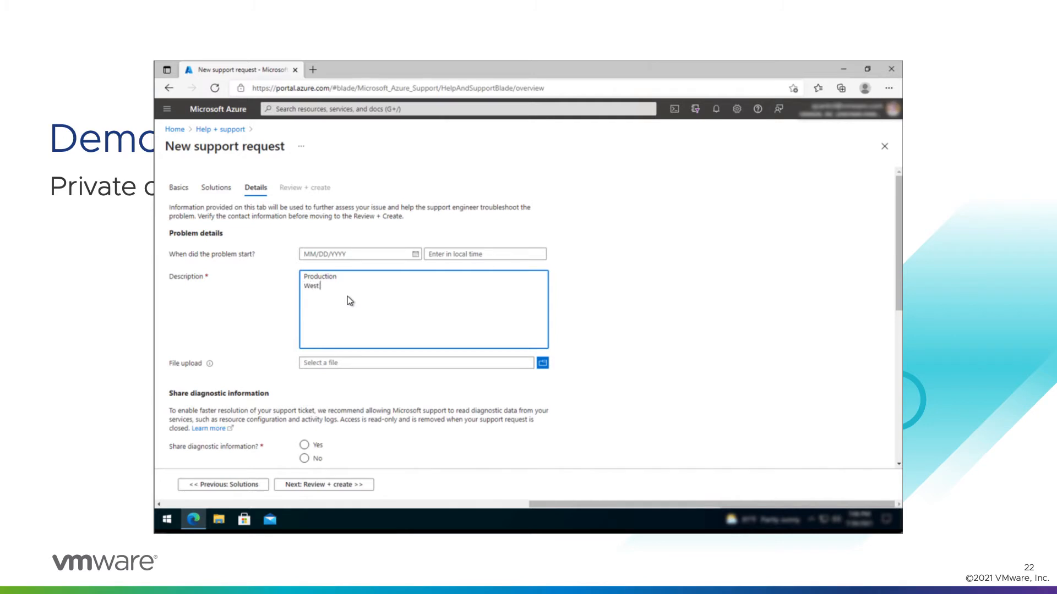
text(US)
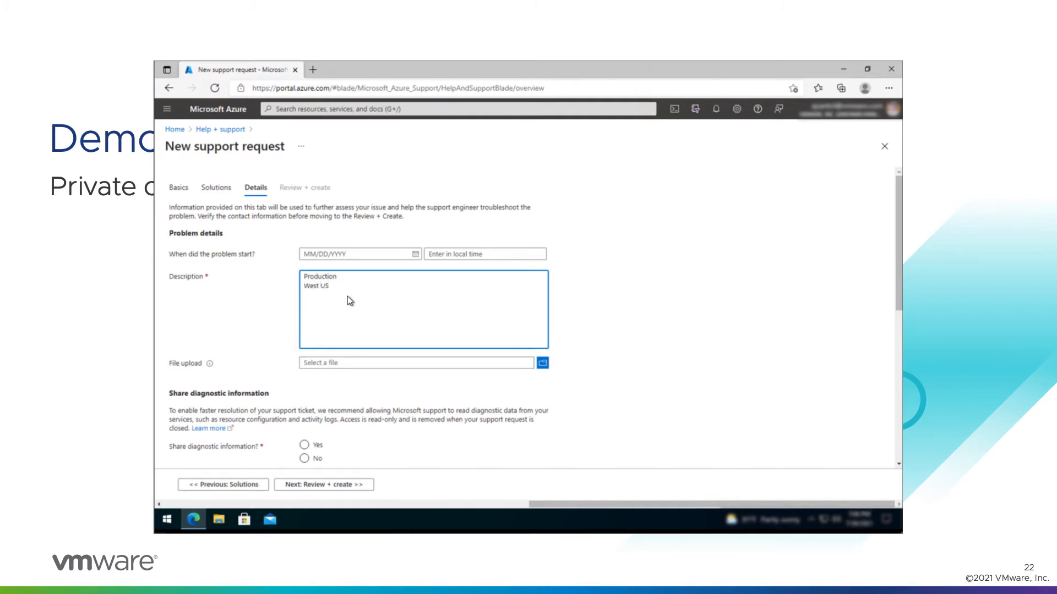
text(3 host)
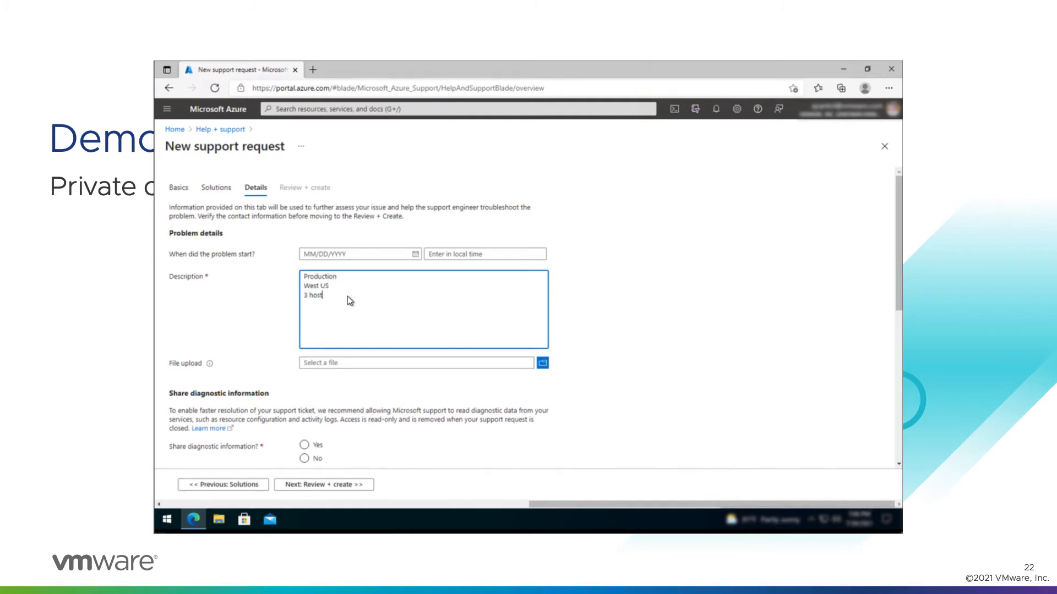
text(s)
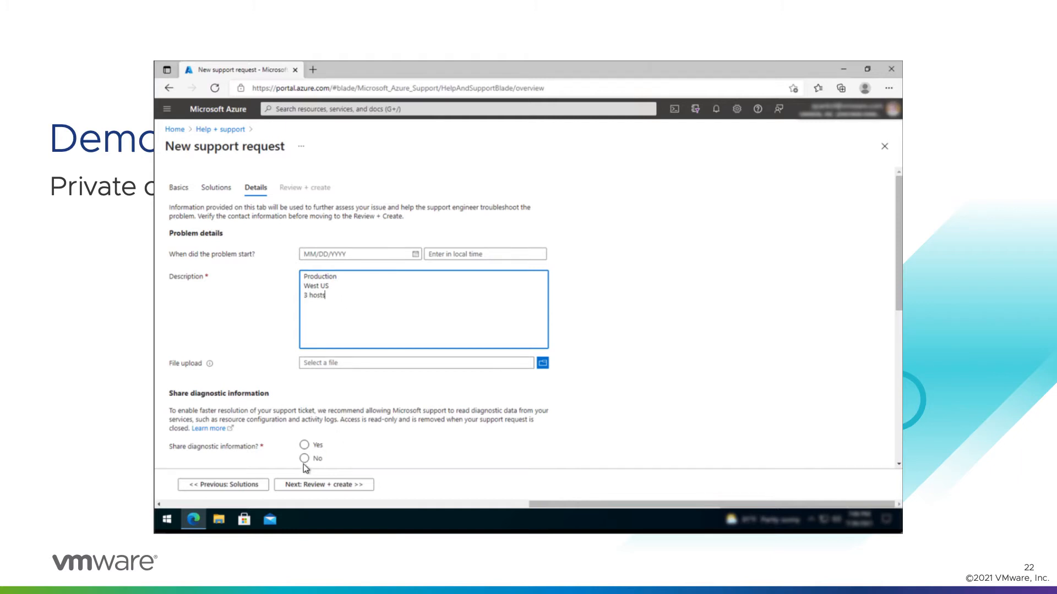
Step: Allow diagnostic information sharing and choose email as the preferred contact method
click(303, 445)
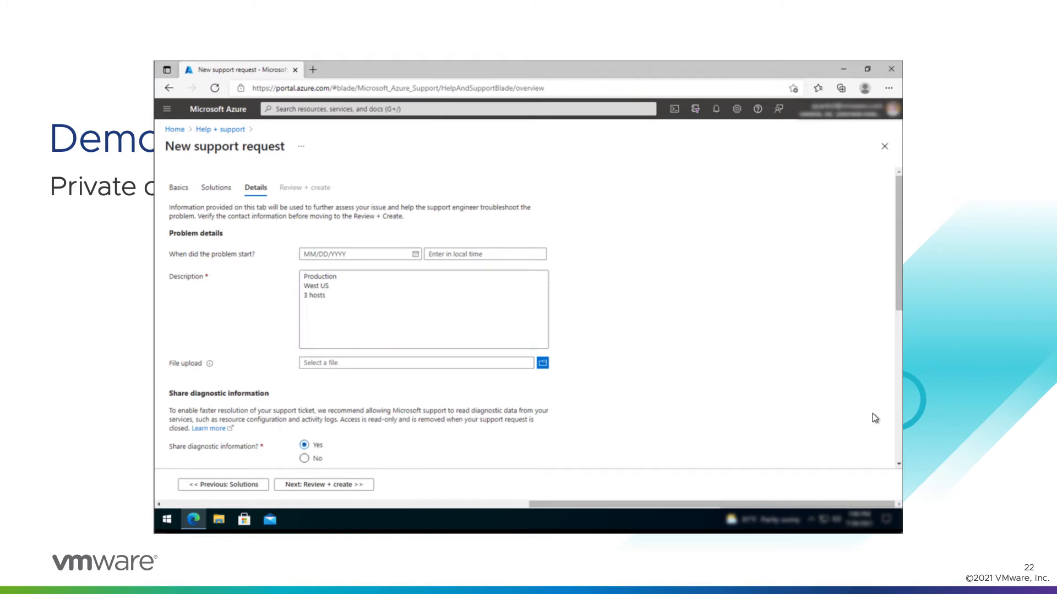
scroll(down, 3)
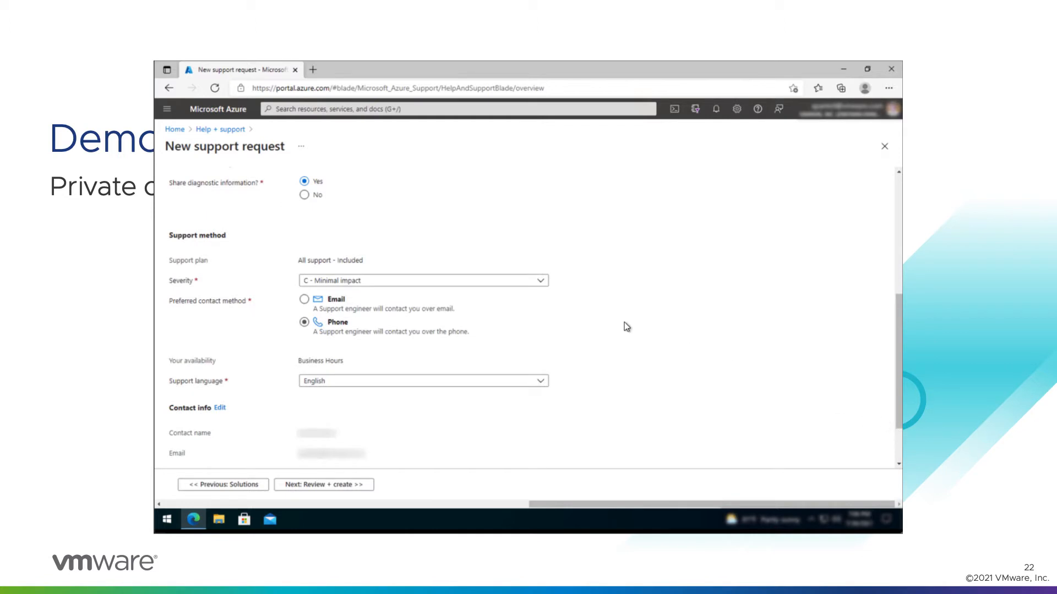
click(303, 299)
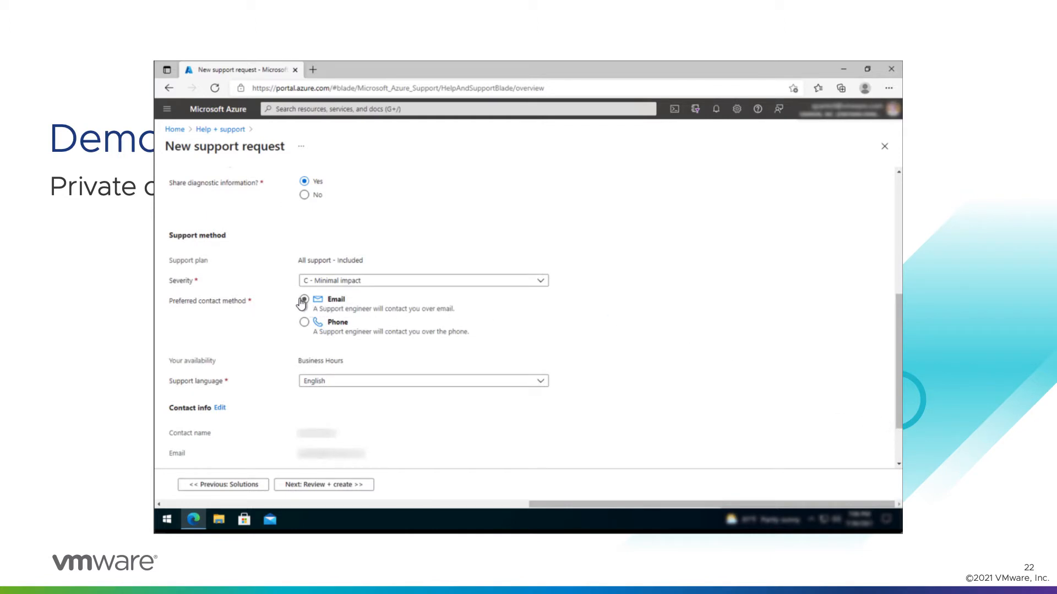
click(304, 299)
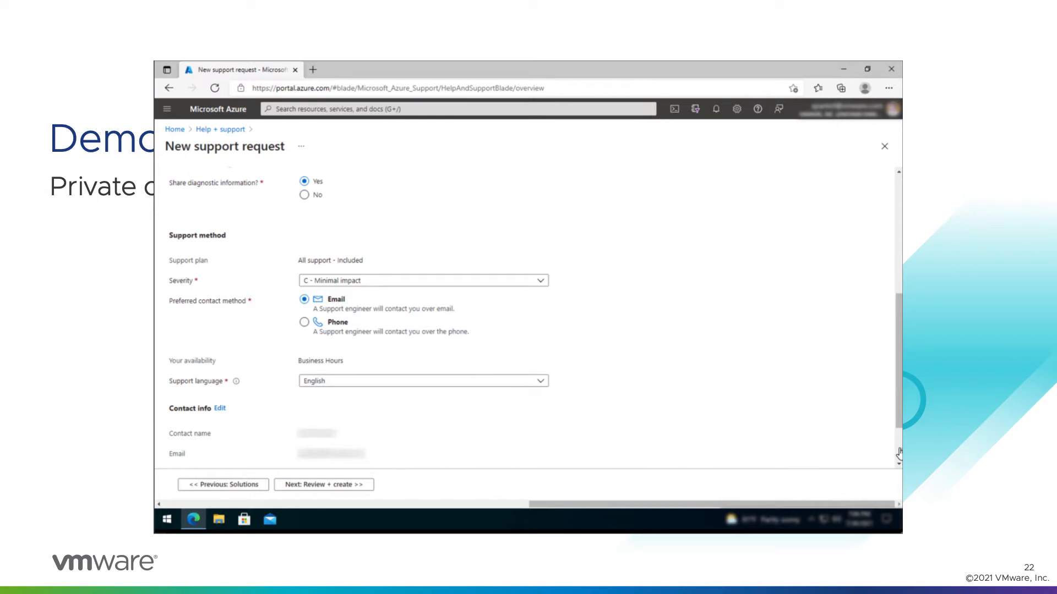
scroll(down, 3)
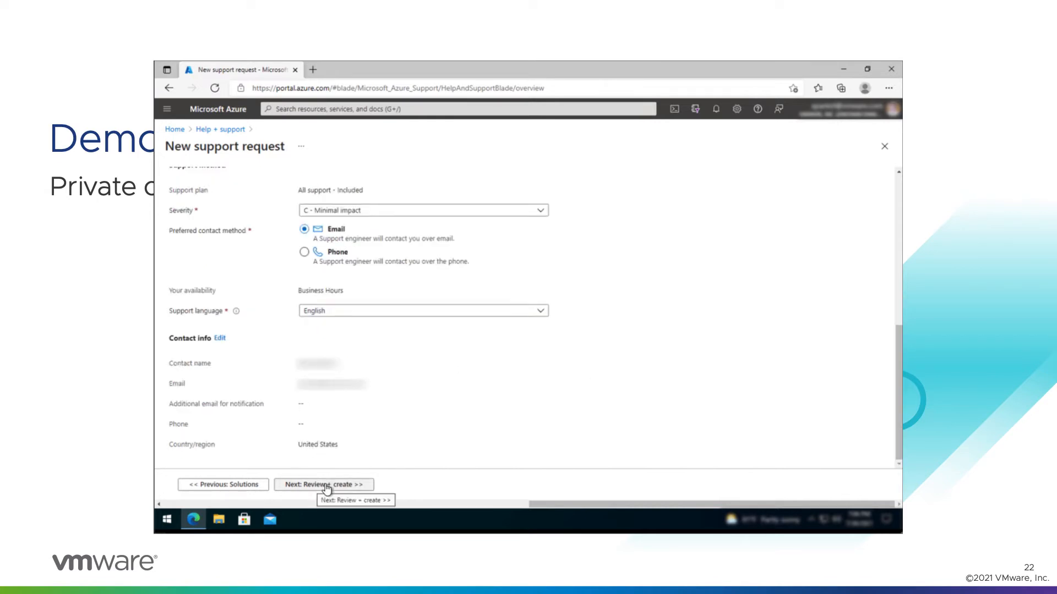
Step: Review the request summary and submit the support request for additional host quota
click(323, 485)
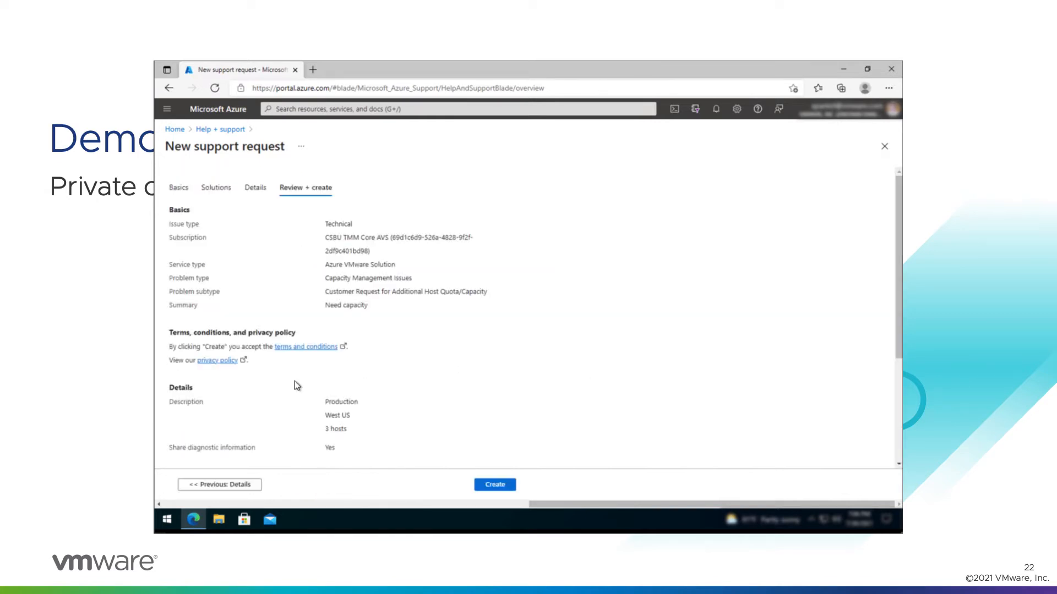
scroll(down, 3)
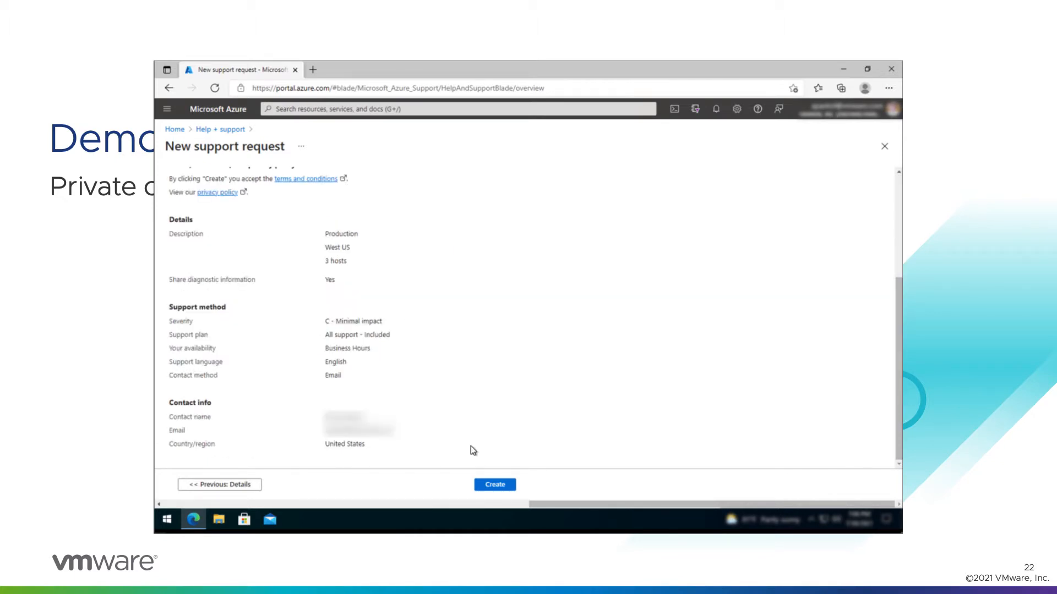
click(493, 484)
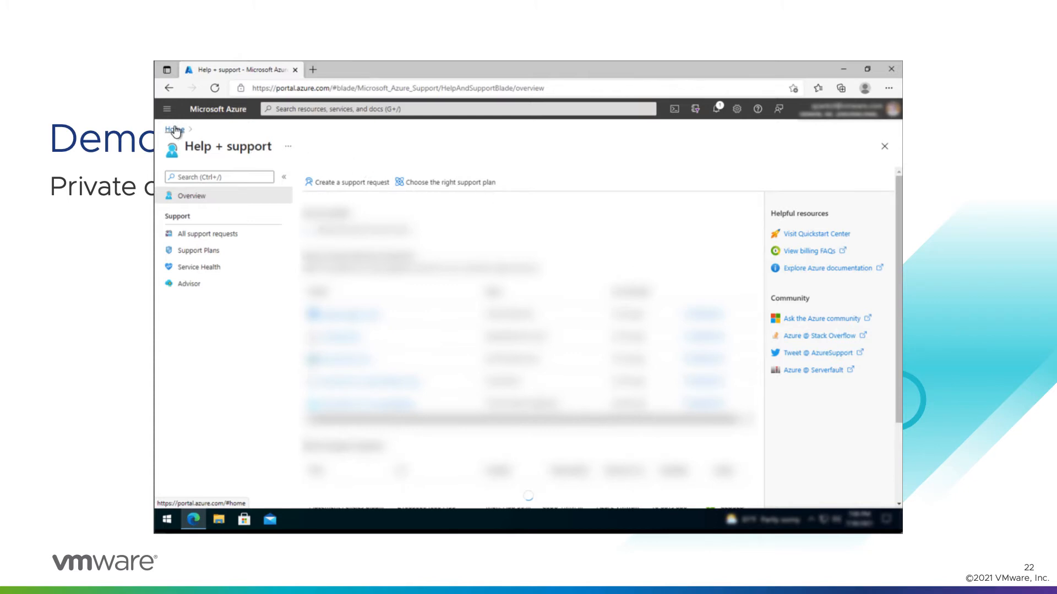
Step: Check Microsoft.AVS shows Registered in the CSBU TMM Core AVS subscription's resource providers, then return home
click(173, 130)
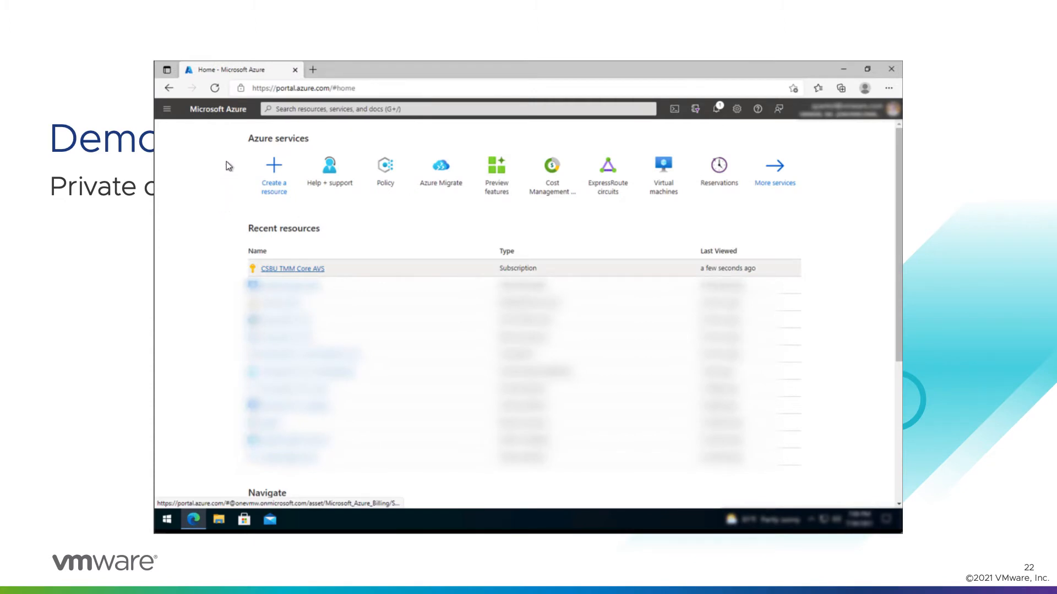
mouse_move(214, 143)
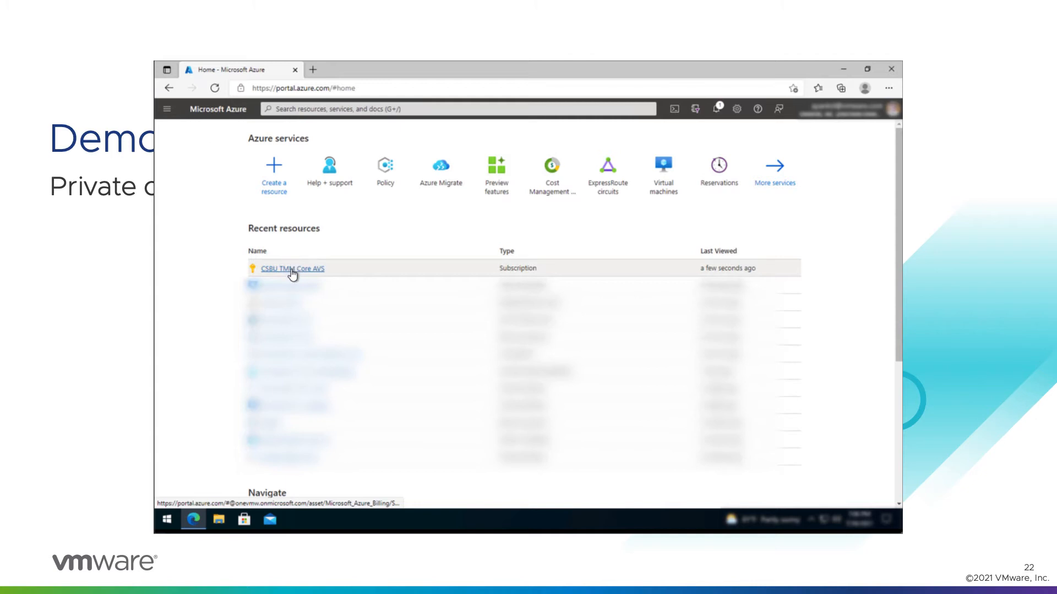
click(290, 268)
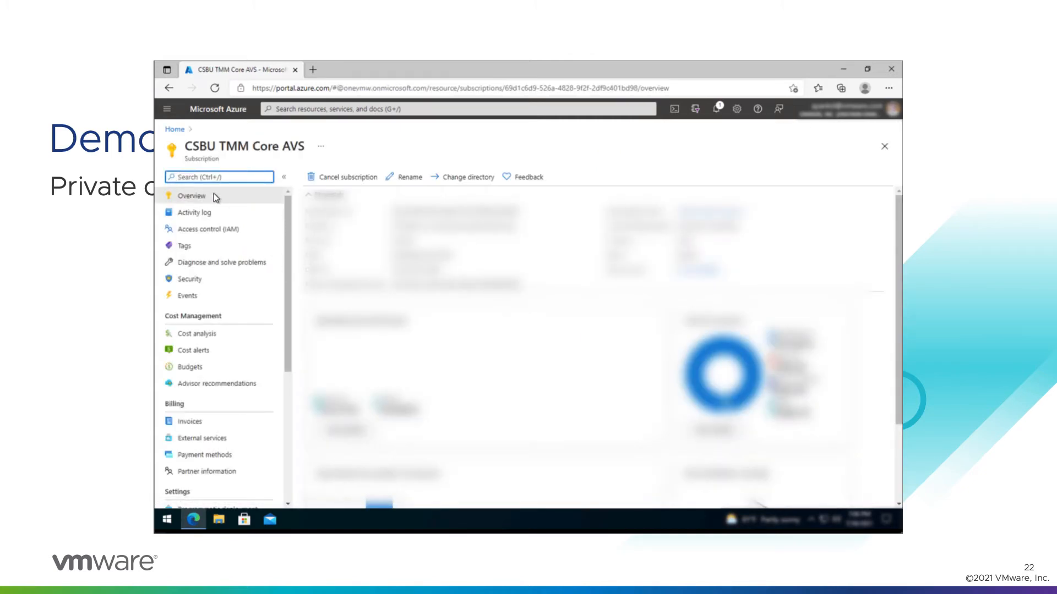
scroll(down, 3)
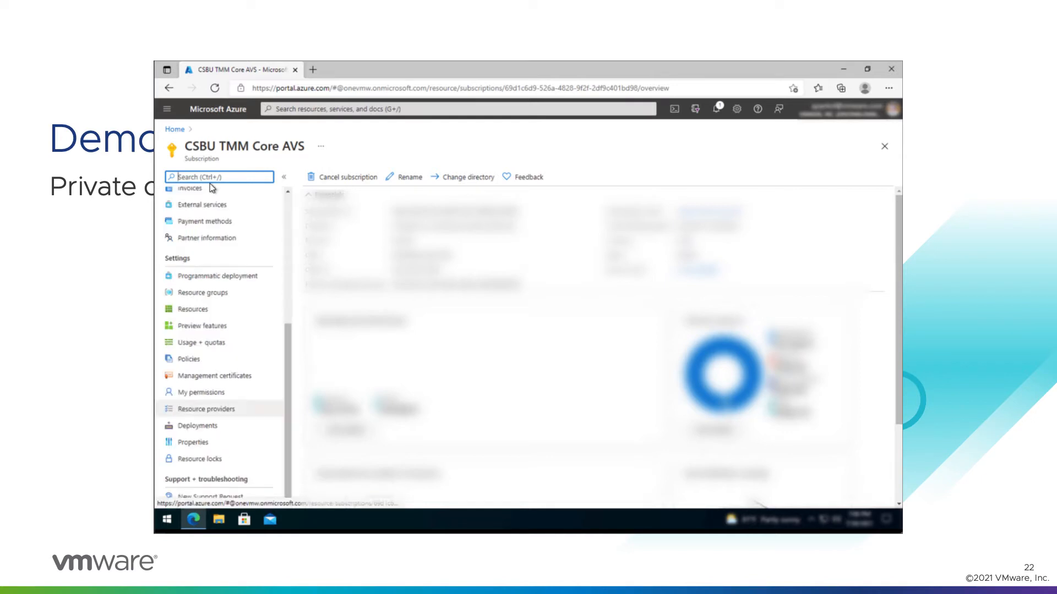
click(205, 410)
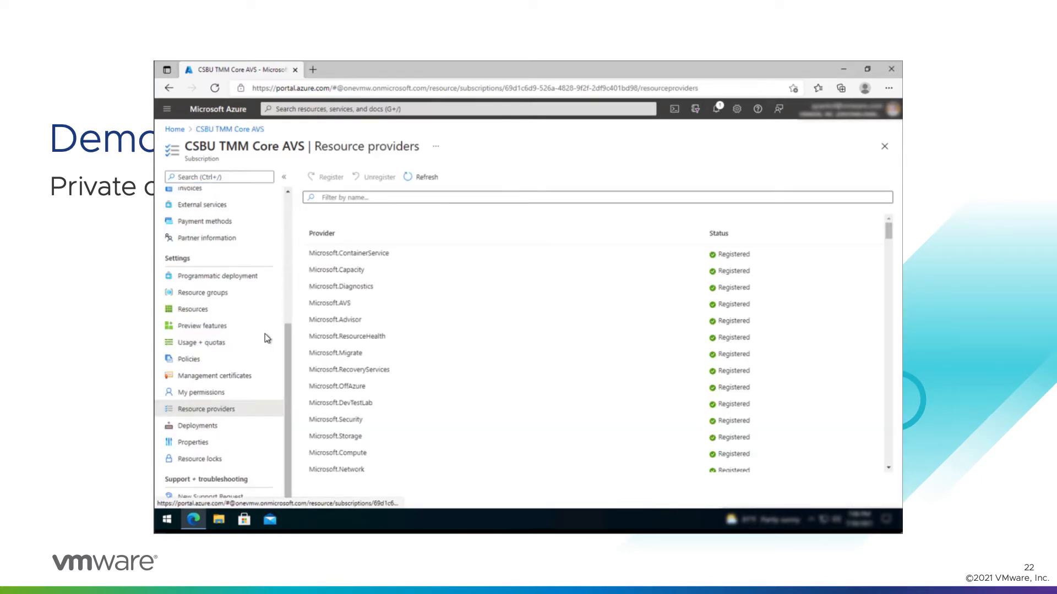
text(Microsoft.AVS)
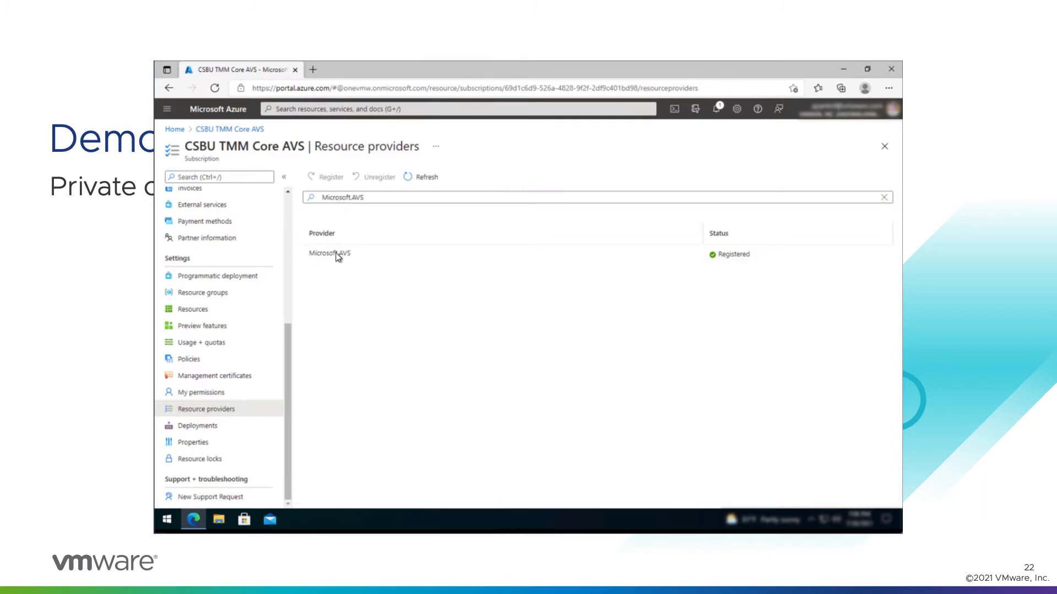
mouse_move(484, 245)
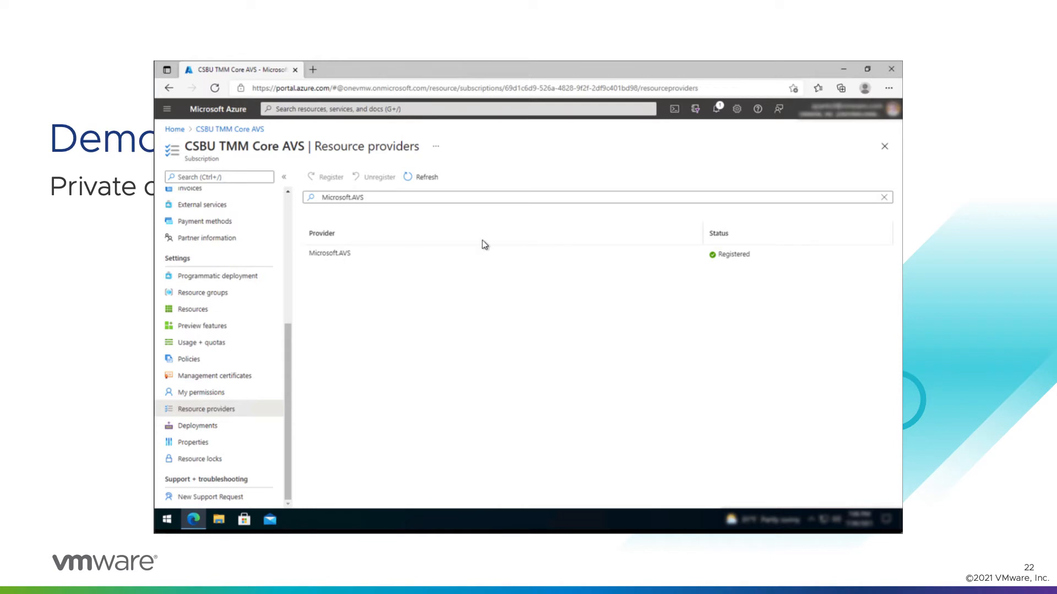
mouse_move(348, 263)
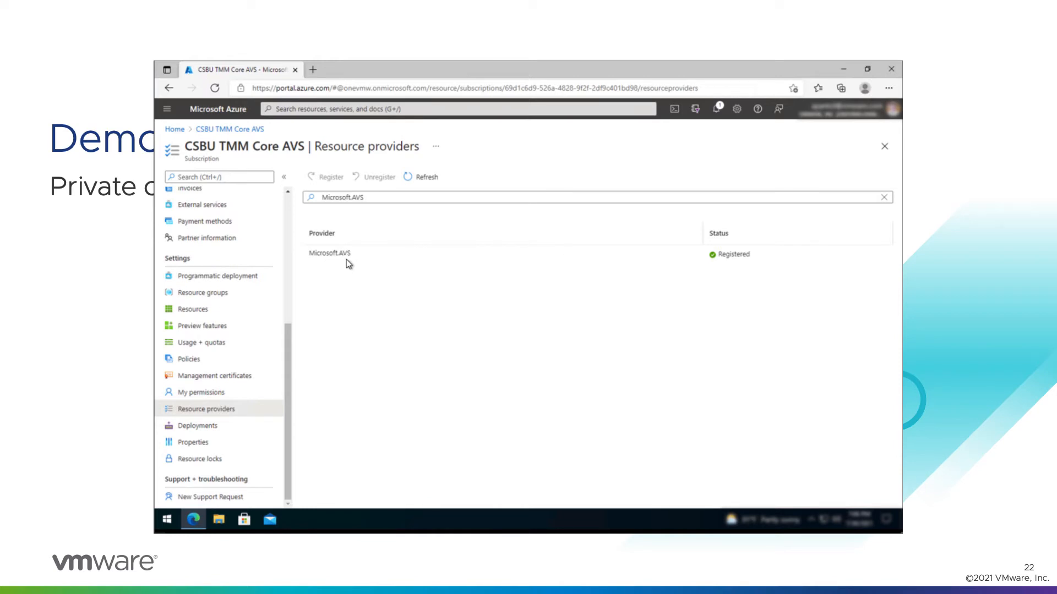
click(174, 129)
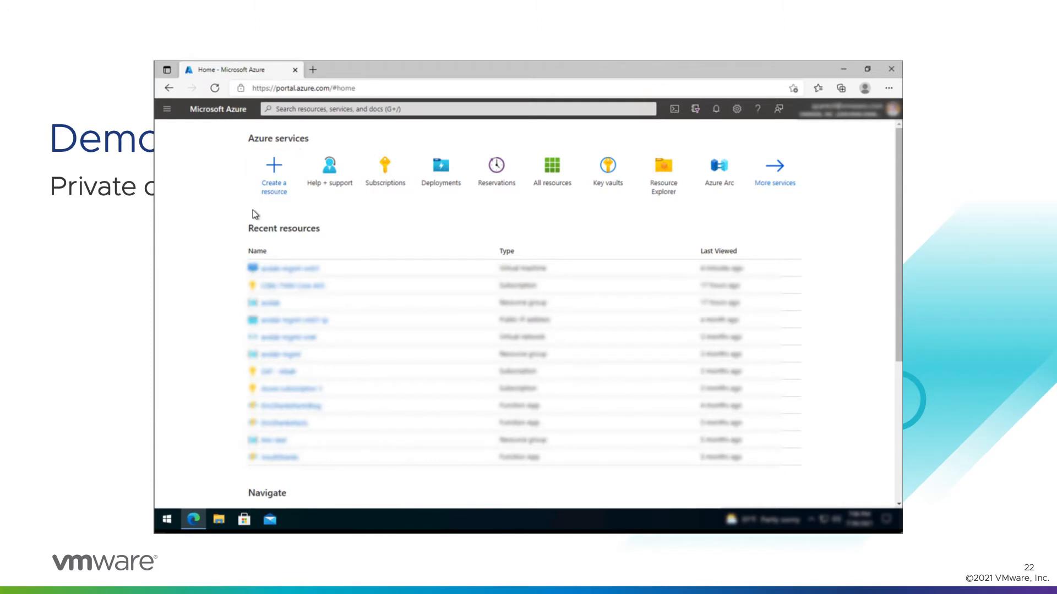
Step: Create a resource group named Prod-AVS-01-RG in West US from the marketplace
click(273, 172)
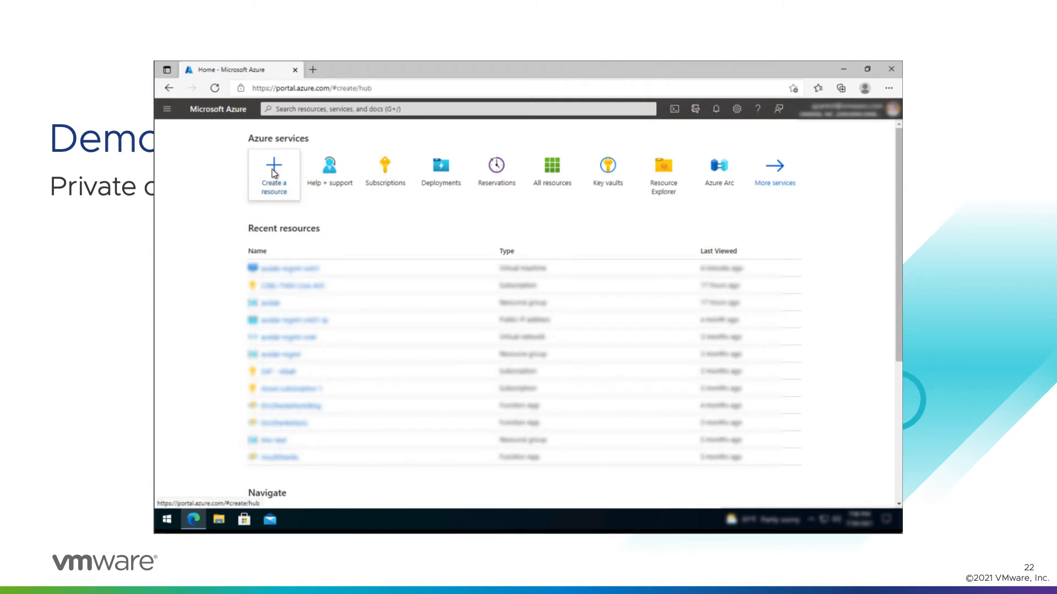
click(273, 175)
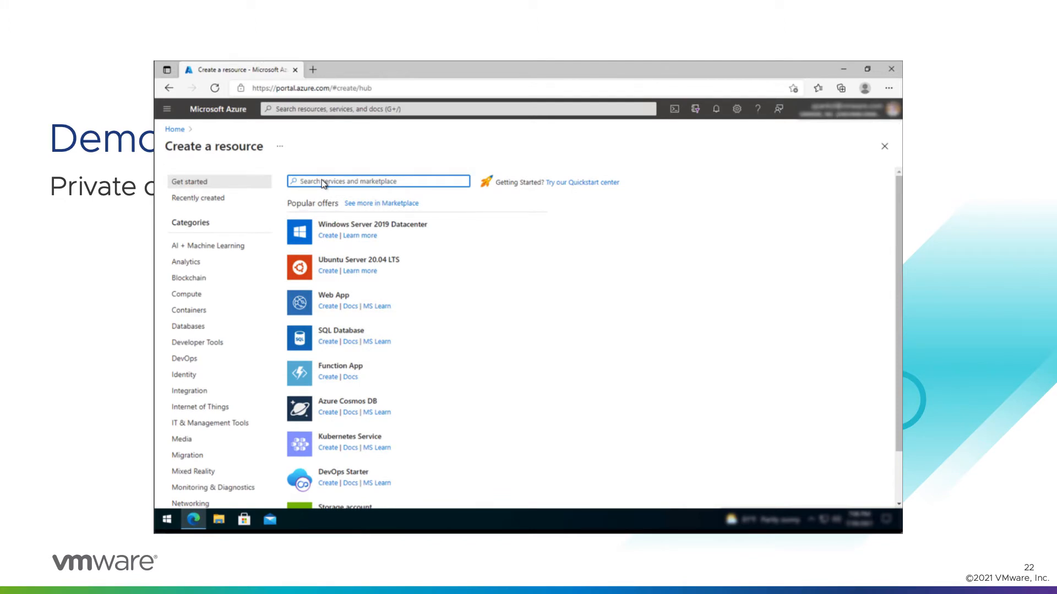
text(Resource)
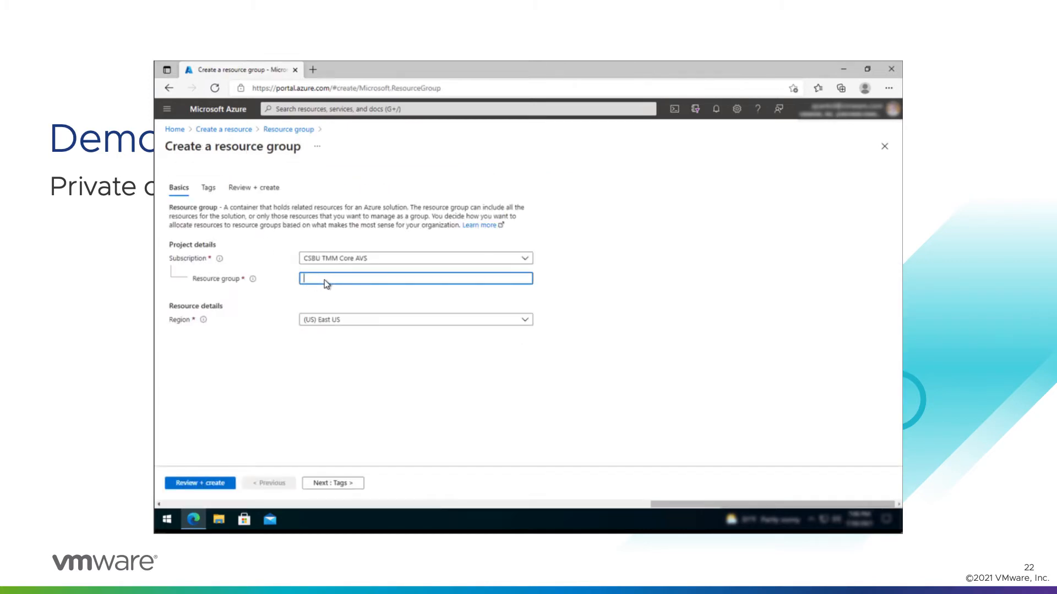
text(Prod-AVS-01-RG)
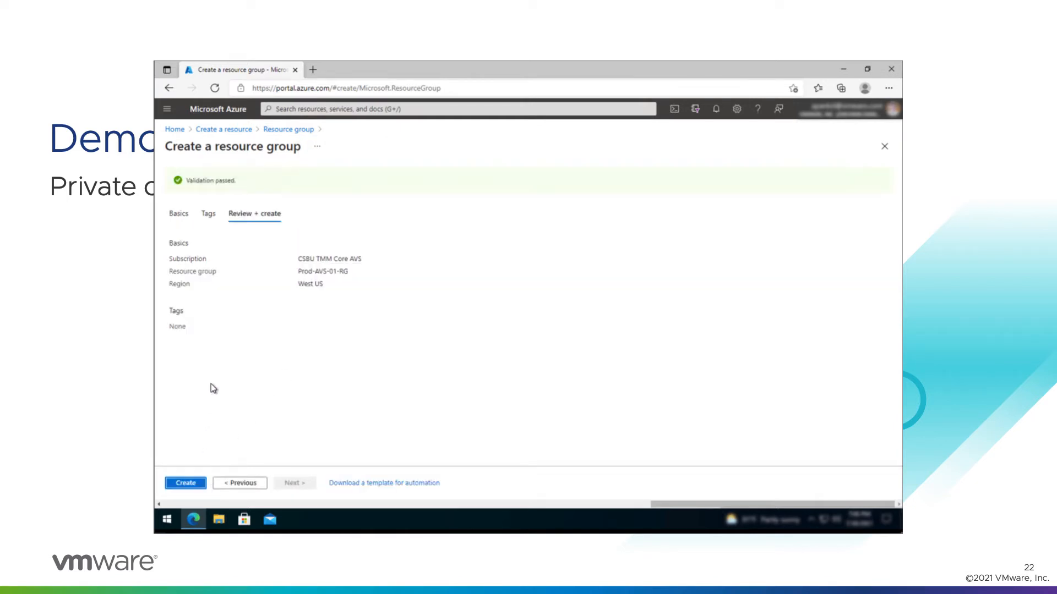
click(185, 482)
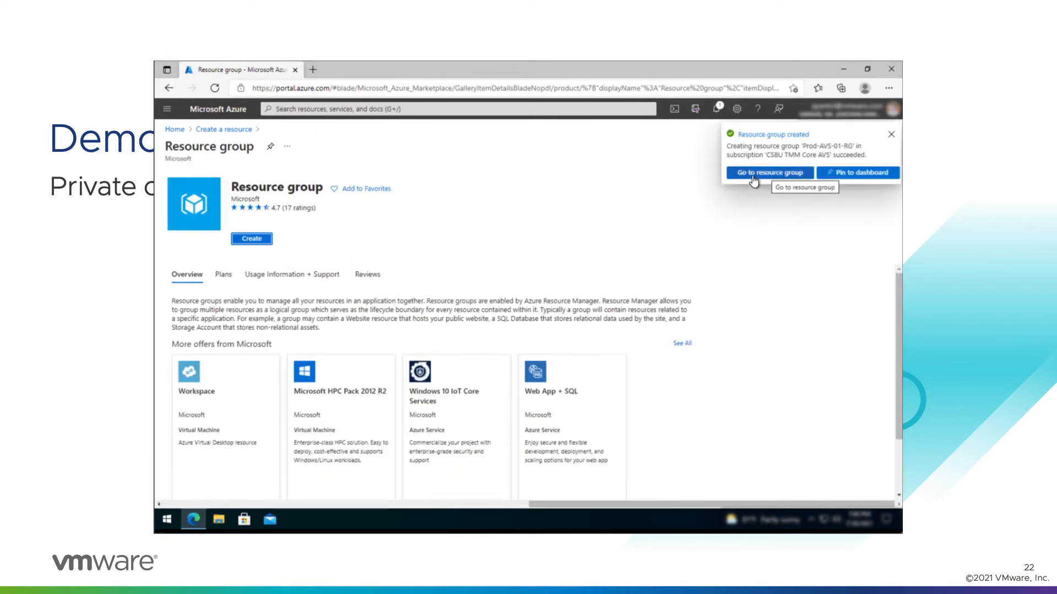
Step: From Prod-AVS-01-RG, begin creating an Azure VMware Solution private cloud and reach its Basics step
click(768, 173)
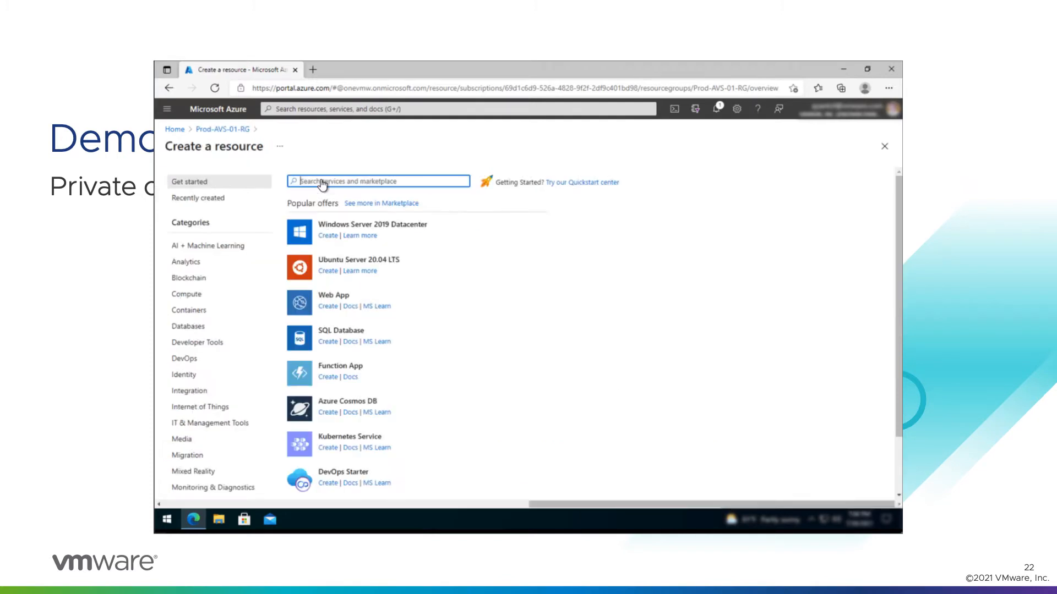
text(Azure)
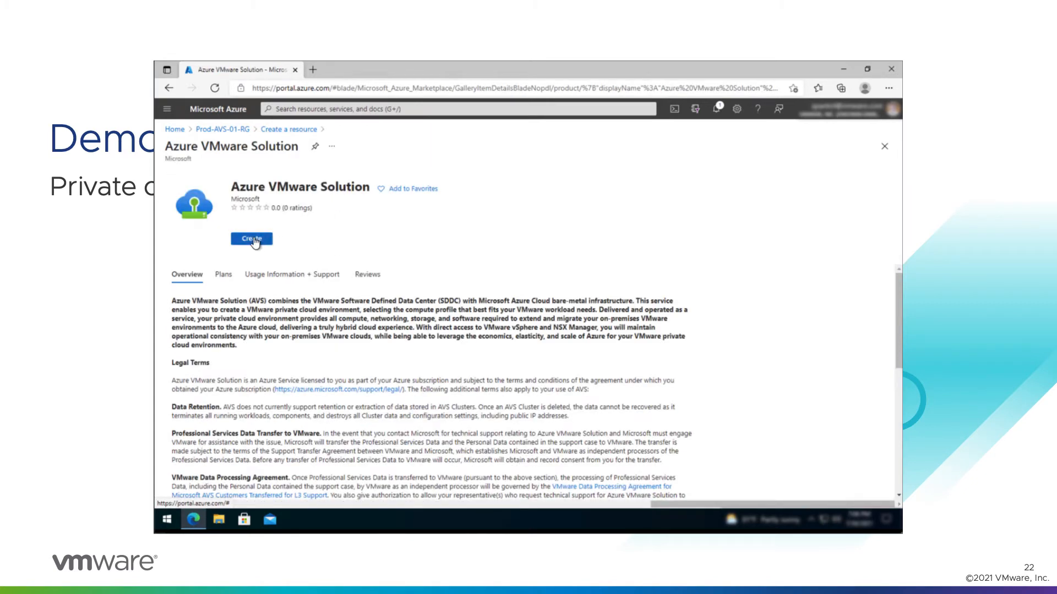
click(251, 238)
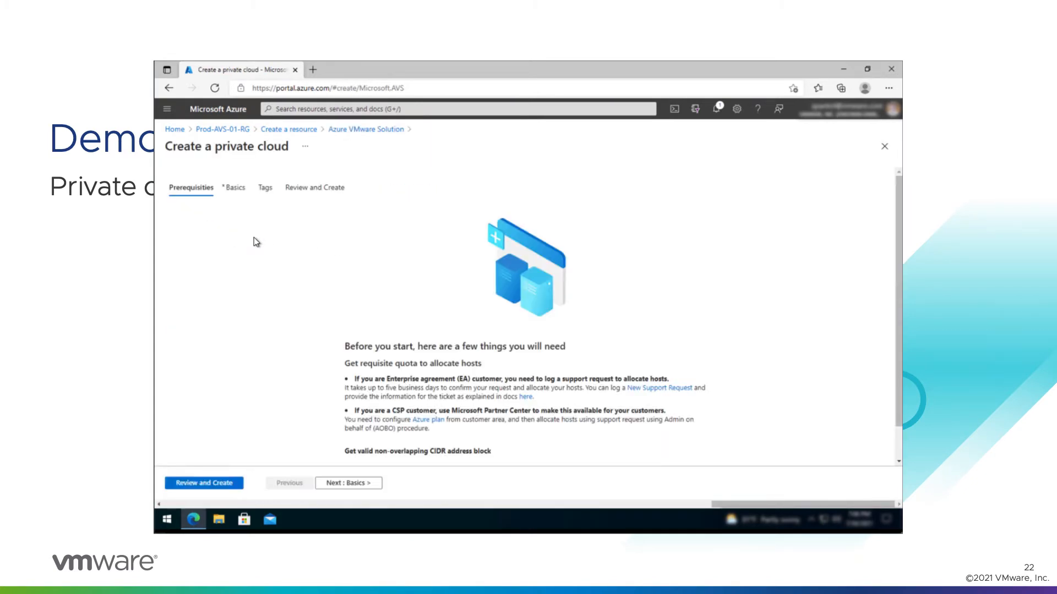
mouse_move(394, 271)
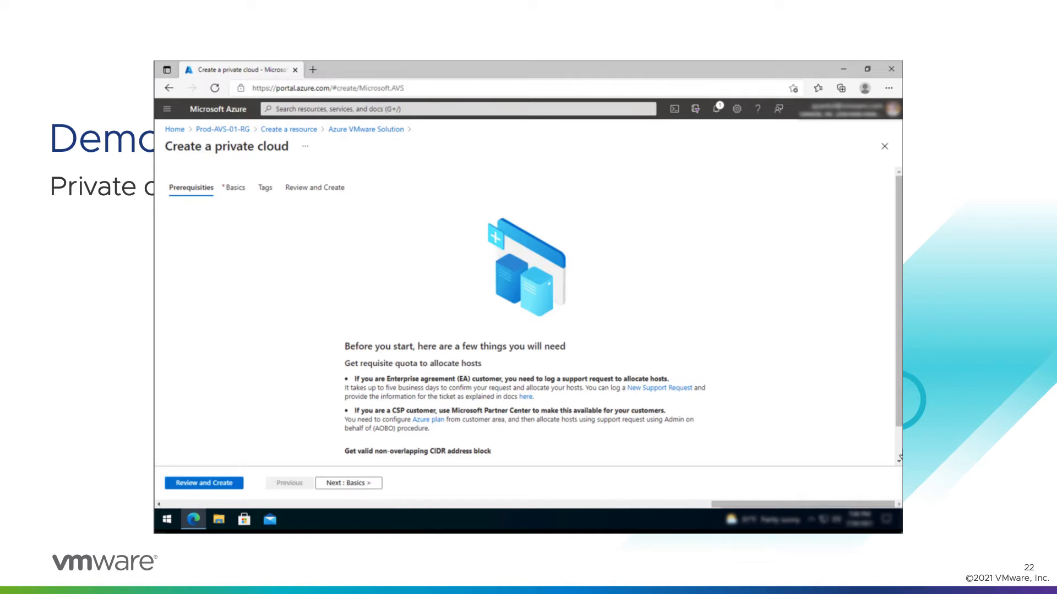
scroll(down, 3)
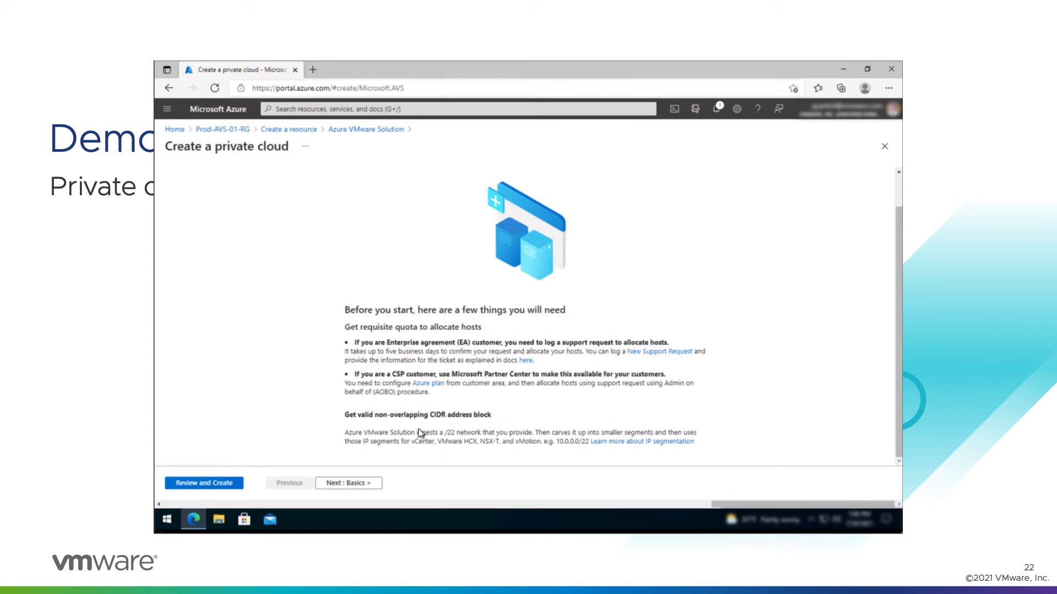
mouse_move(313, 374)
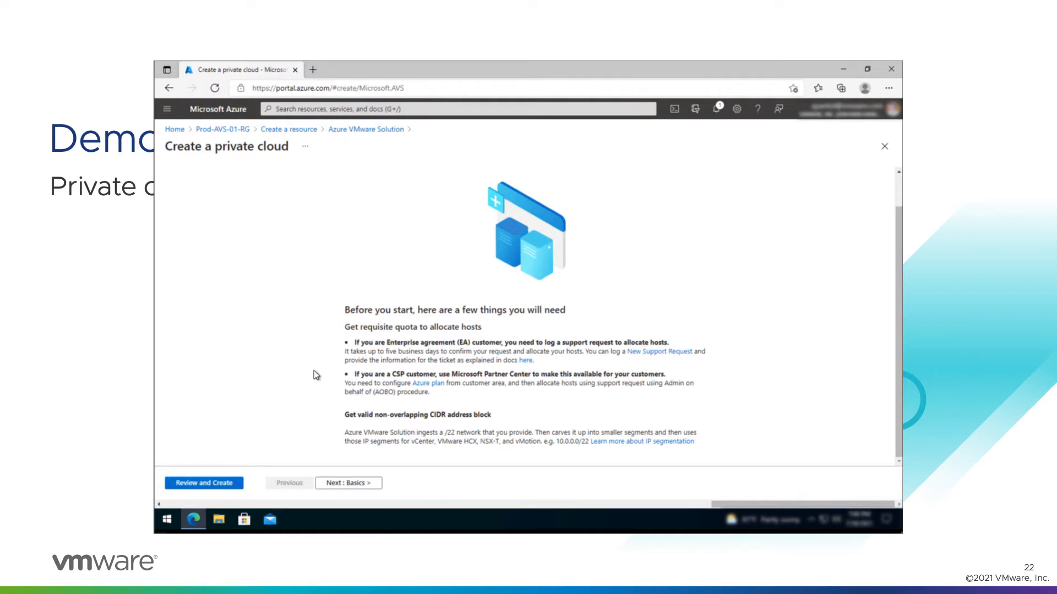
click(348, 482)
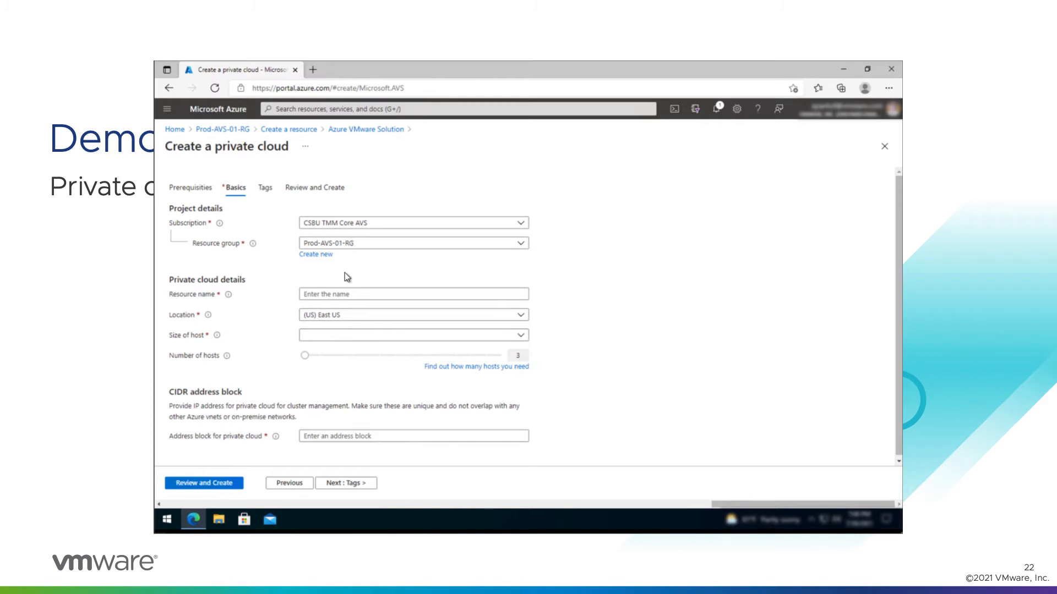
Step: Name the private cloud Prod-AVS-01-PC in West US with AV36 Node hosts
click(413, 294)
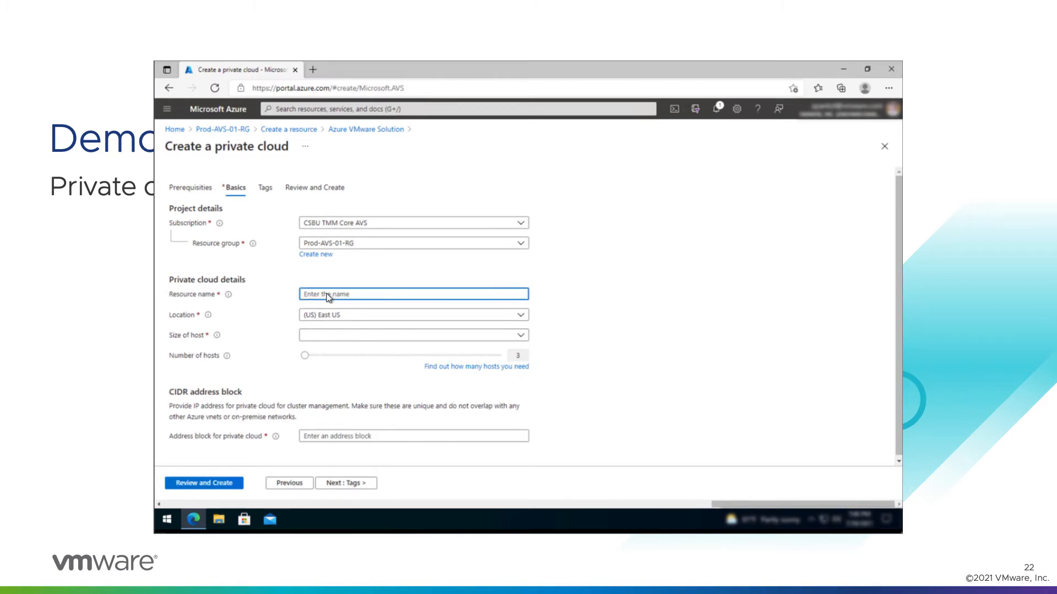
text(Prod-AVS-01-PC)
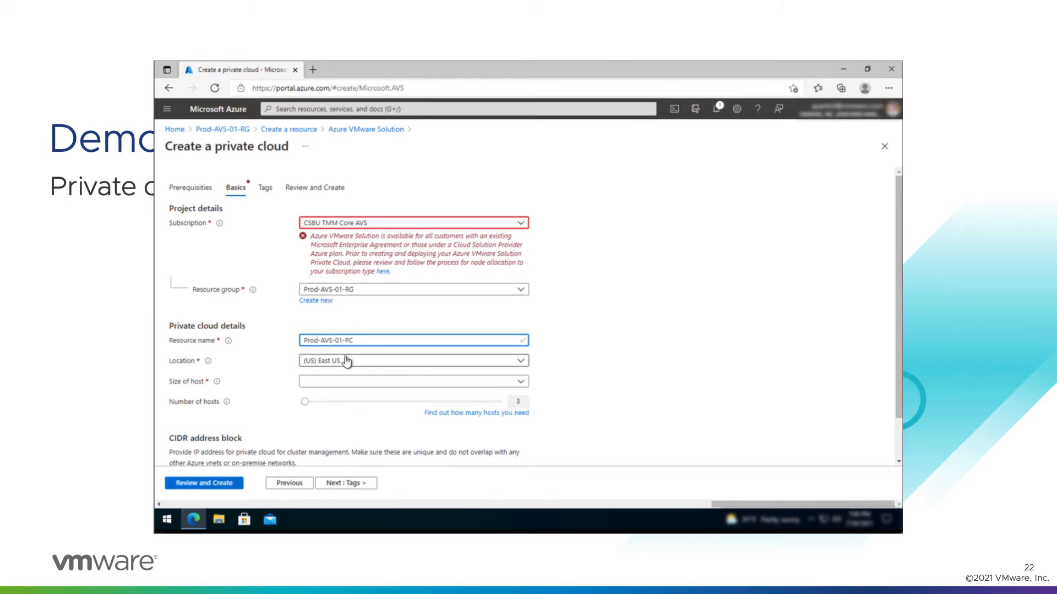
click(413, 361)
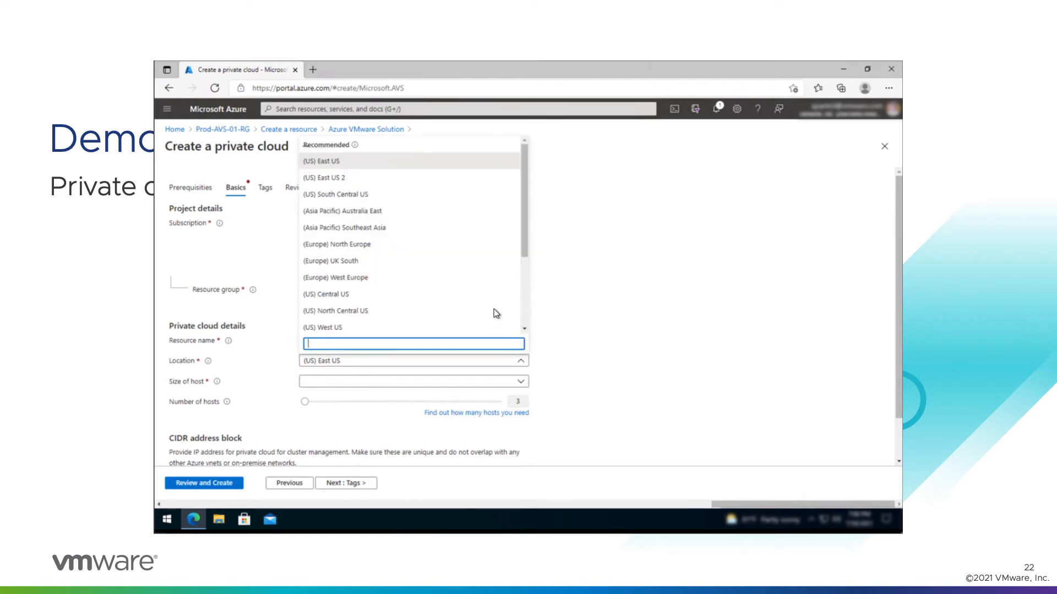
mouse_move(328, 331)
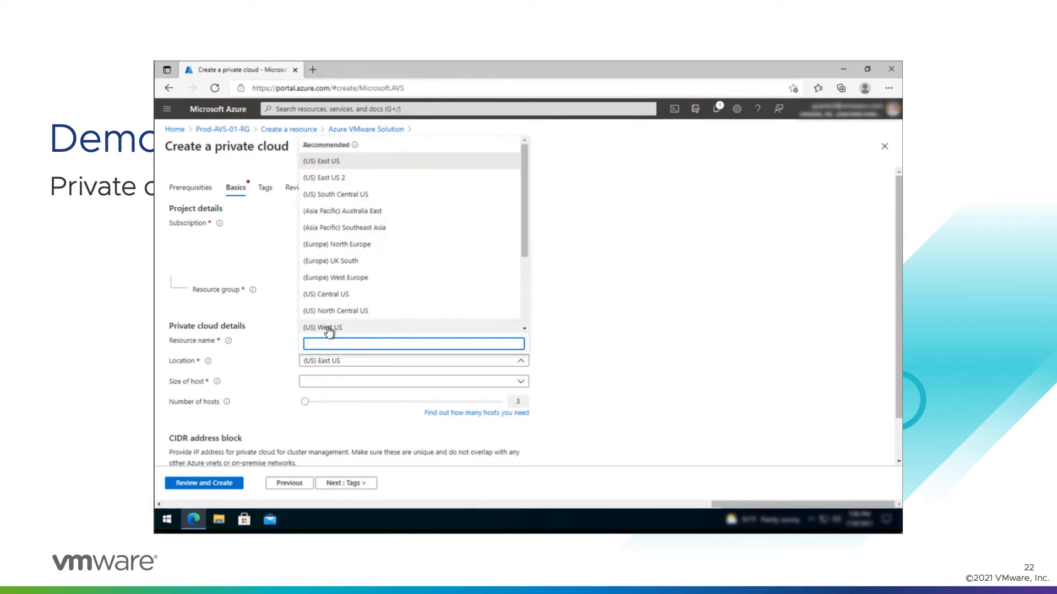
click(326, 328)
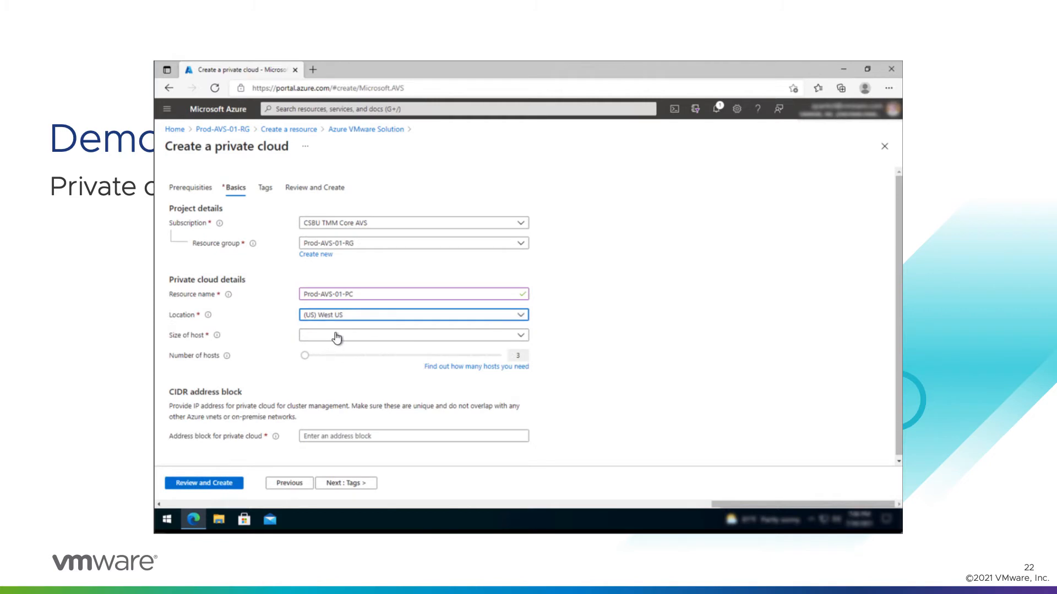
click(413, 335)
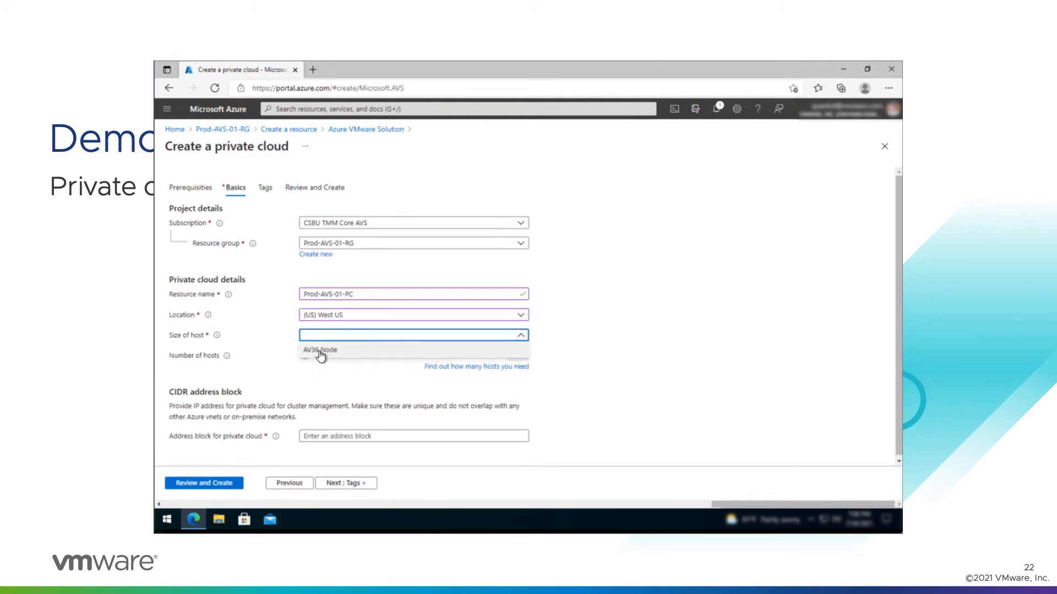
click(320, 350)
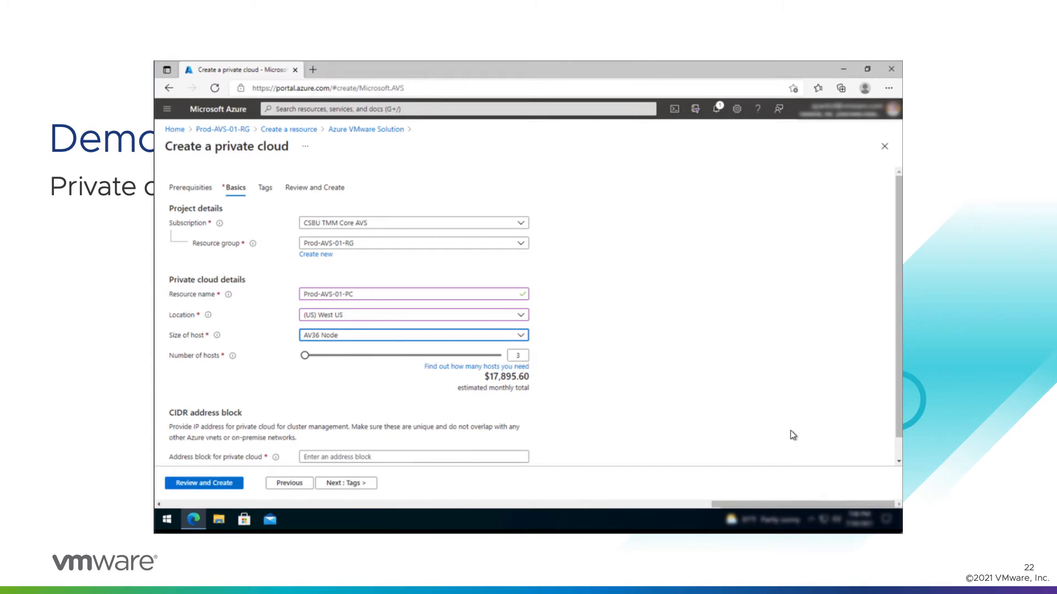
Step: Enter 192.168.92.0/22 as the address block and move on to review
scroll(down, 3)
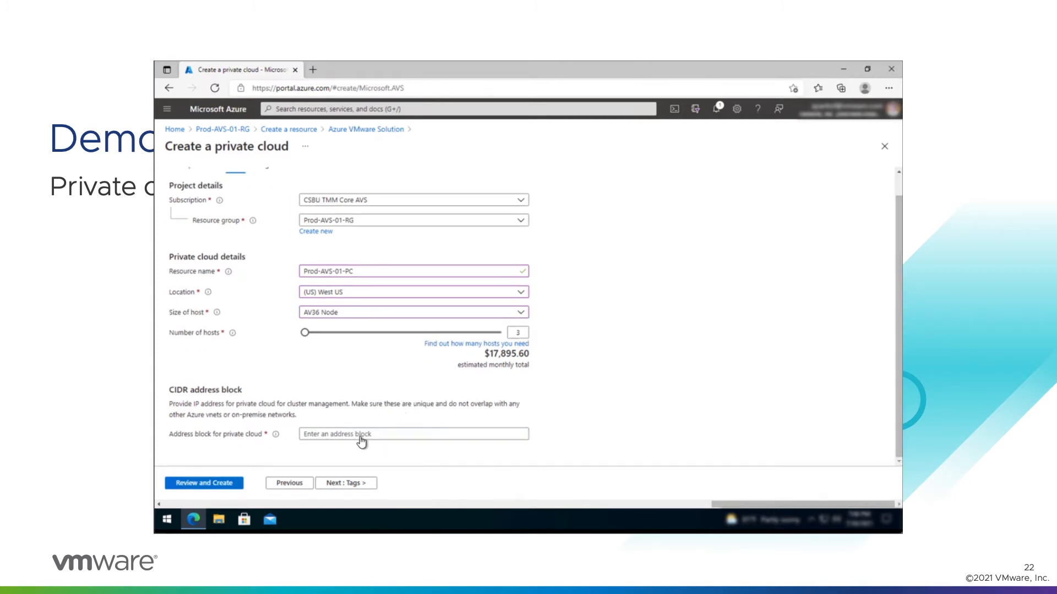
text(192.168.92.0/22)
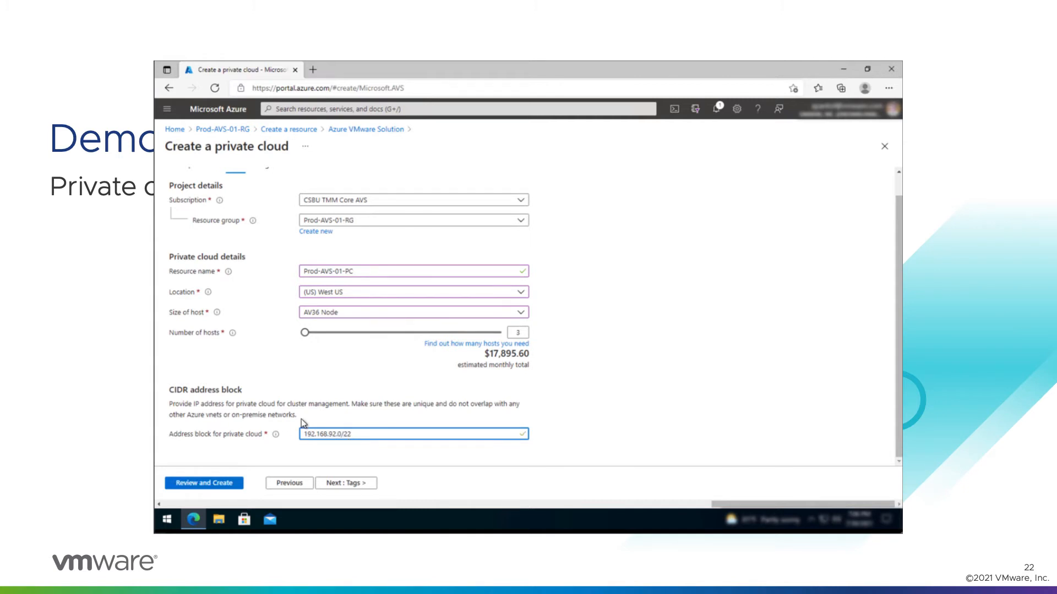
click(203, 482)
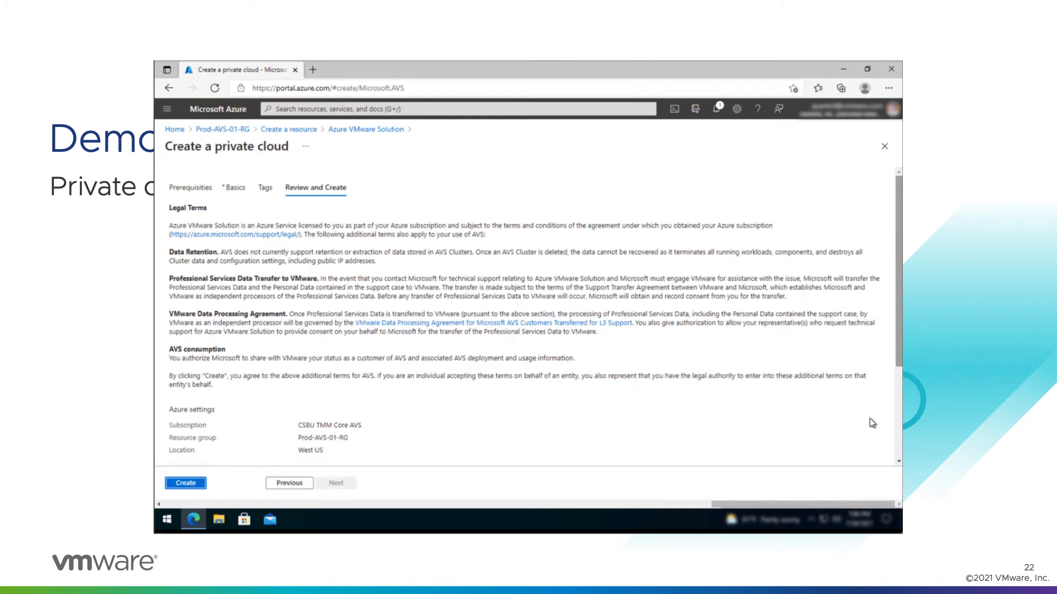
Step: Create the Prod-AVS-01-PC private cloud and wait for the deployment to complete
scroll(down, 3)
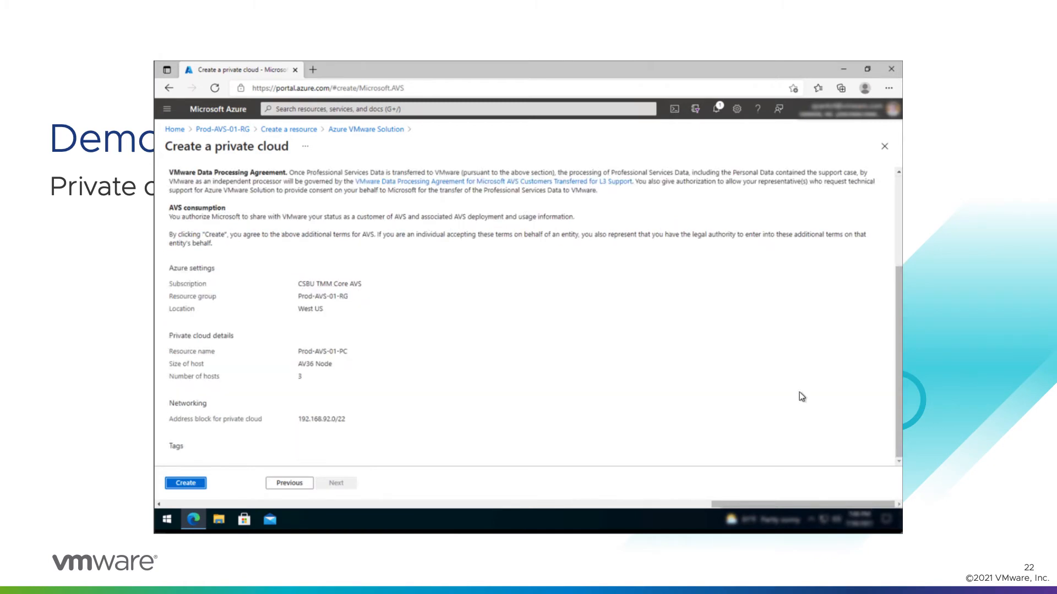
mouse_move(230, 395)
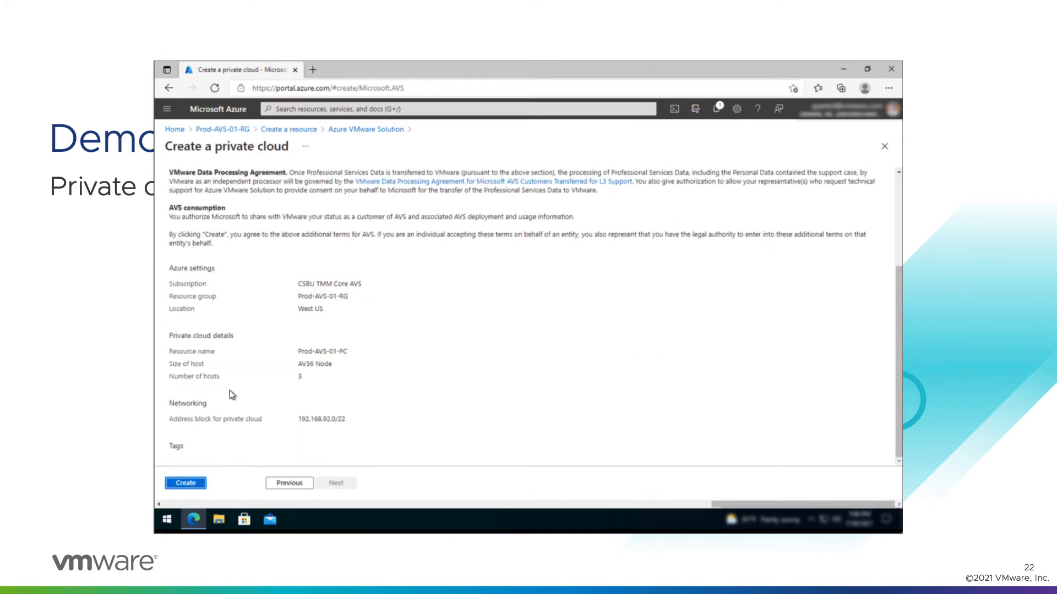
click(185, 482)
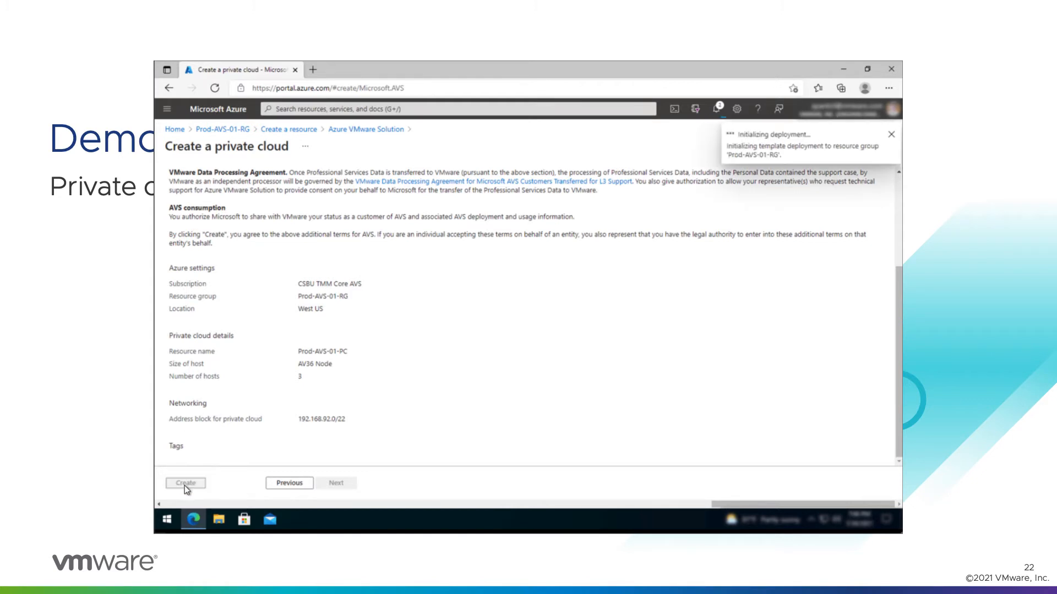
click(185, 482)
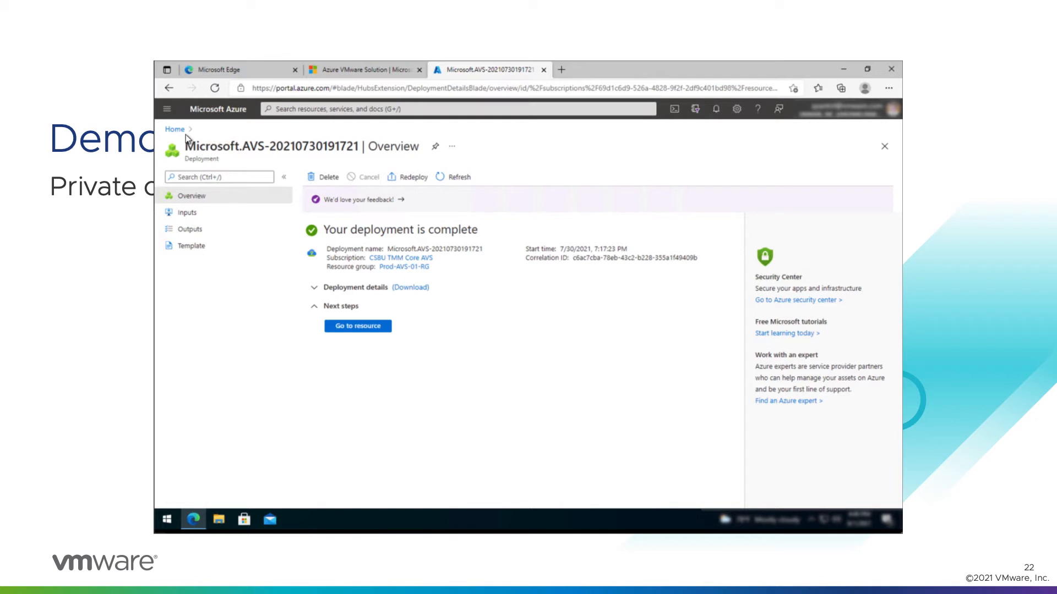
Step: Go to the Prod-AVS-01-PC resource showing status Succeeded and its network address blocks
click(356, 326)
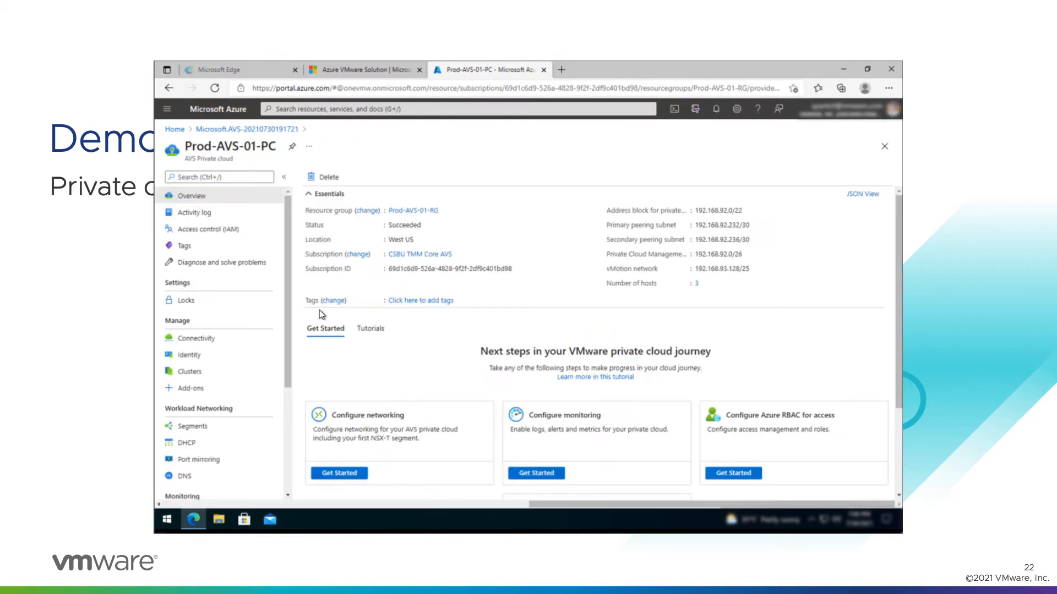
mouse_move(667, 223)
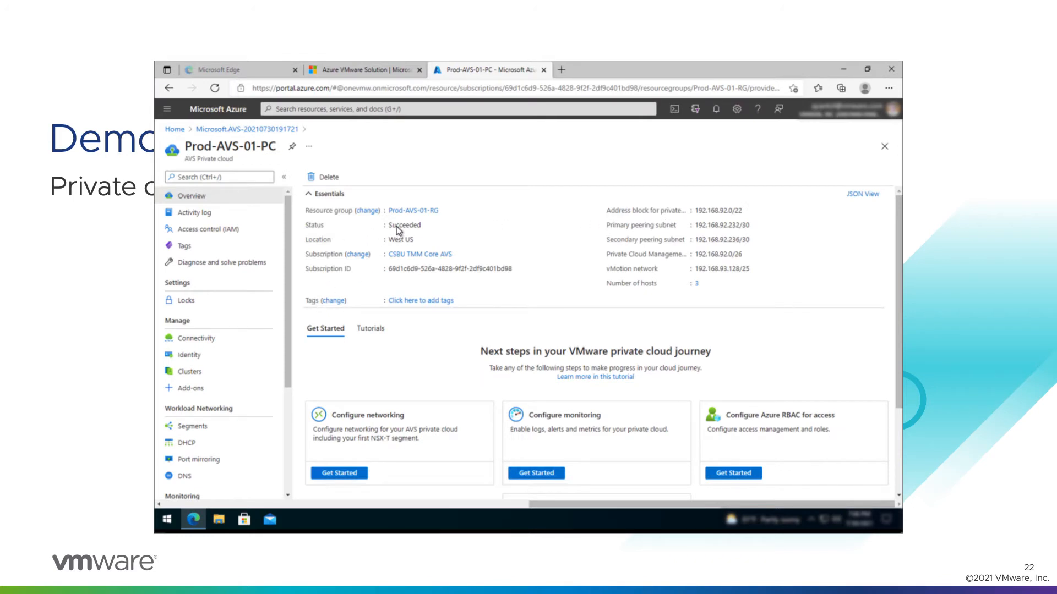
mouse_move(685, 212)
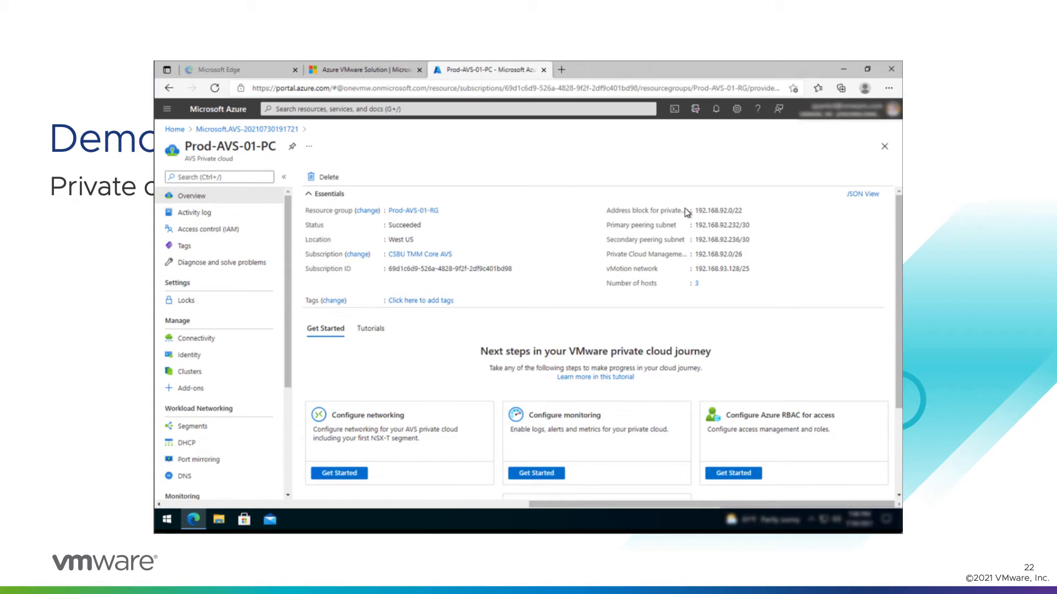
mouse_move(703, 216)
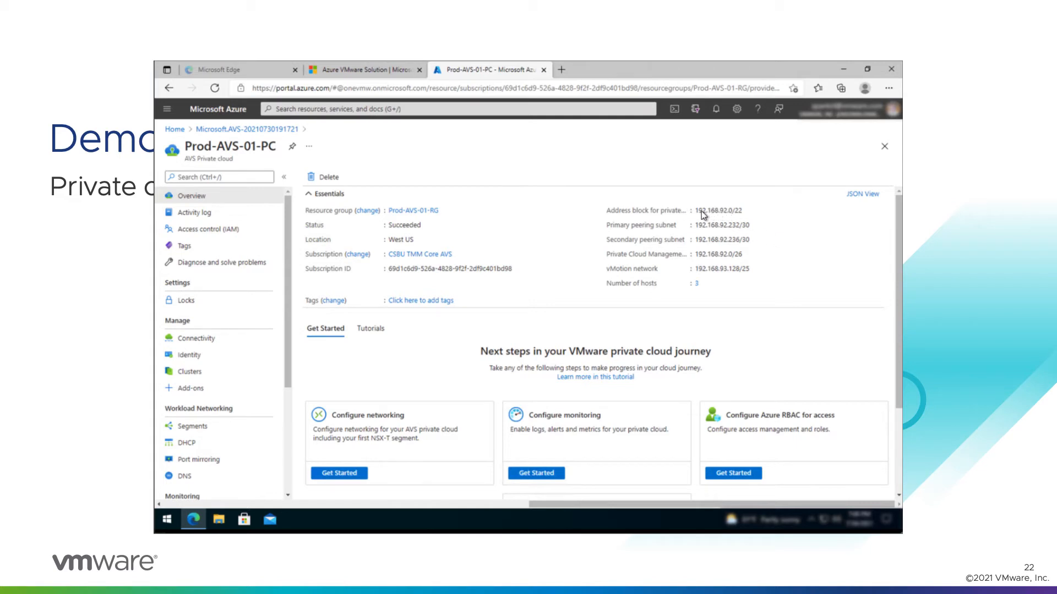
mouse_move(728, 218)
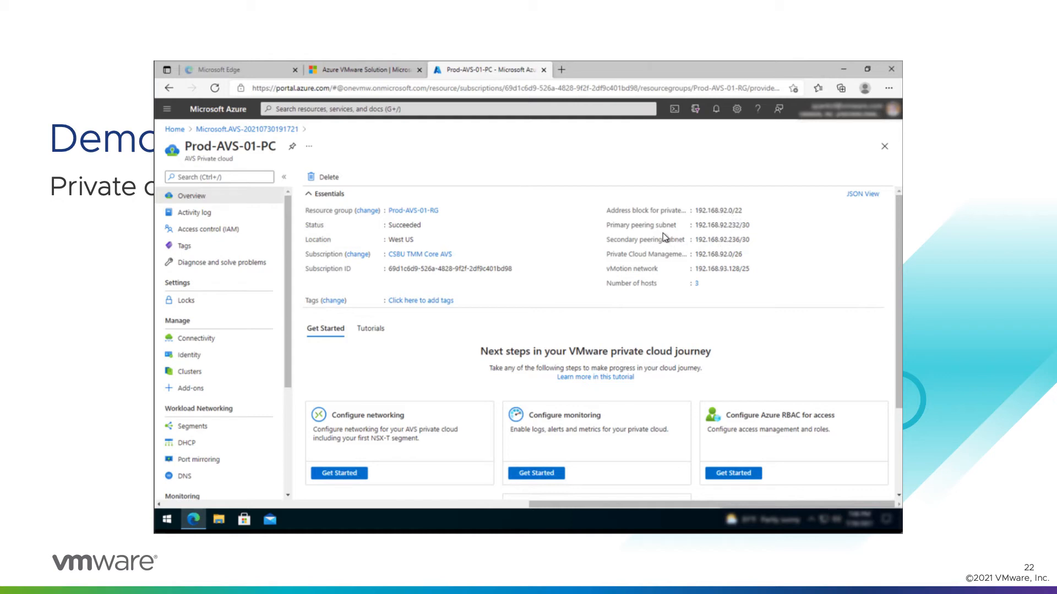
mouse_move(680, 251)
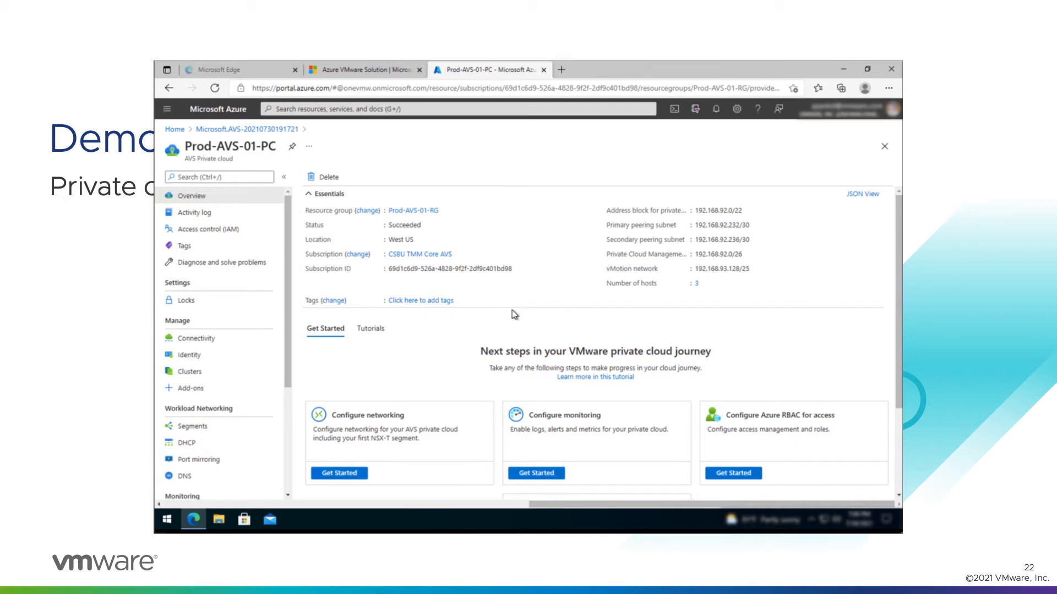
mouse_move(197, 278)
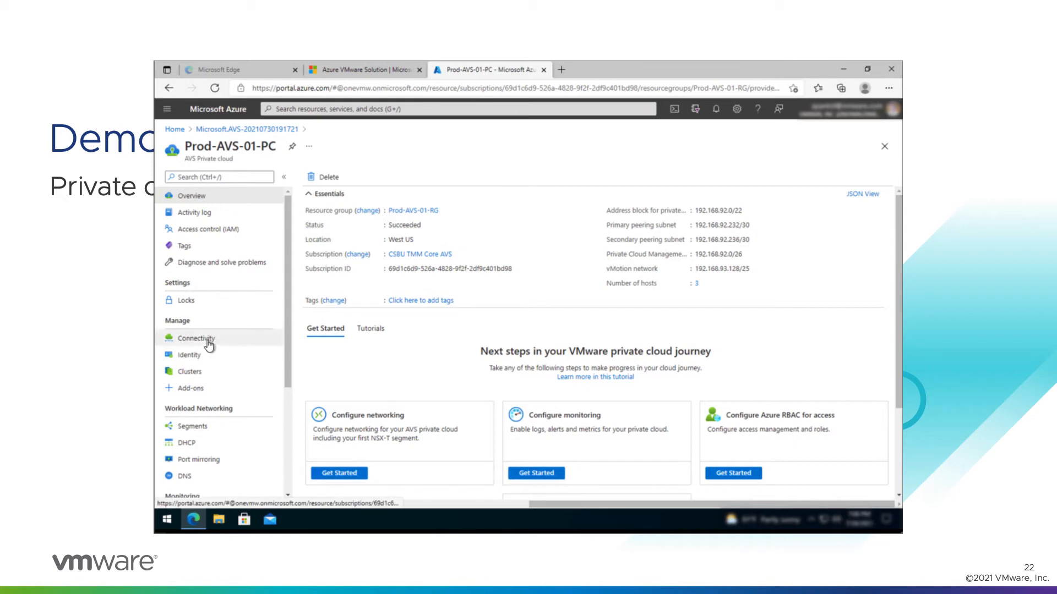
Step: Begin a new vnet from Azure vNet connect and enter address range 192.168.96.0/24
click(196, 337)
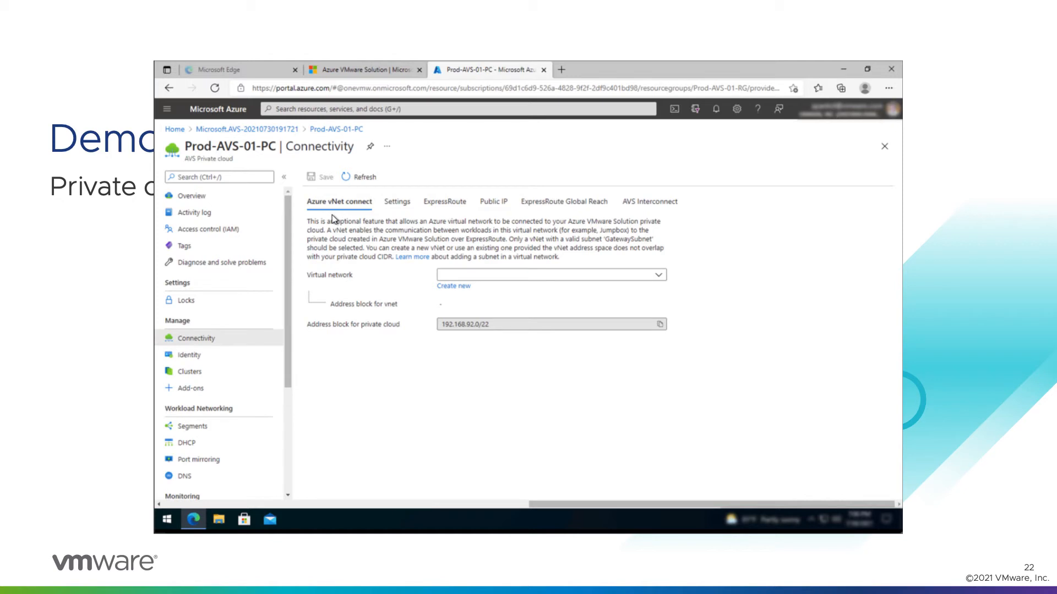
mouse_move(356, 212)
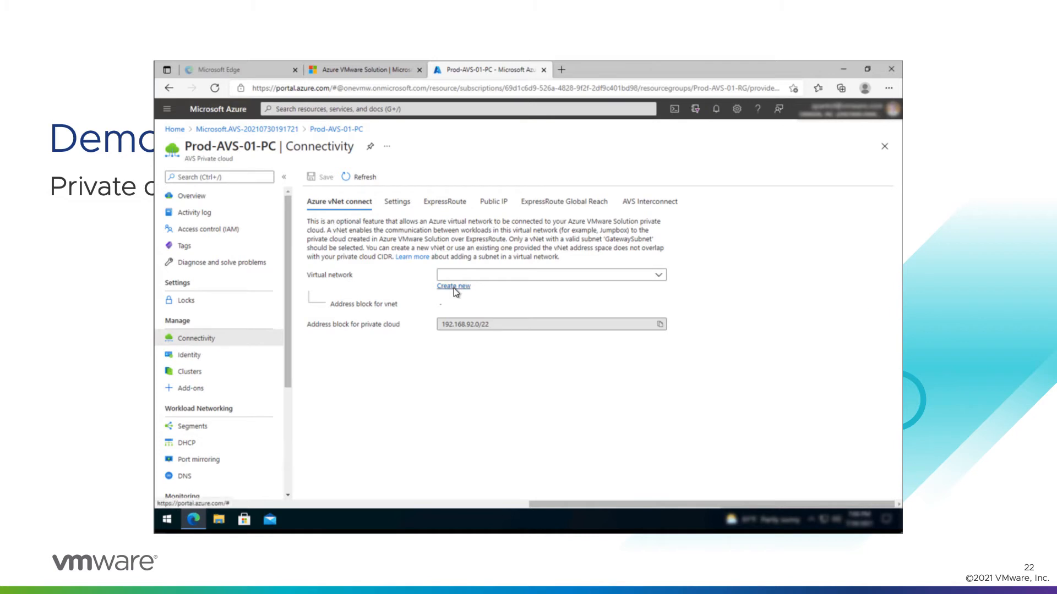
click(453, 286)
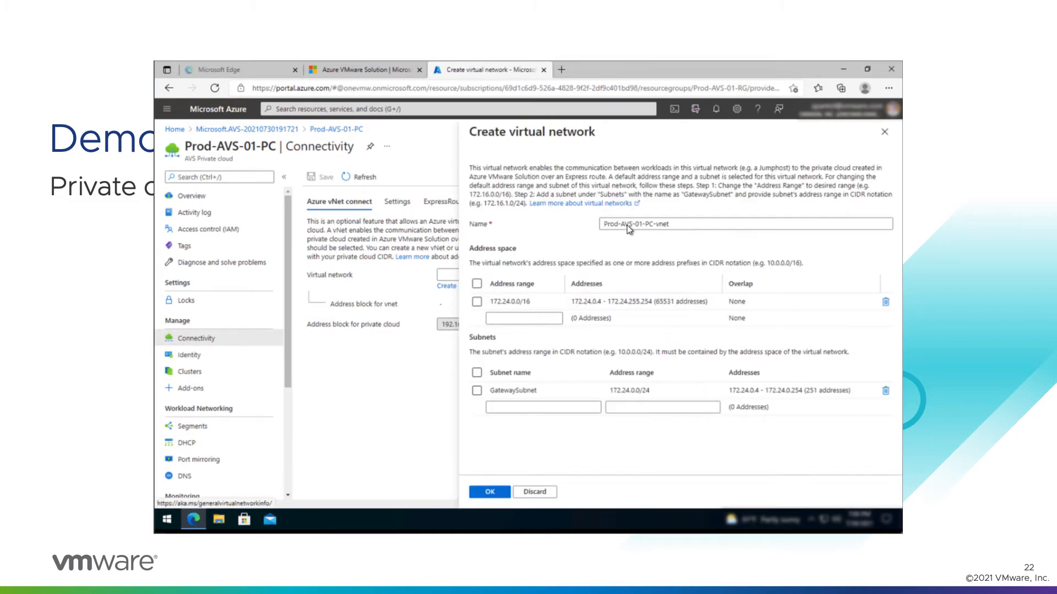
mouse_move(561, 252)
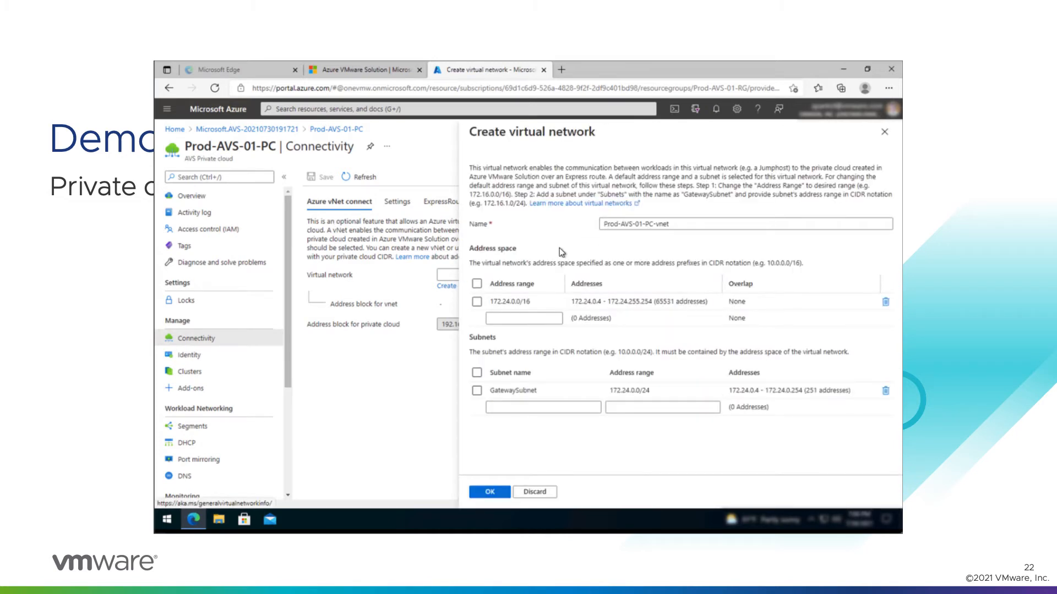
click(522, 302)
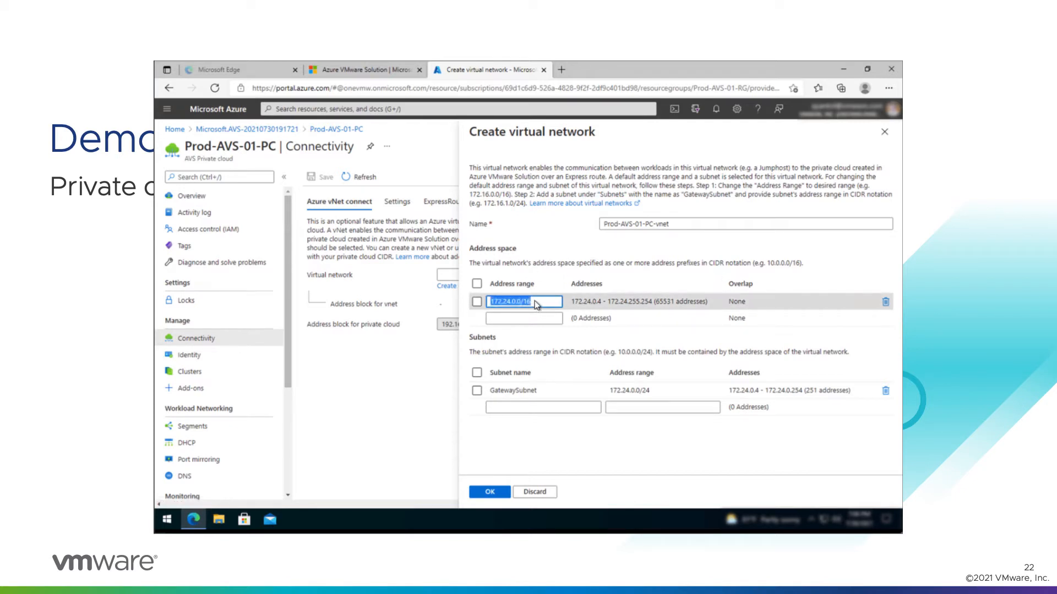
text(192)
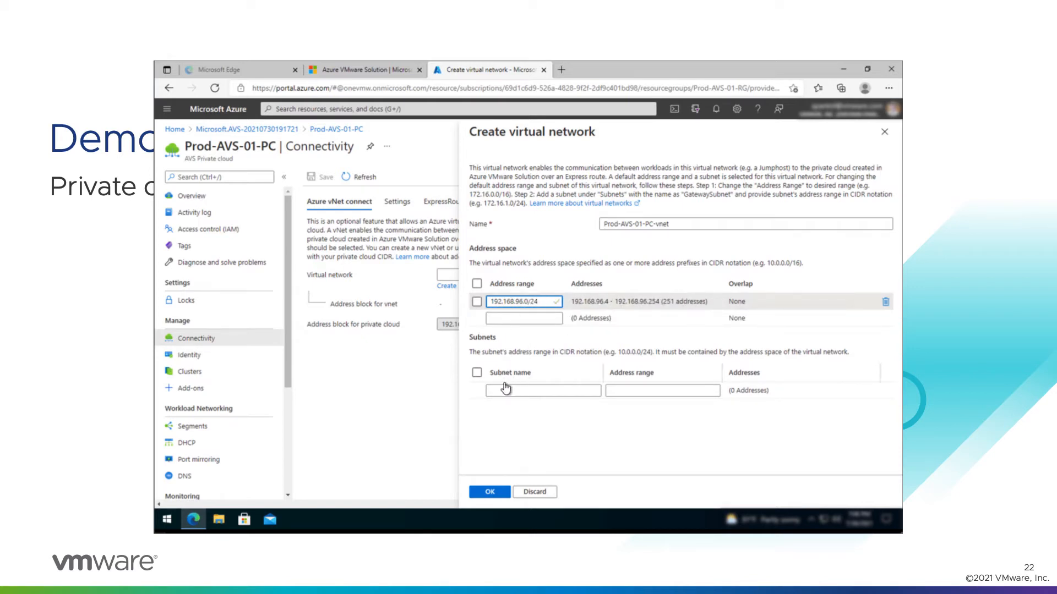
Step: Add GatewaySubnet with address range 192.168.96.0/27
click(541, 391)
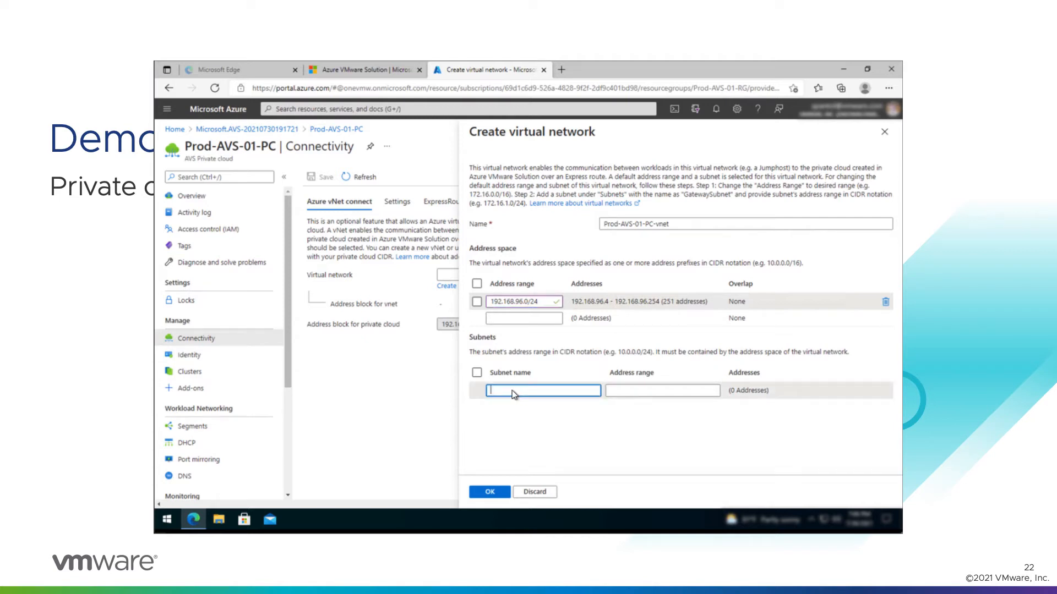
text(GatewaySubnet)
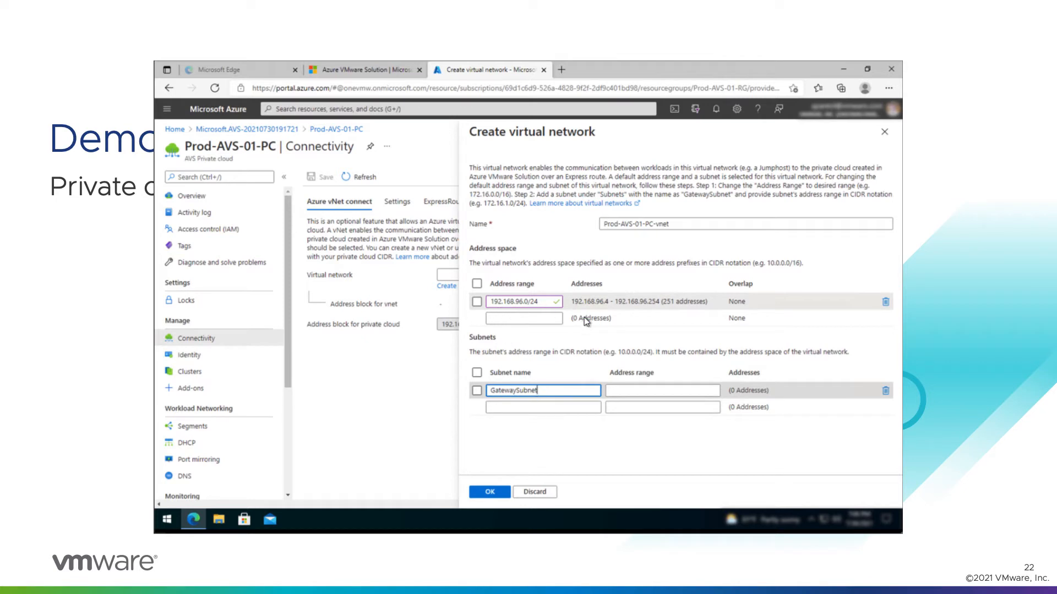
click(661, 391)
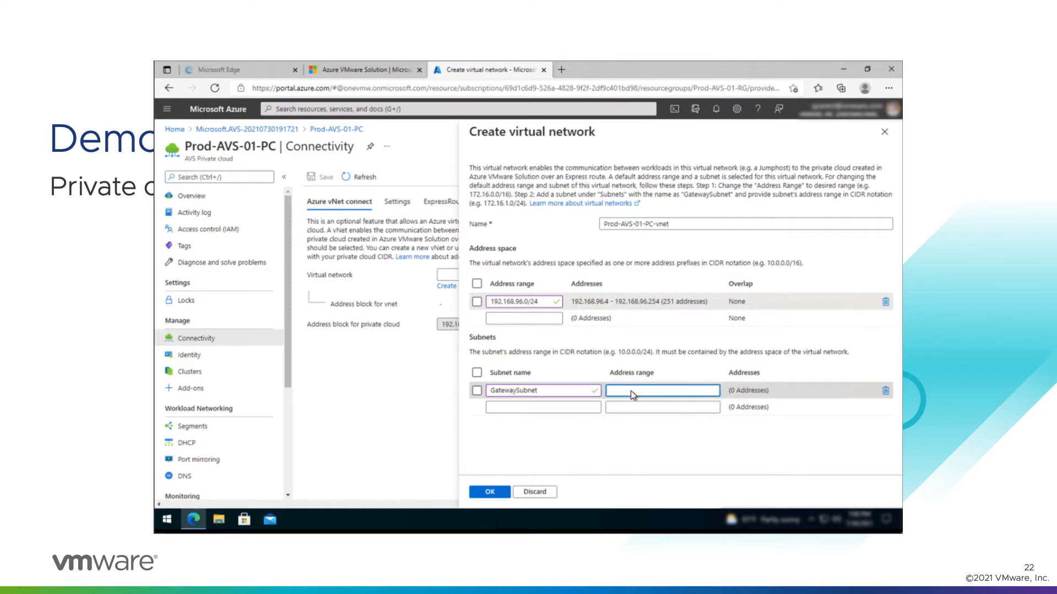
text(192.168.96.0/27)
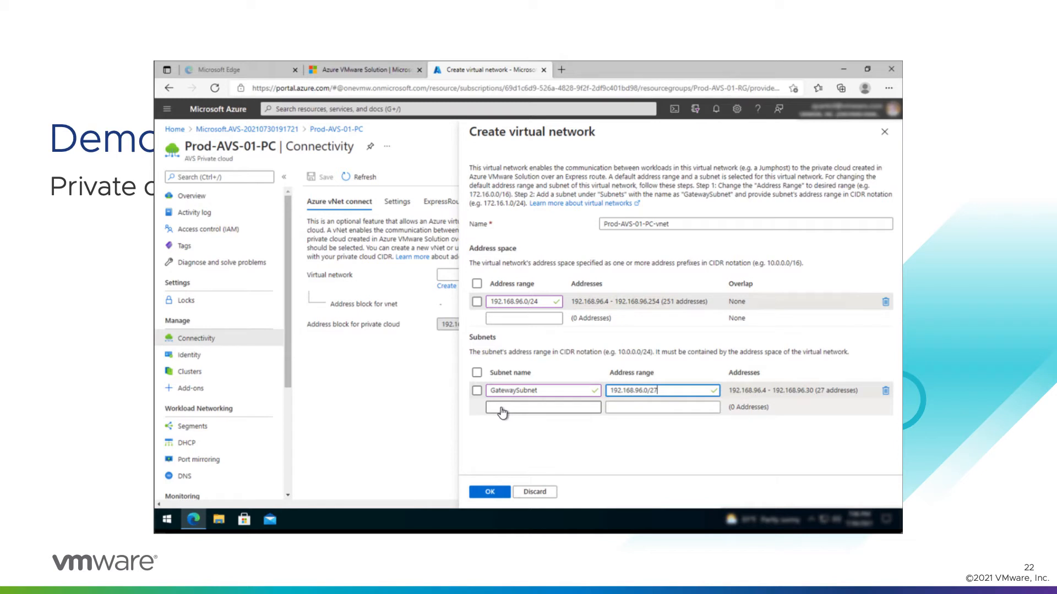
Step: Add AzureBastionSubnet 192.168.96.32/27 and Management 192.168.96.64/27, then confirm the vnet
click(542, 407)
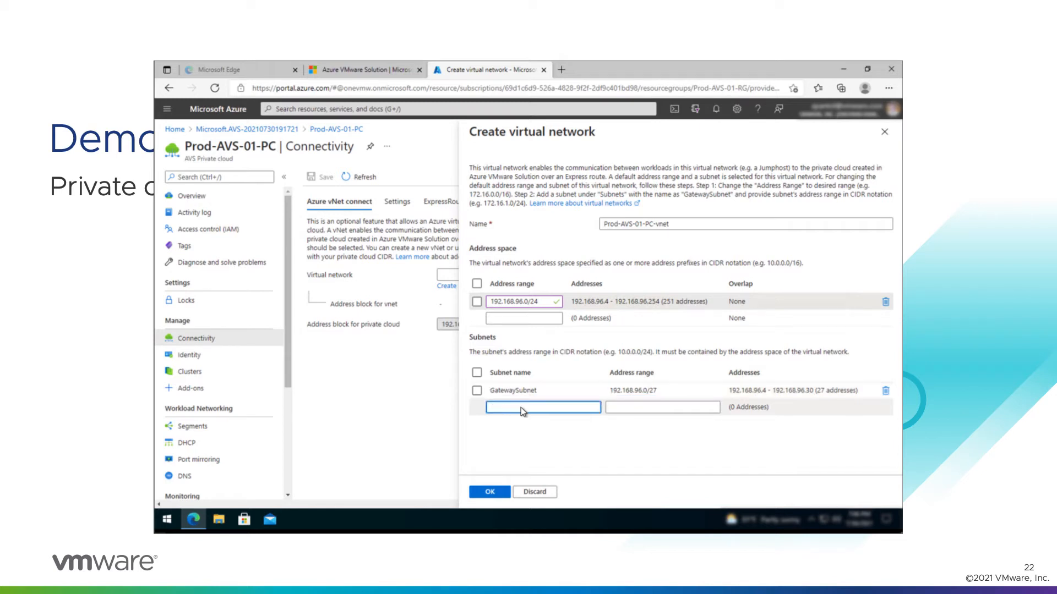
text(AzureBastionSubnet)
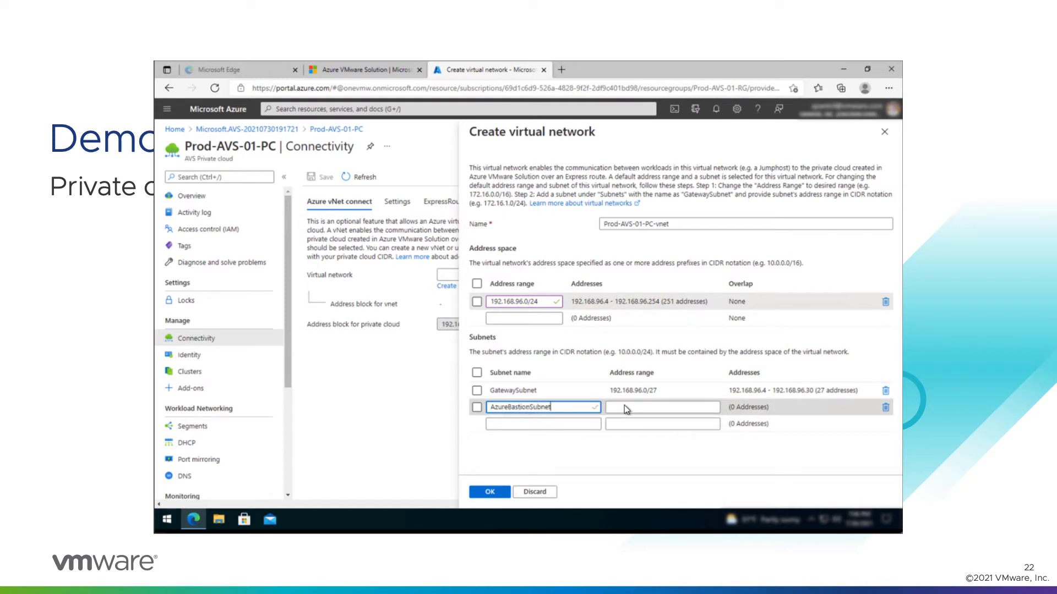
text(192.168.96.32/27)
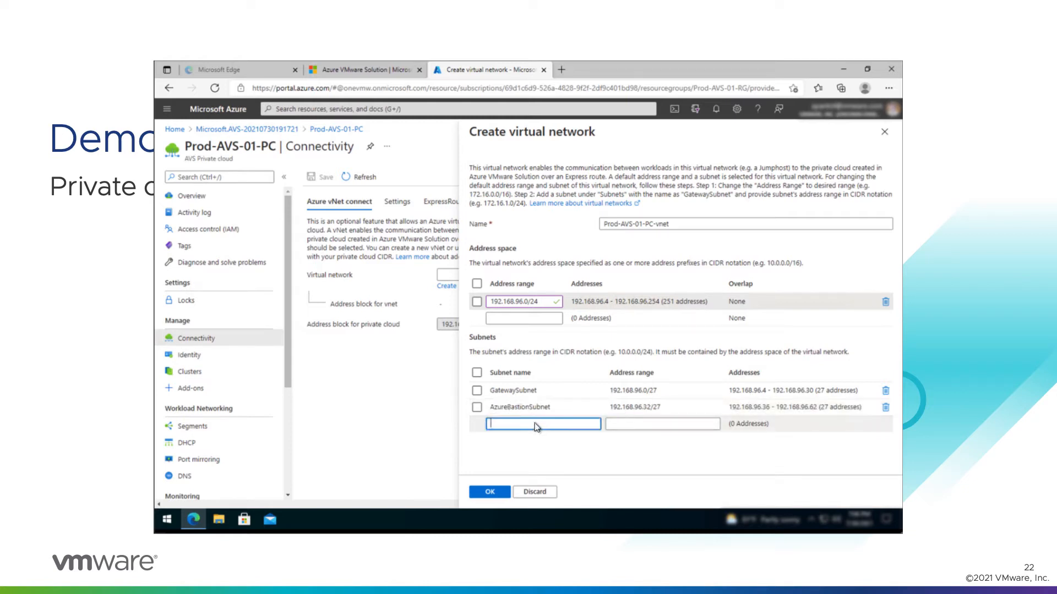
text(Management)
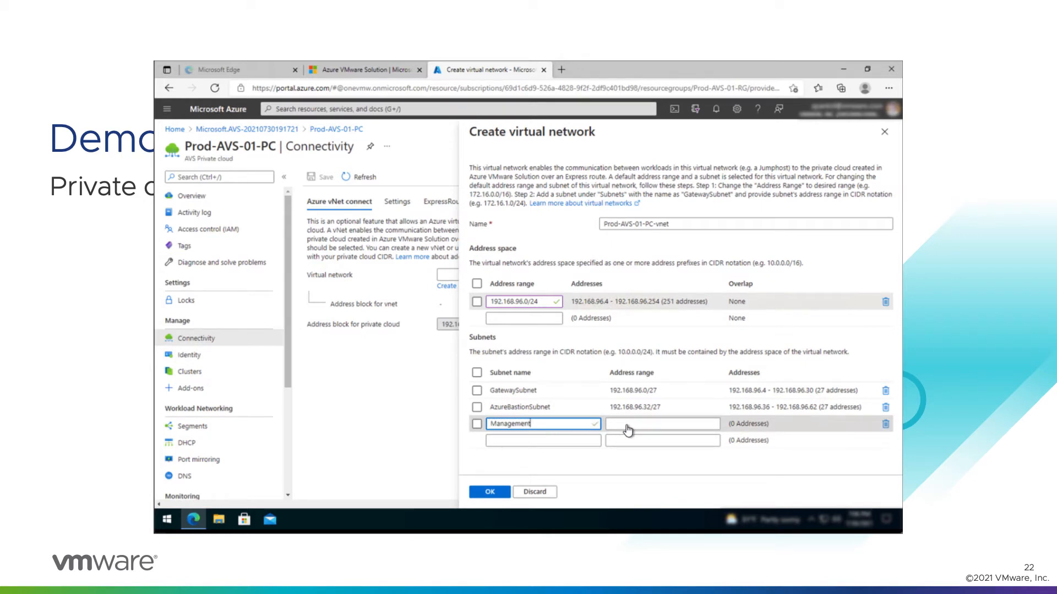
click(661, 424)
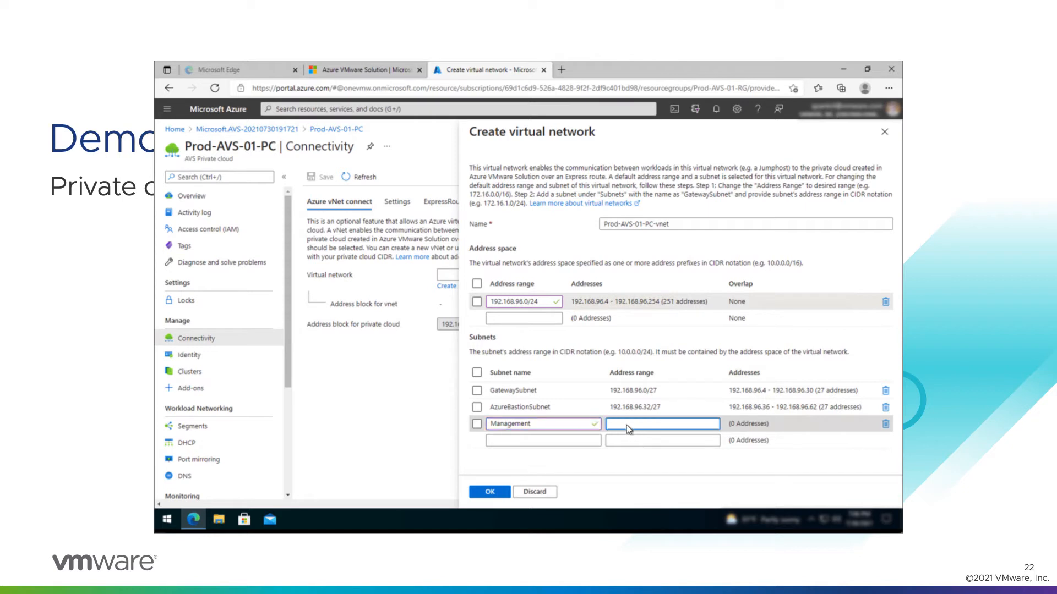
text(192.168.96.0)
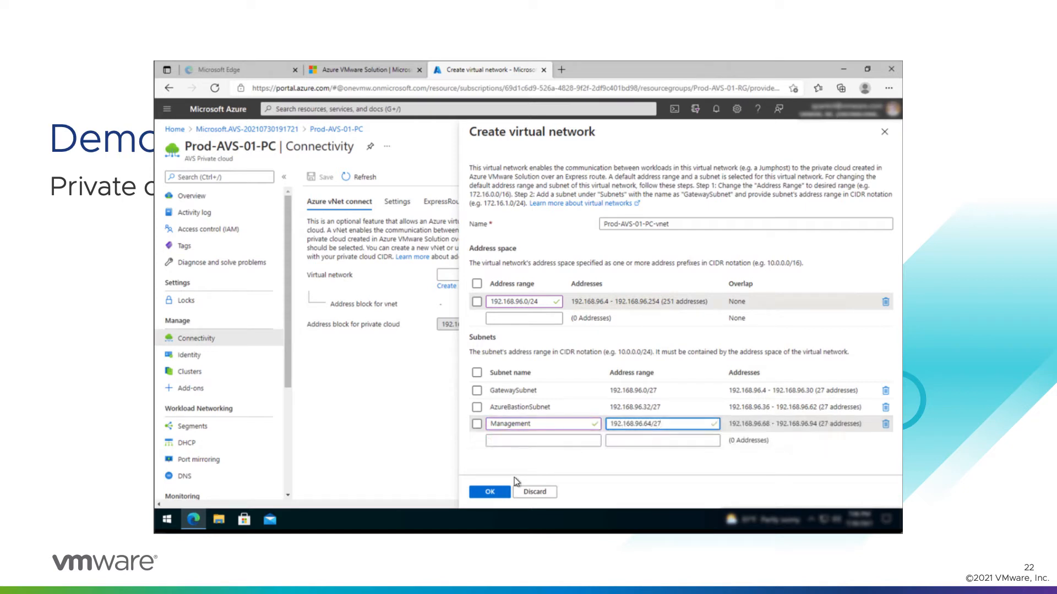
click(489, 492)
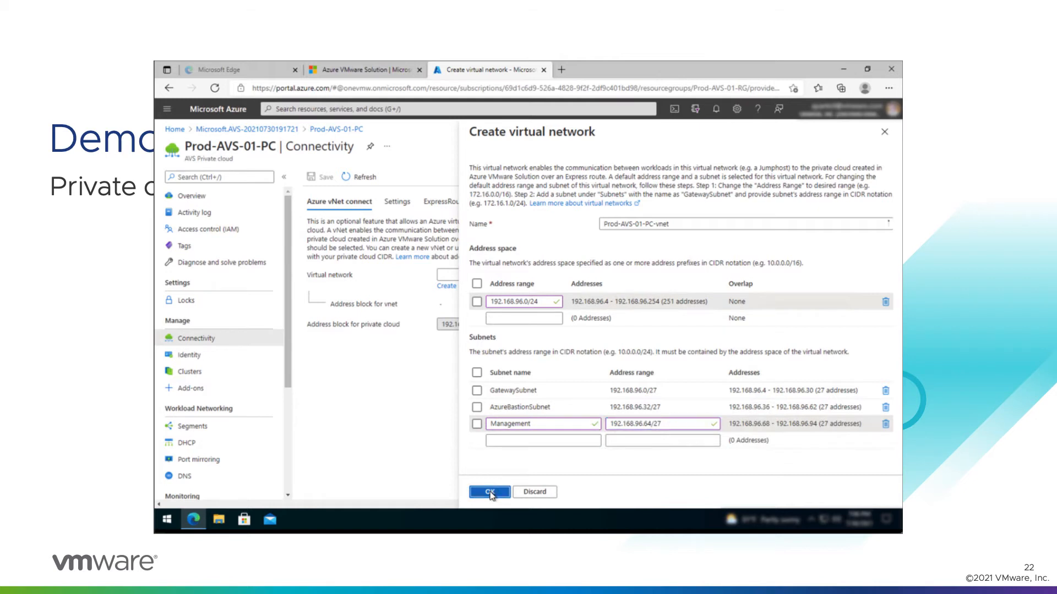
Step: Confirm Prod-AVS-01-PC-vnet and save it as the private cloud's connected virtual network
click(489, 492)
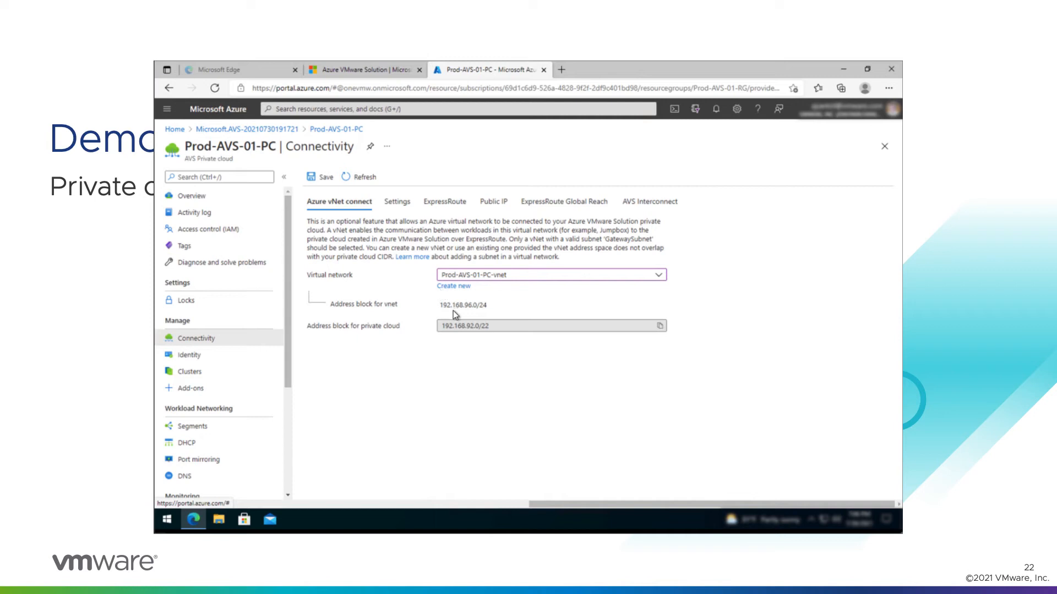
mouse_move(503, 282)
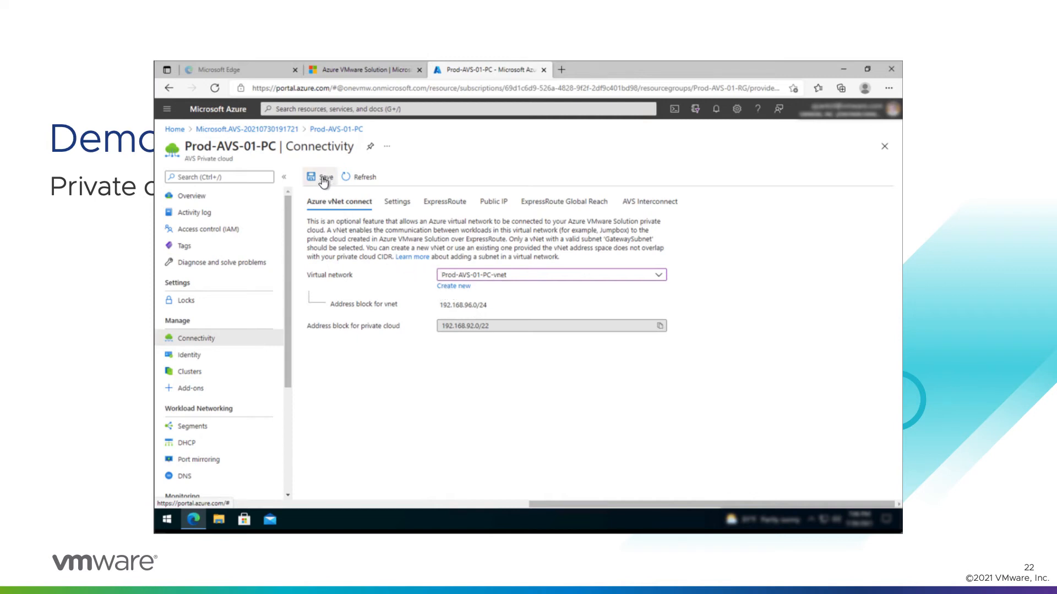
click(322, 178)
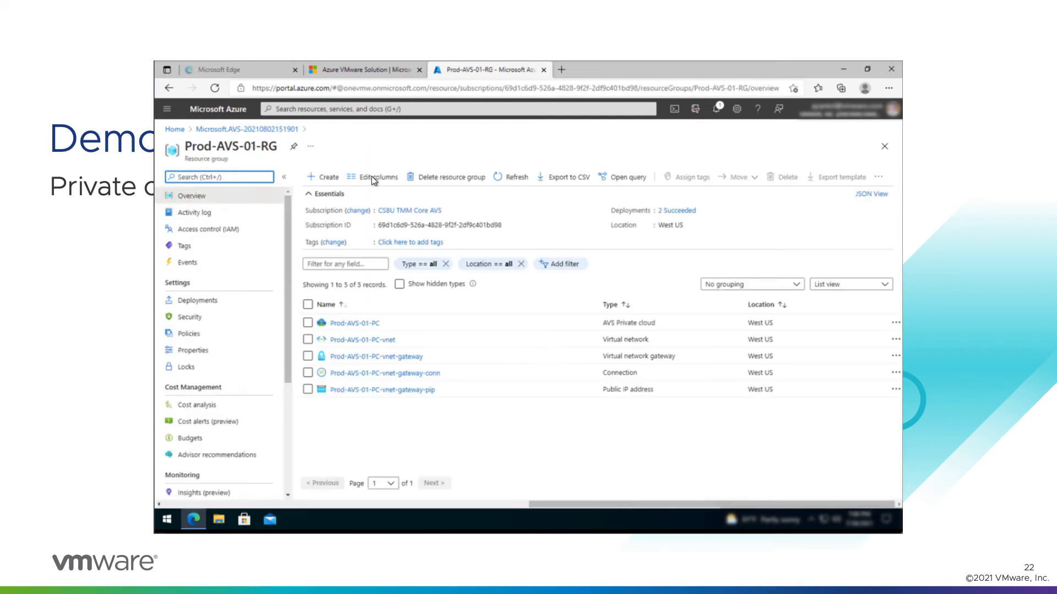
mouse_move(365, 149)
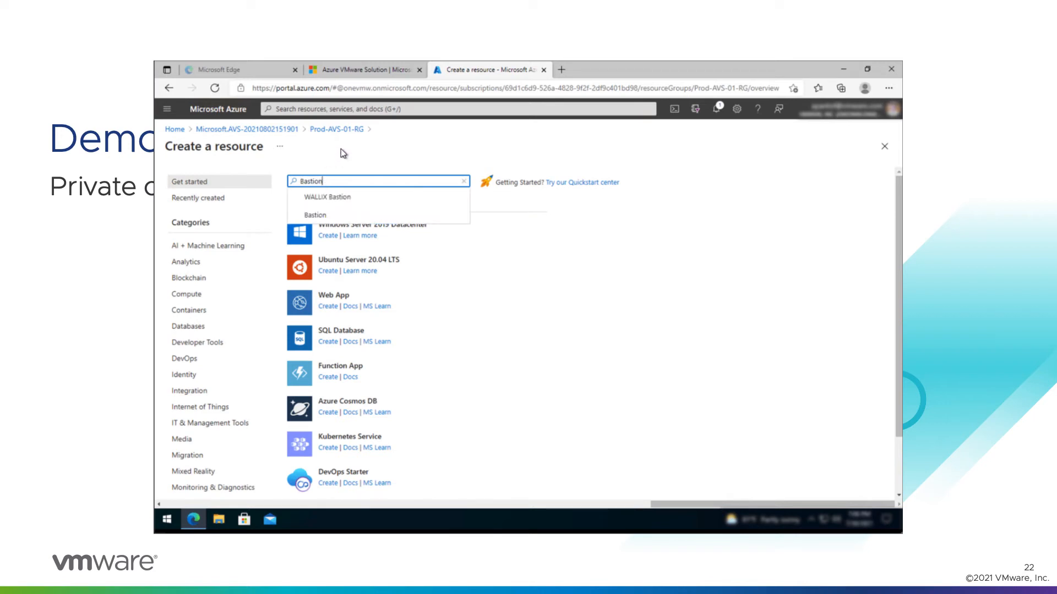
Step: Select the Bastion marketplace offering and begin creating a Bastion host
click(313, 215)
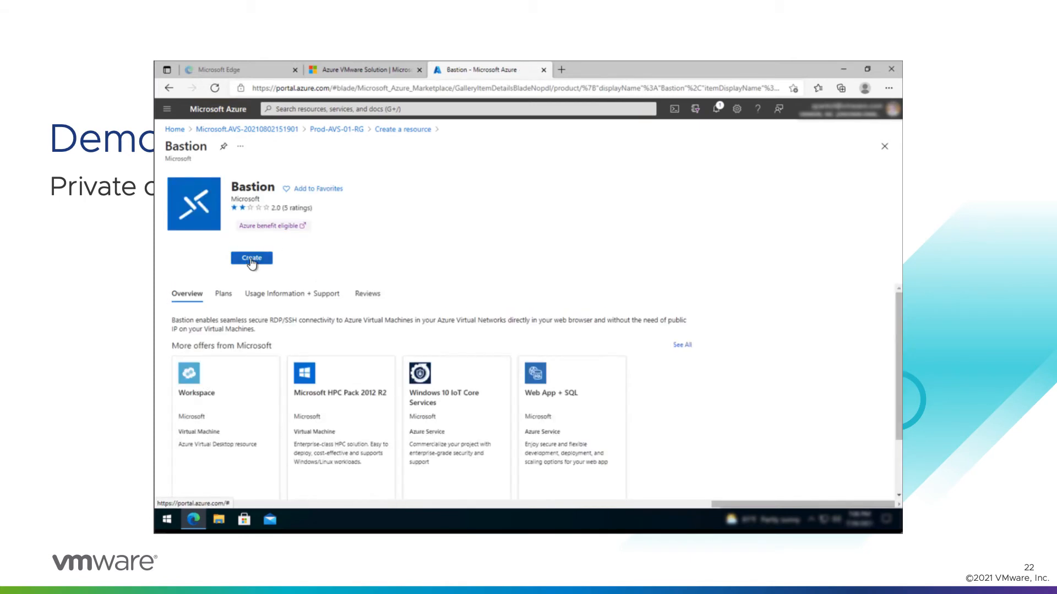
click(251, 258)
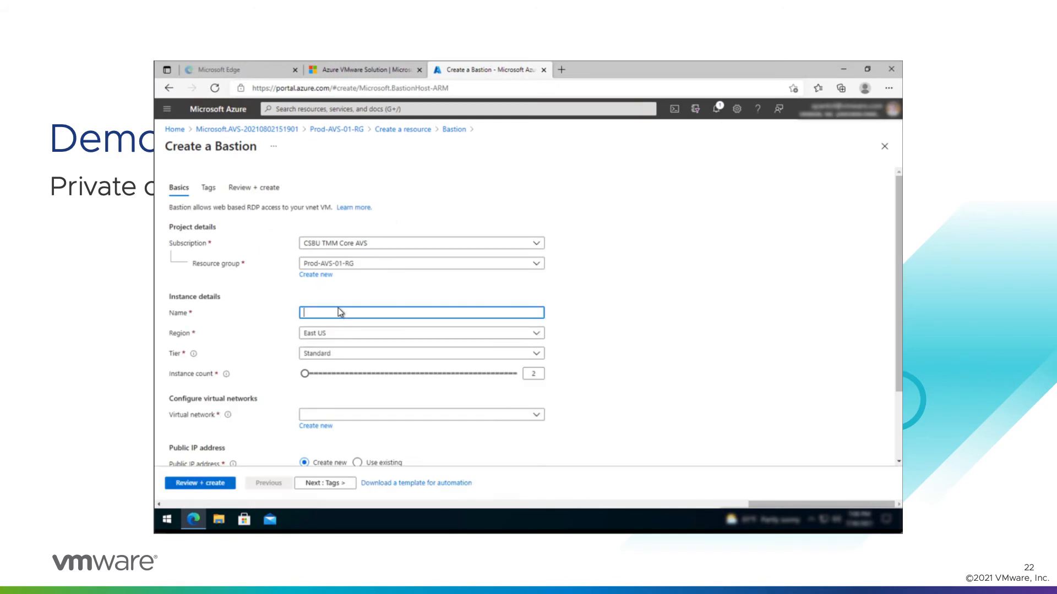
Step: Name it Prod-AVS-01-Bastion, region West US, tier Basic, on Prod-AVS-01-PC-vnet's AzureBastionSubnet
text(Prod-AVS-01-Bastio)
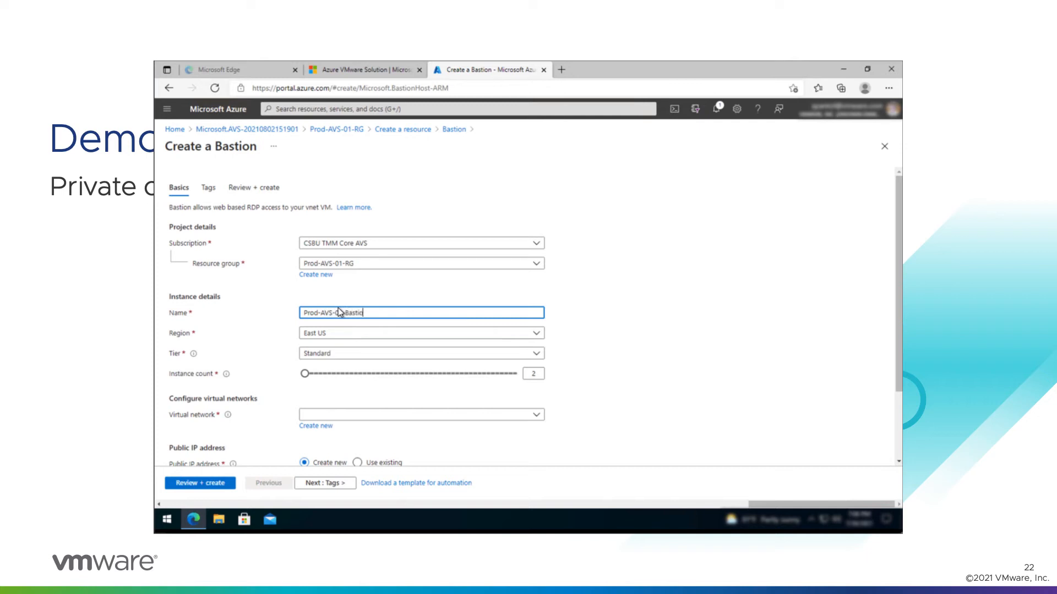
click(420, 332)
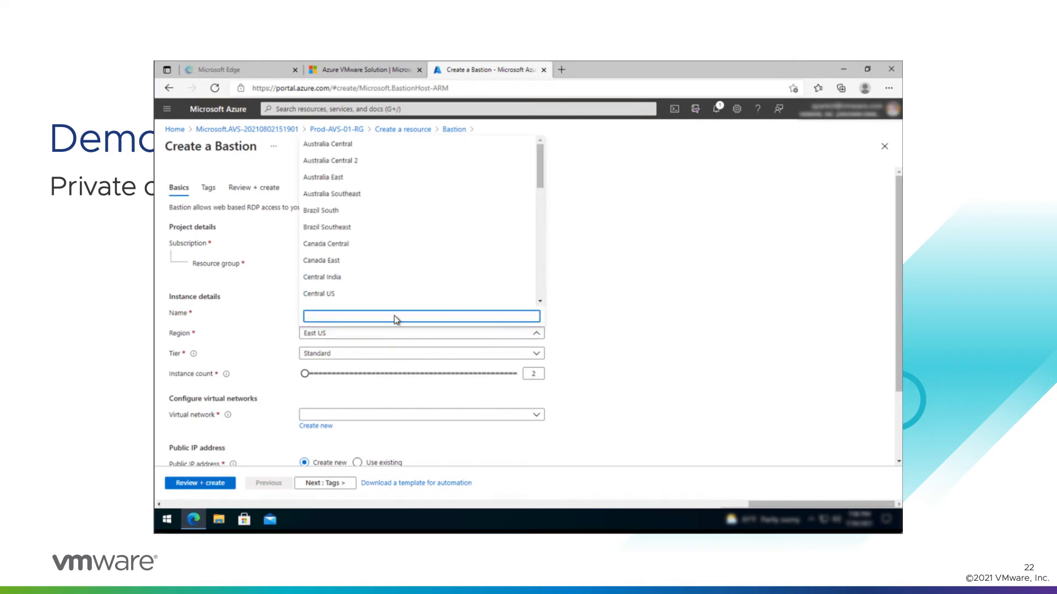
scroll(down, 3)
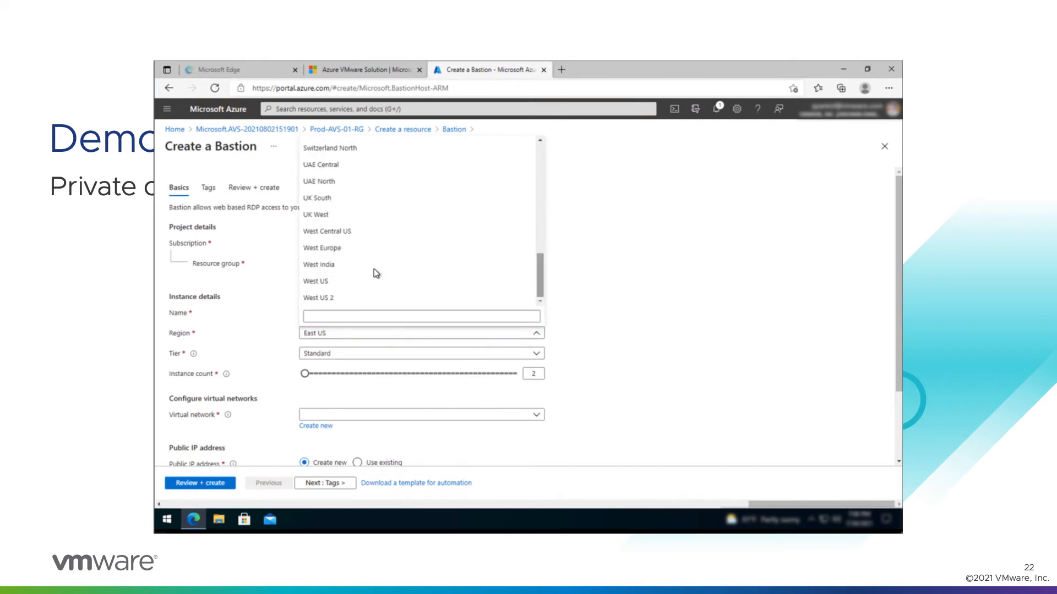
click(315, 281)
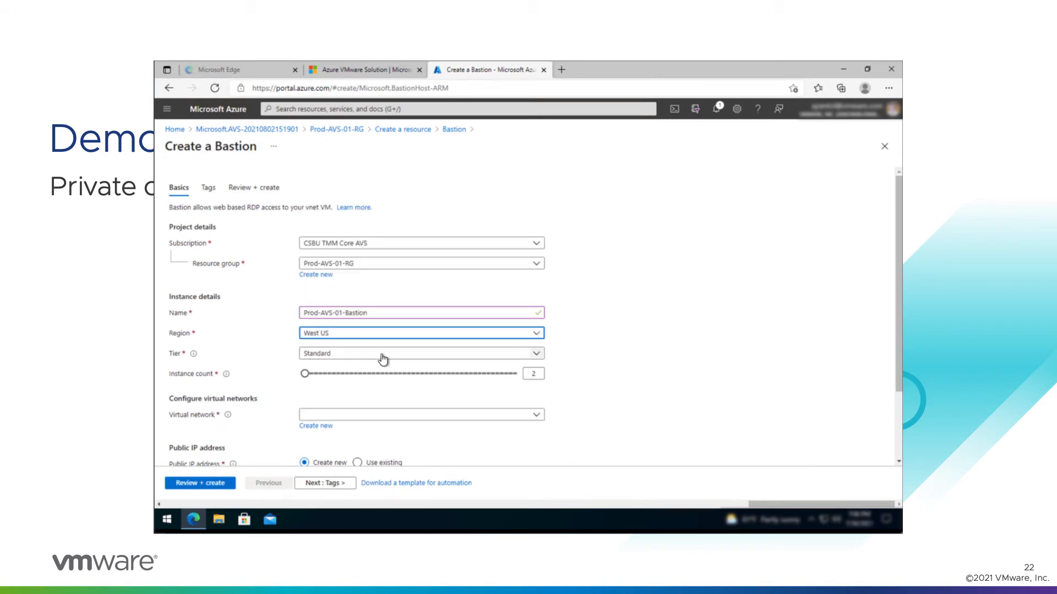
click(420, 352)
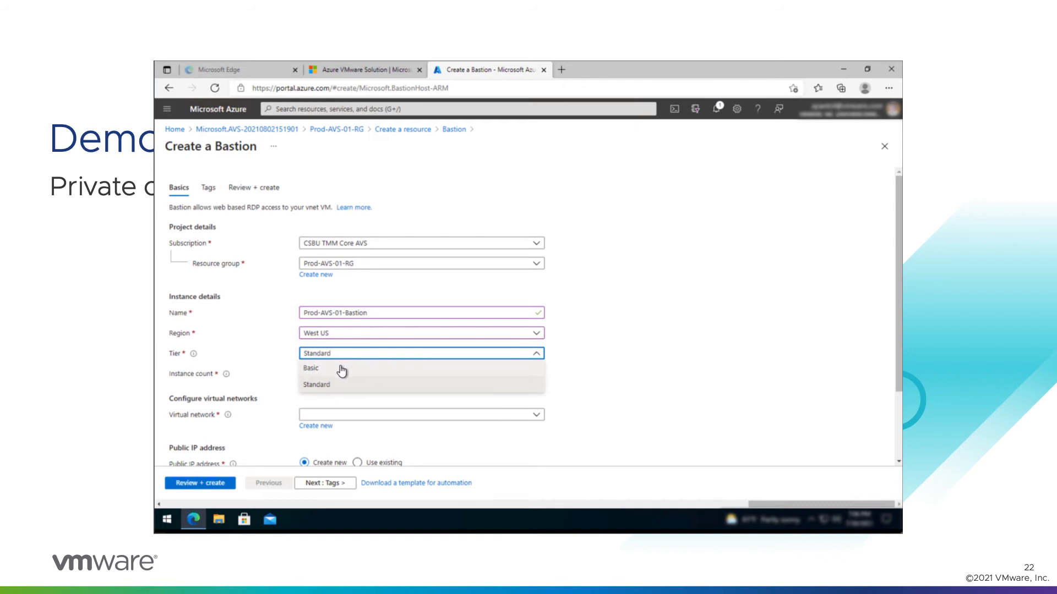
click(310, 369)
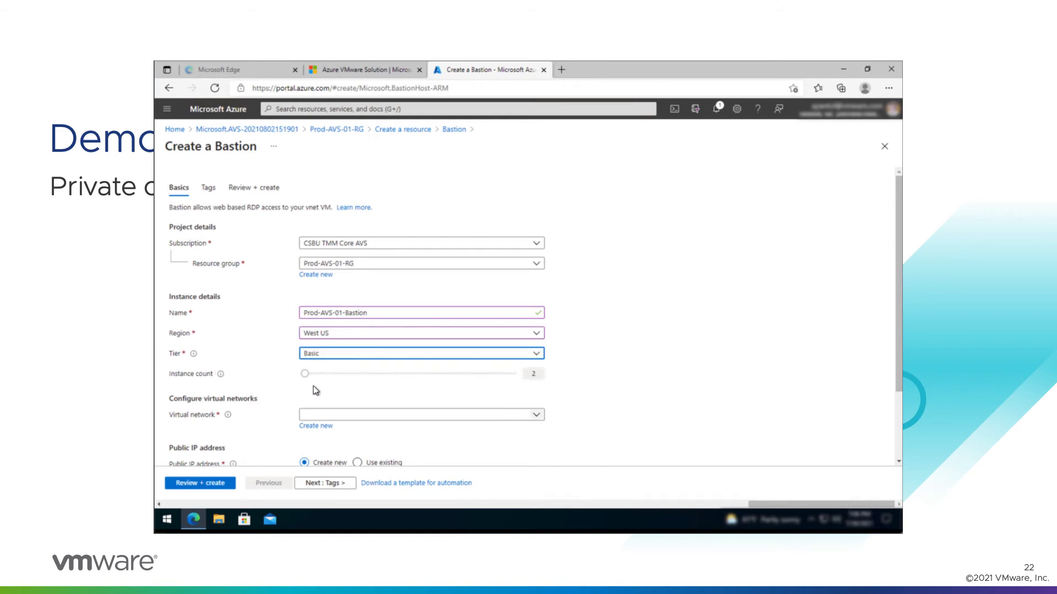
mouse_move(536, 423)
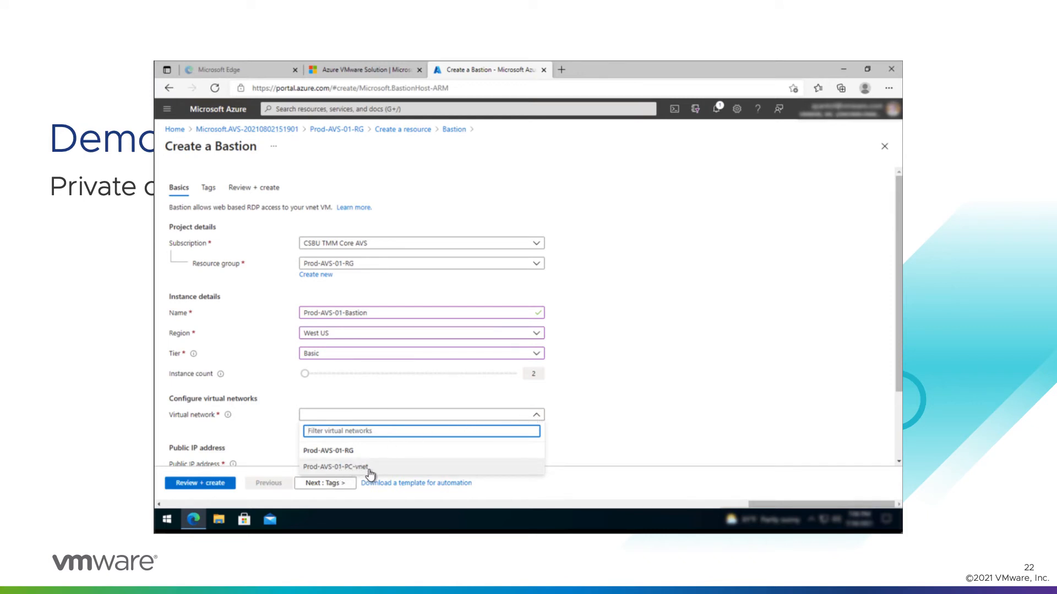
click(335, 466)
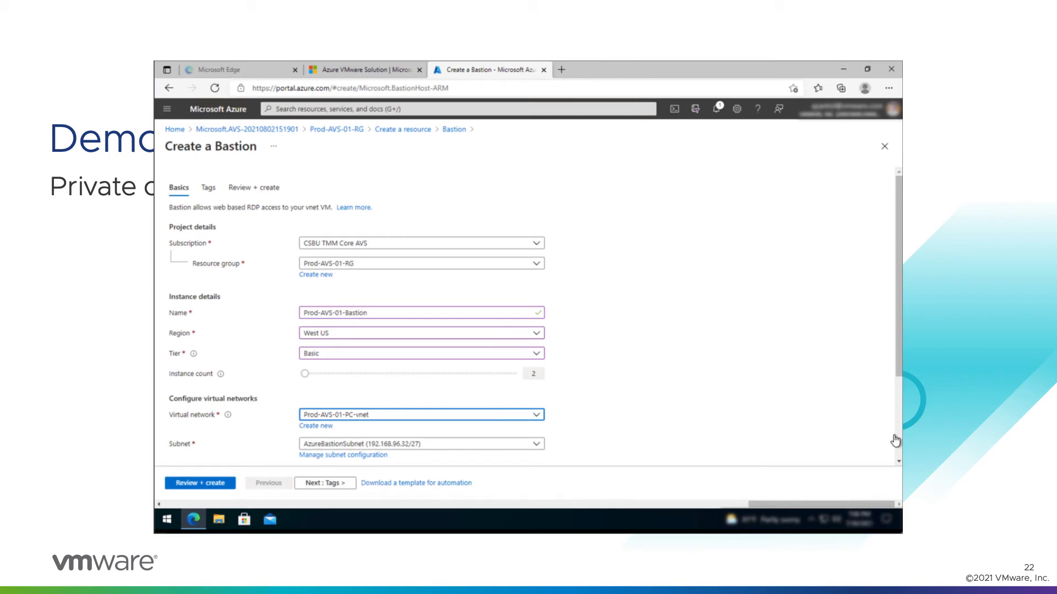
scroll(down, 3)
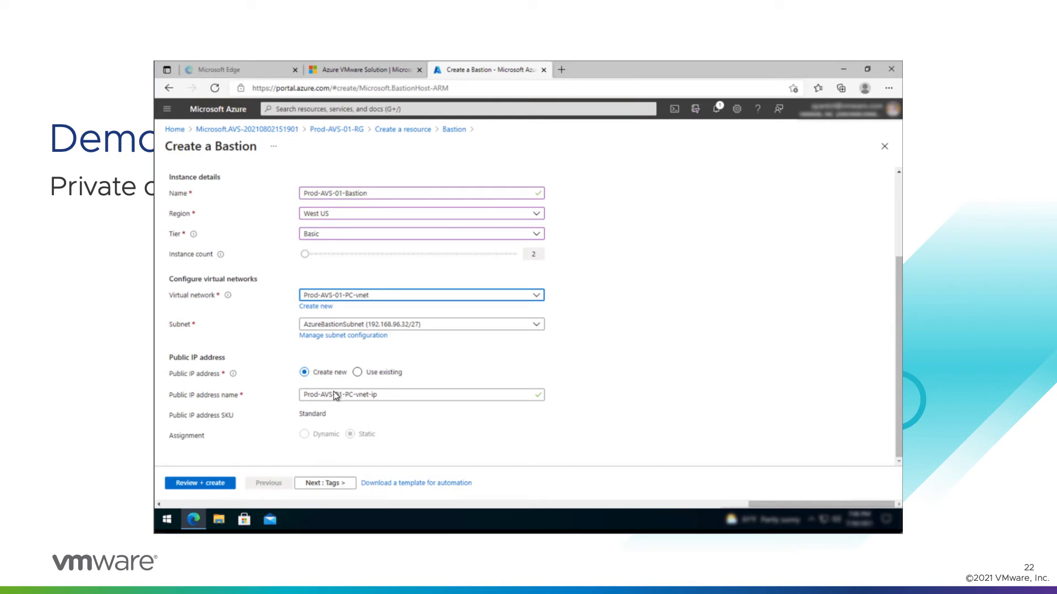
mouse_move(230, 452)
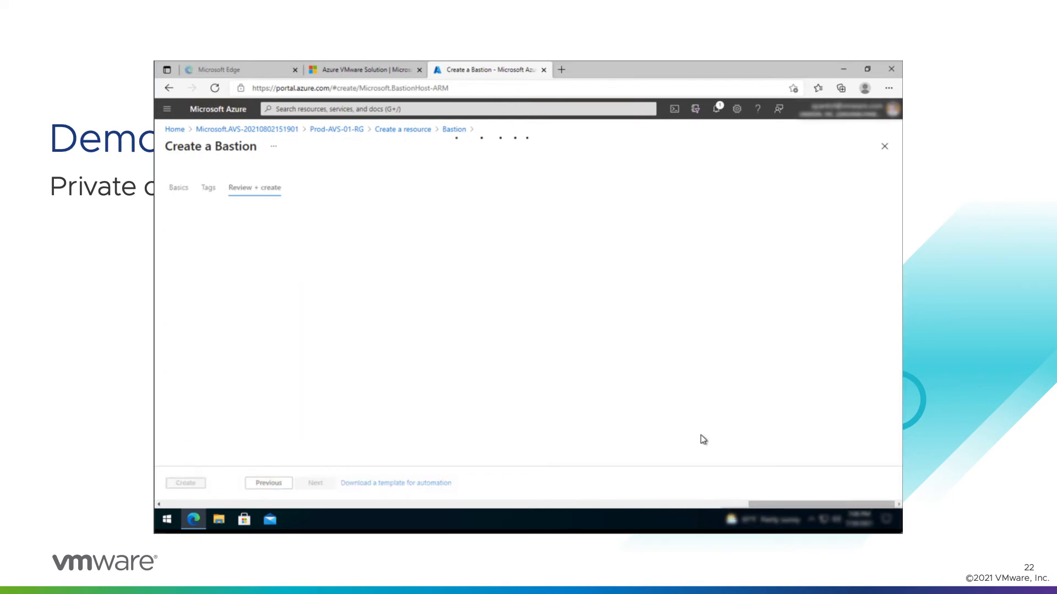
Step: Review and create the Bastion host, reaching the completed Microsoft.BastionHost deployment
click(255, 187)
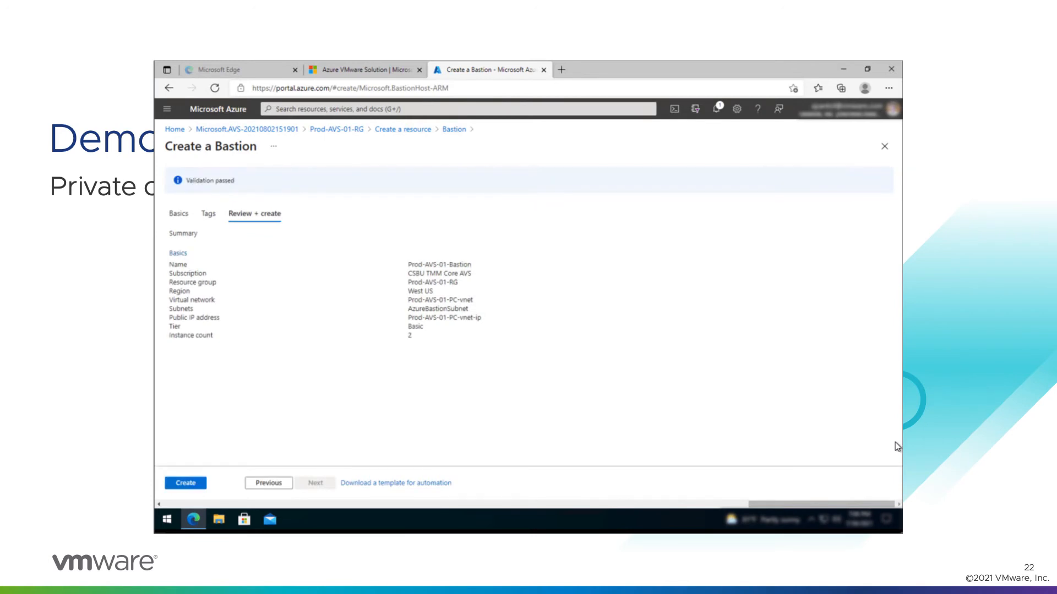
click(185, 483)
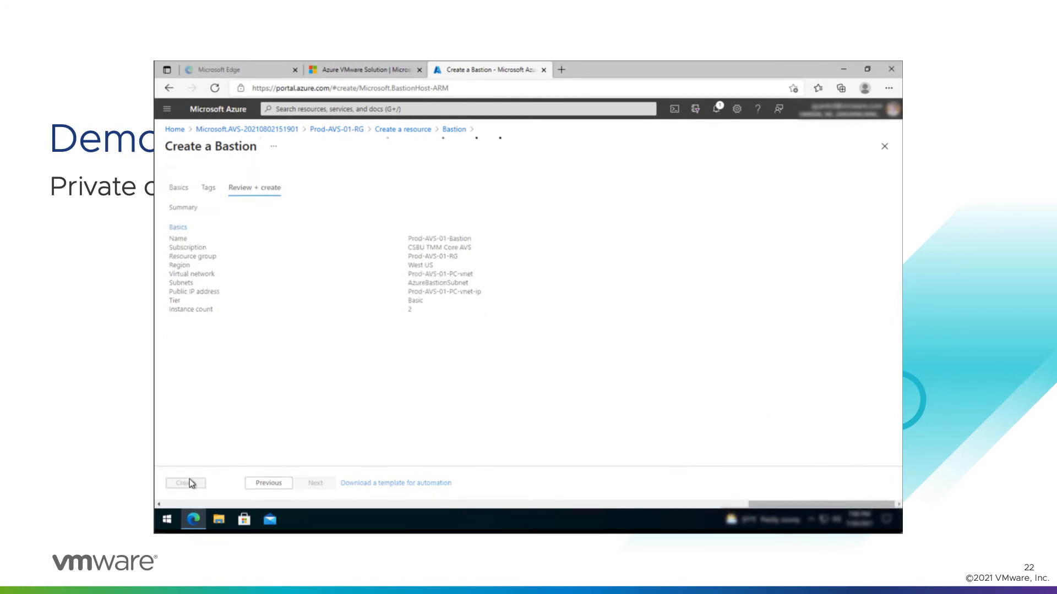
click(185, 482)
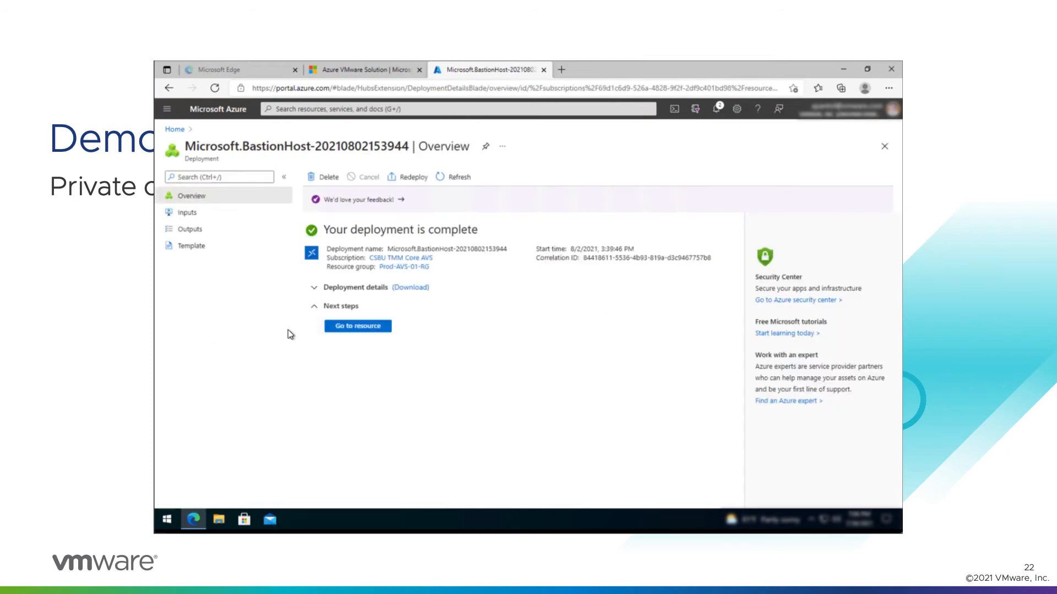
mouse_move(358, 254)
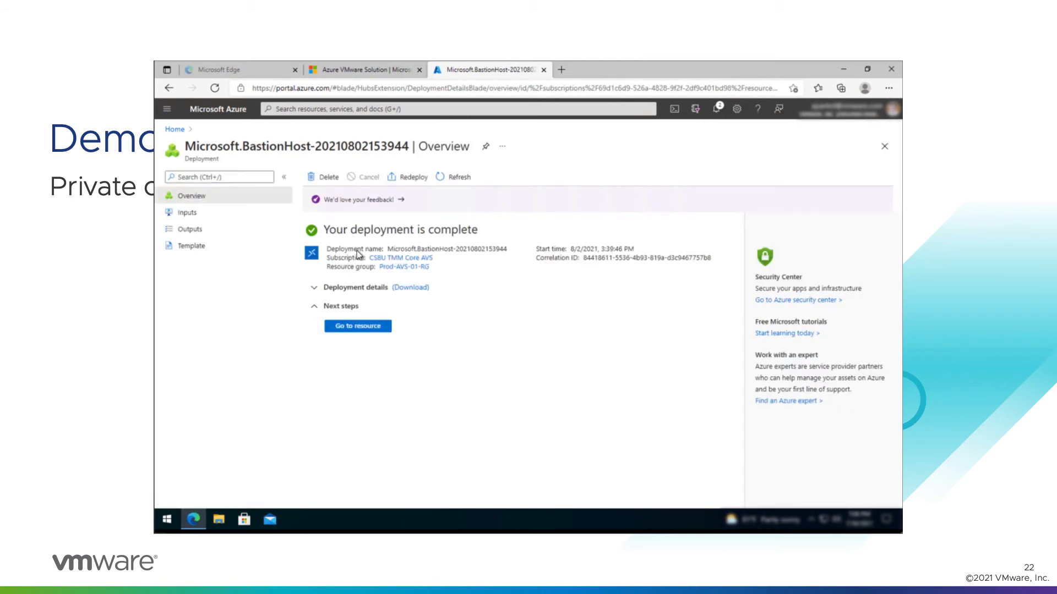
mouse_move(404, 266)
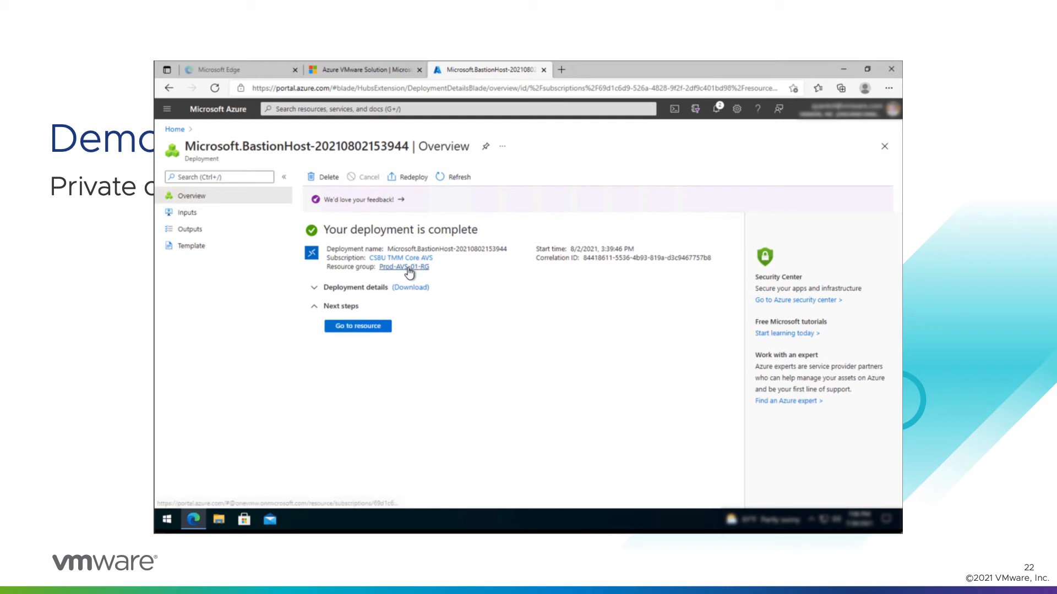
Step: From Prod-AVS-01-RG, find the Microsoft Windows 10 offer and begin creating a virtual machine
click(403, 266)
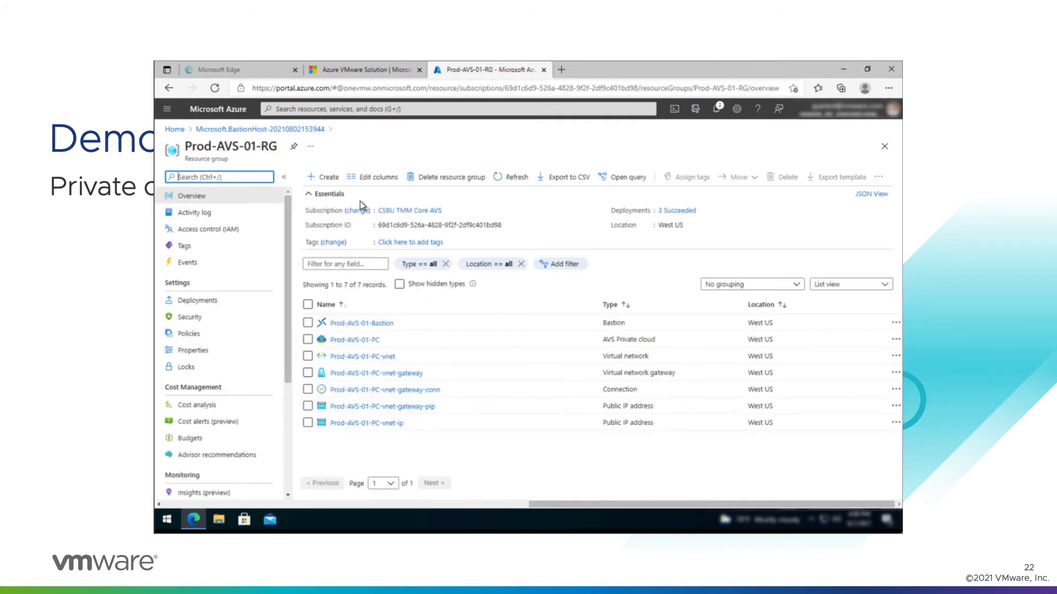
click(321, 176)
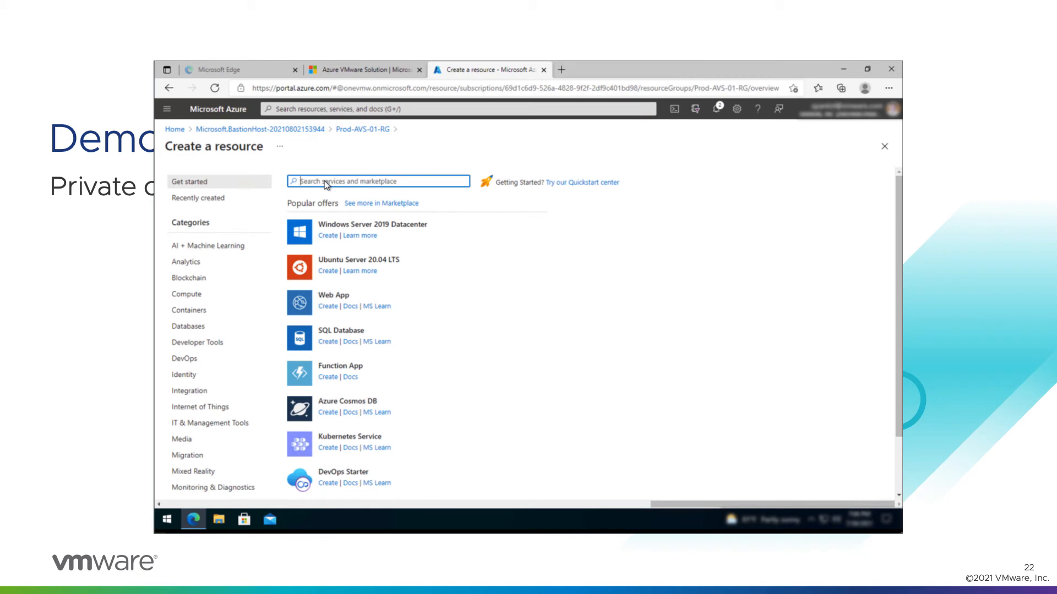
text(Win)
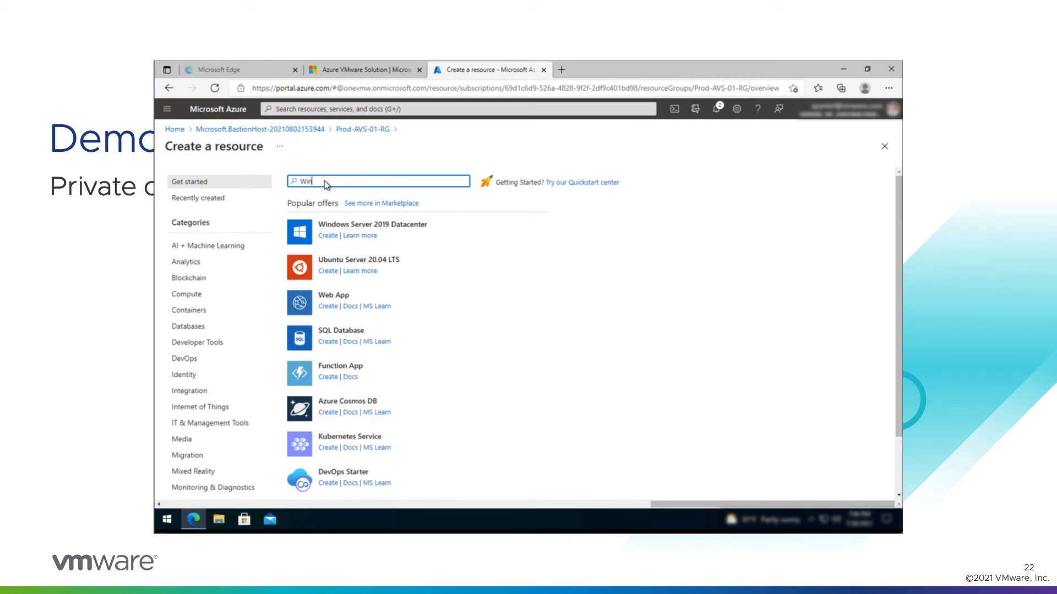
text(Windows 10)
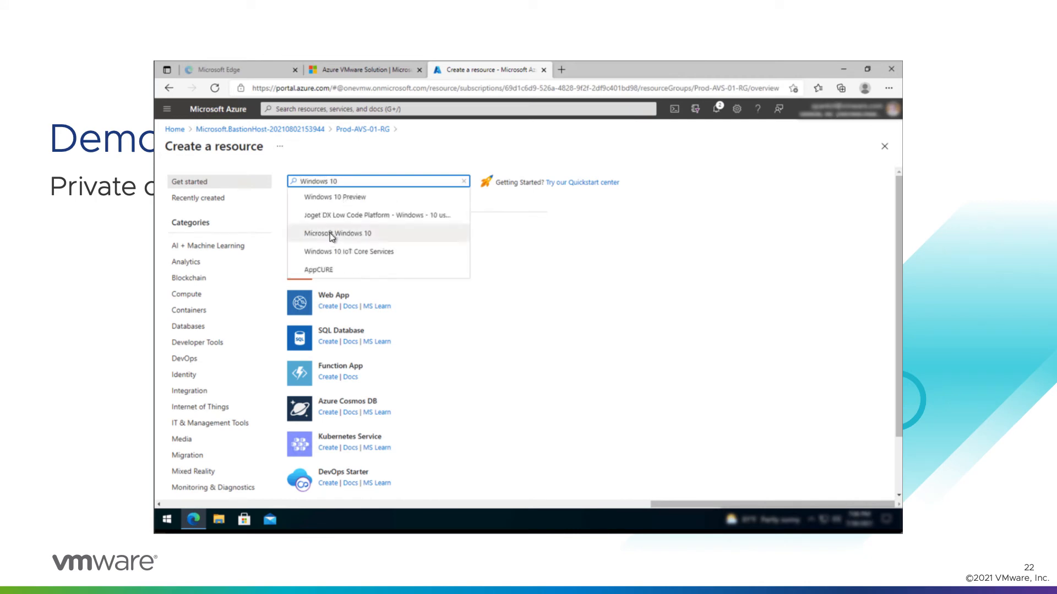
click(337, 233)
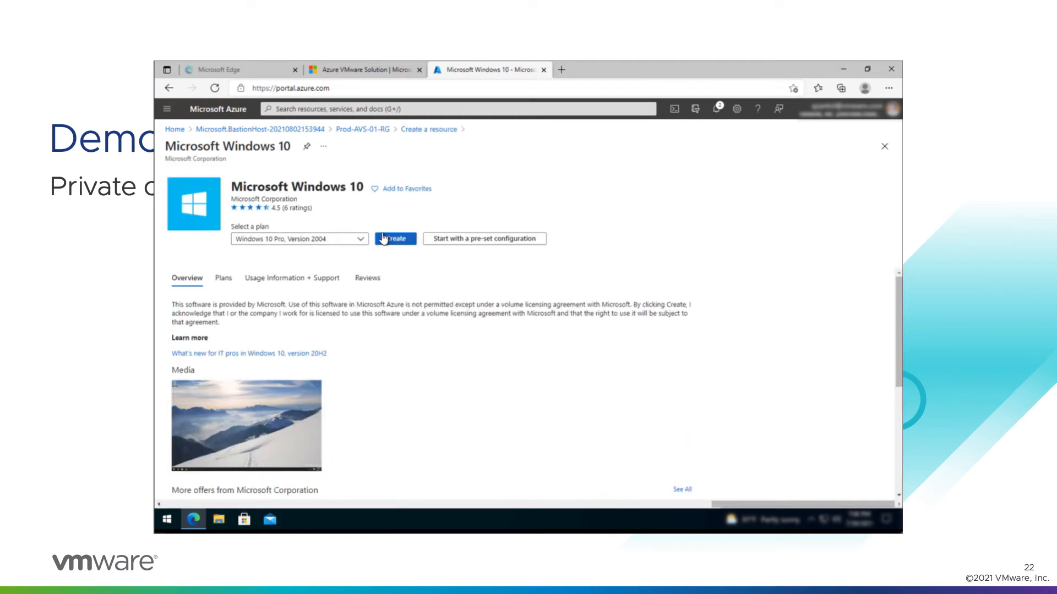
click(395, 239)
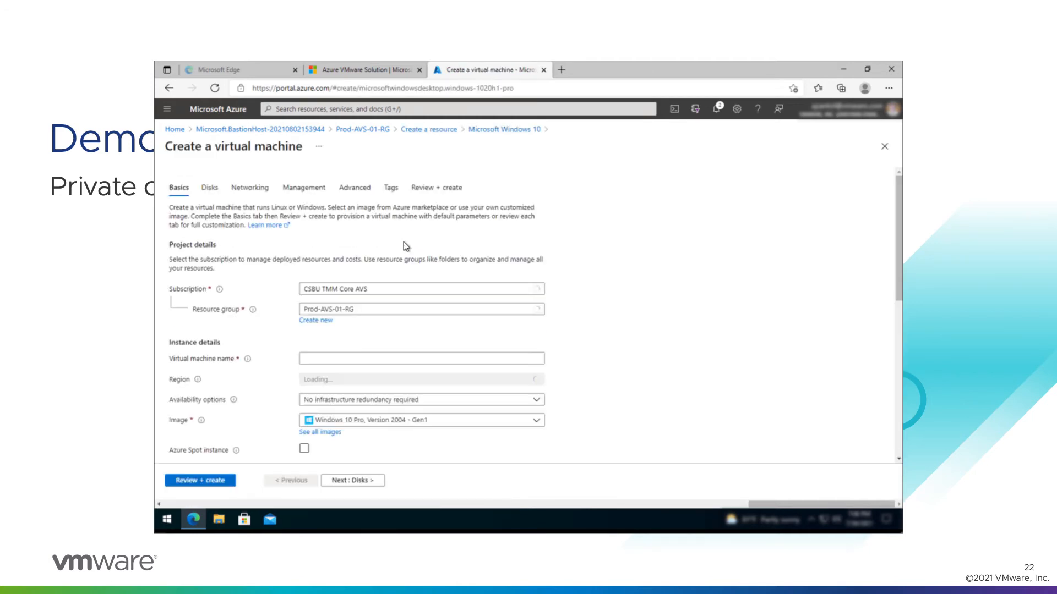
Step: Name the VM Prod-AVS-01-Jumpbox and set its region to (US) West US
click(421, 358)
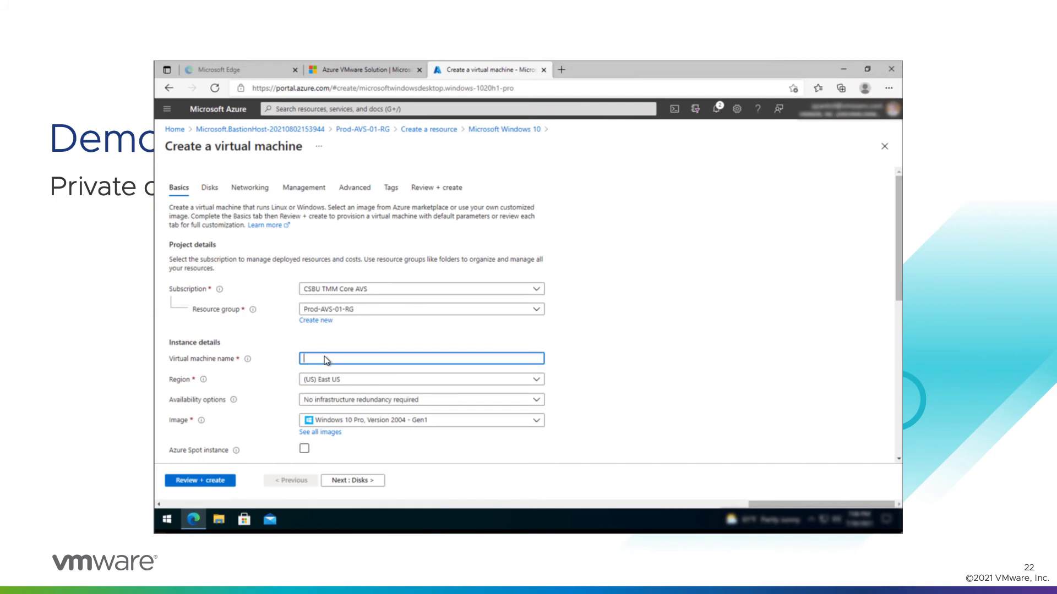
text(Prod-AVS-01-Jumpbox)
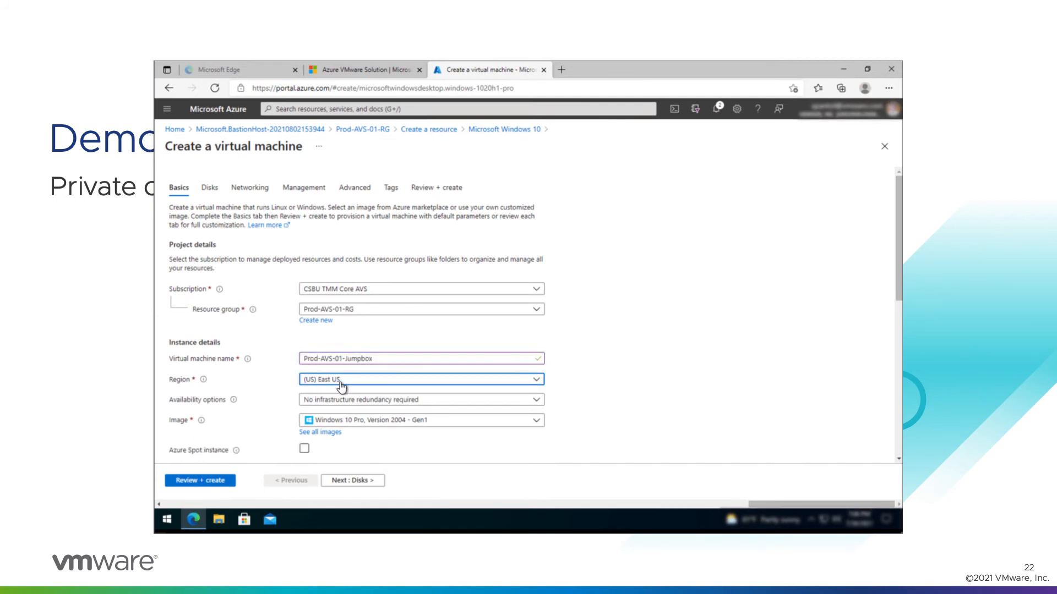
click(420, 378)
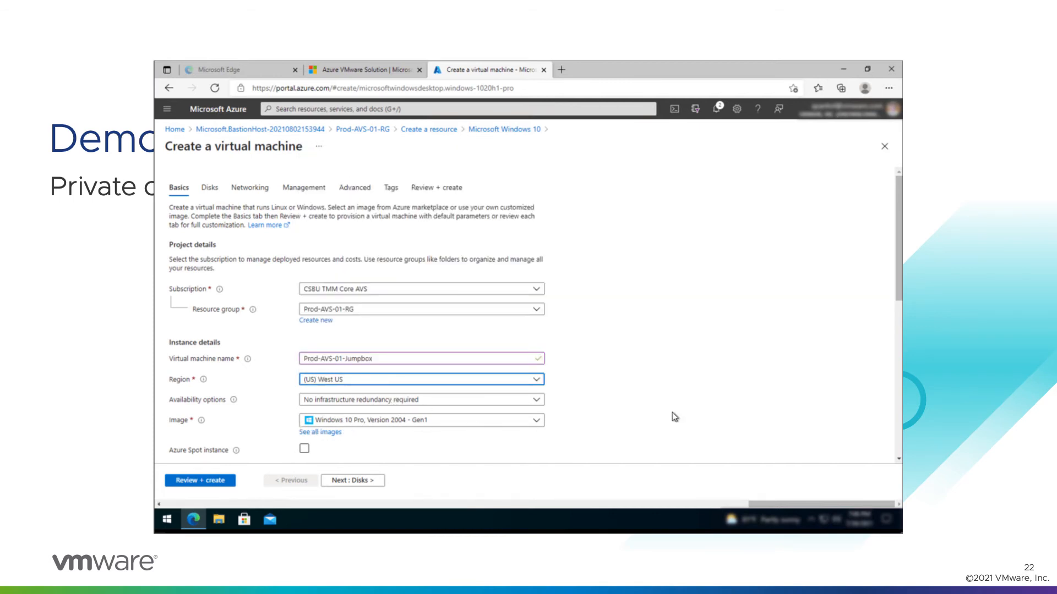
scroll(down, 3)
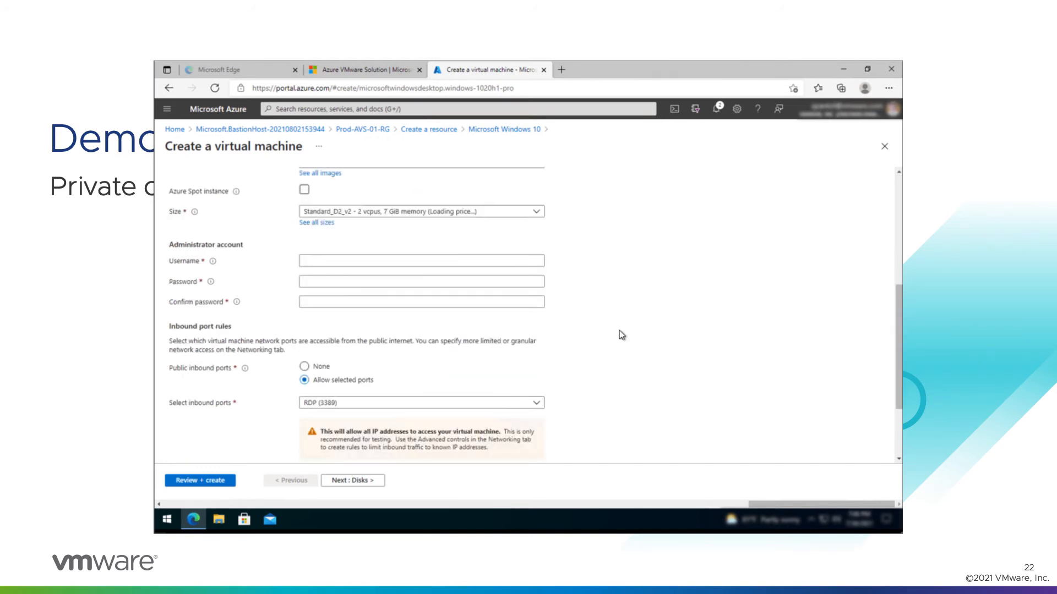
Step: Set administrator username avsadmin with a password and confirmation
click(420, 261)
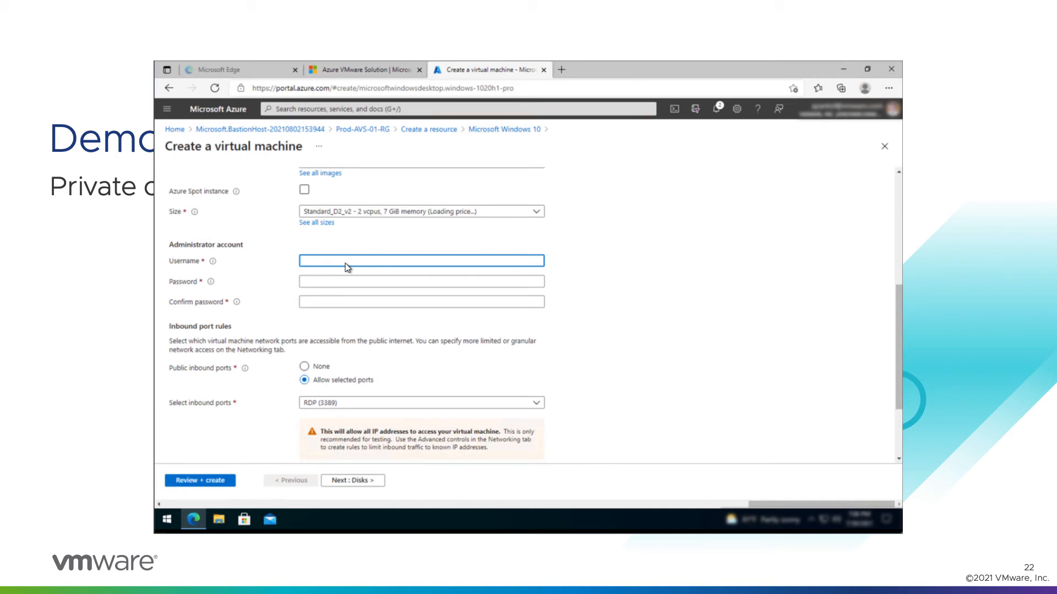
text(avsadmin)
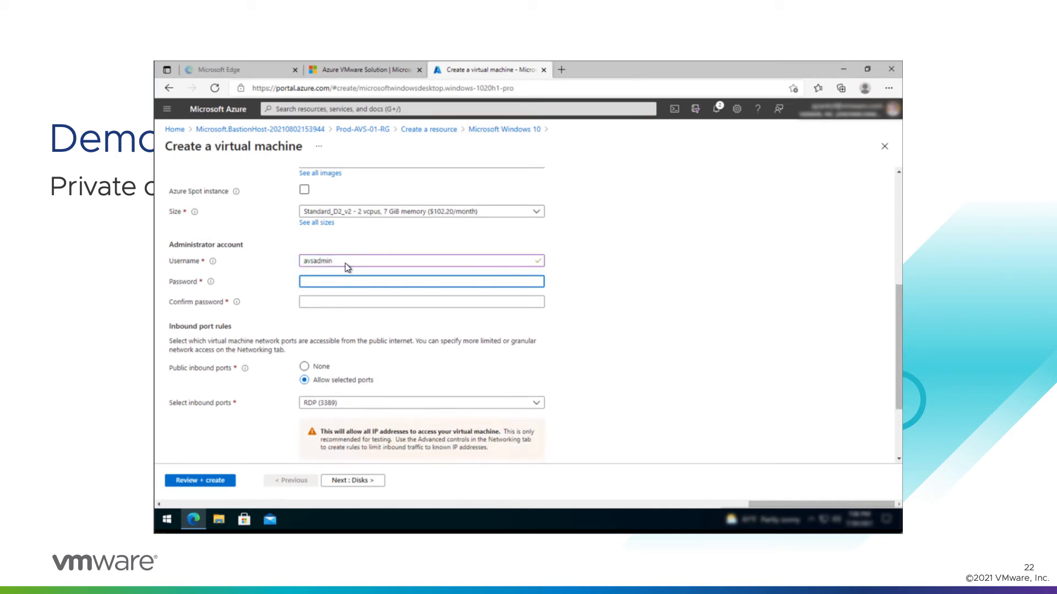
click(420, 281)
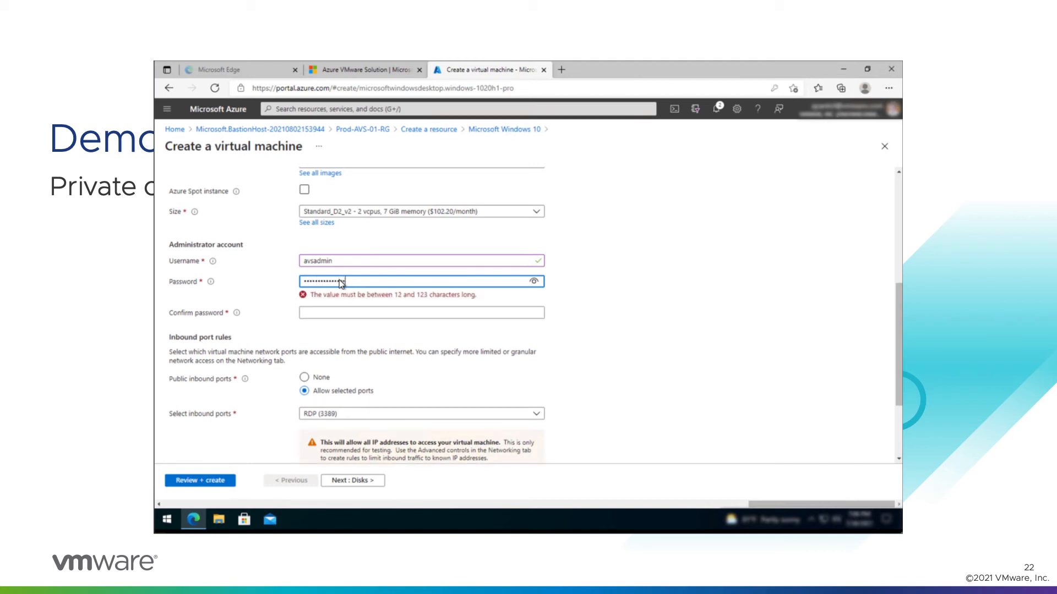
click(421, 301)
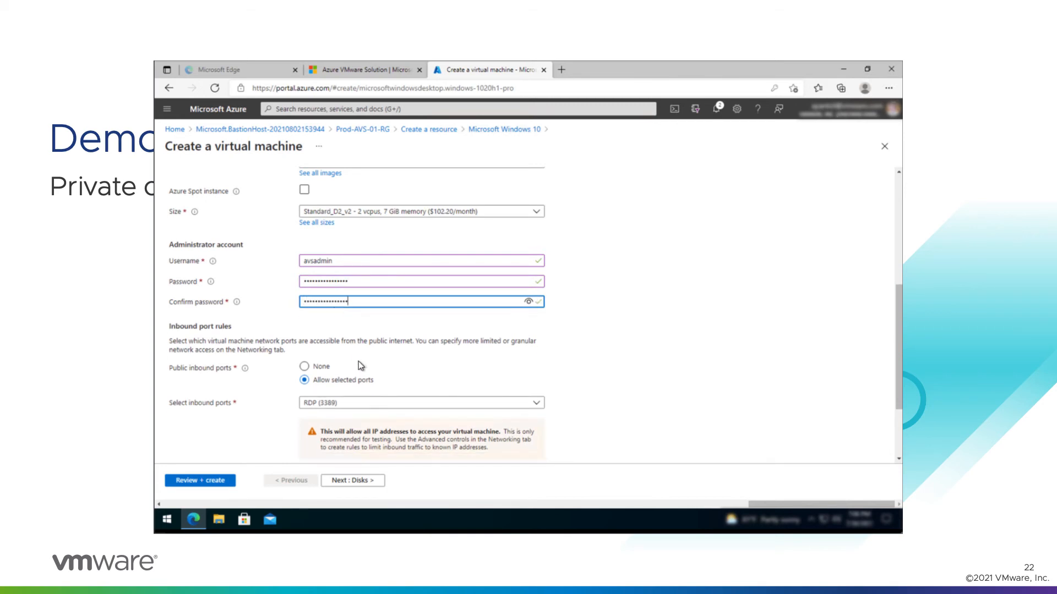
Step: Set public inbound ports to None and confirm the eligible Windows 10 licence
click(304, 365)
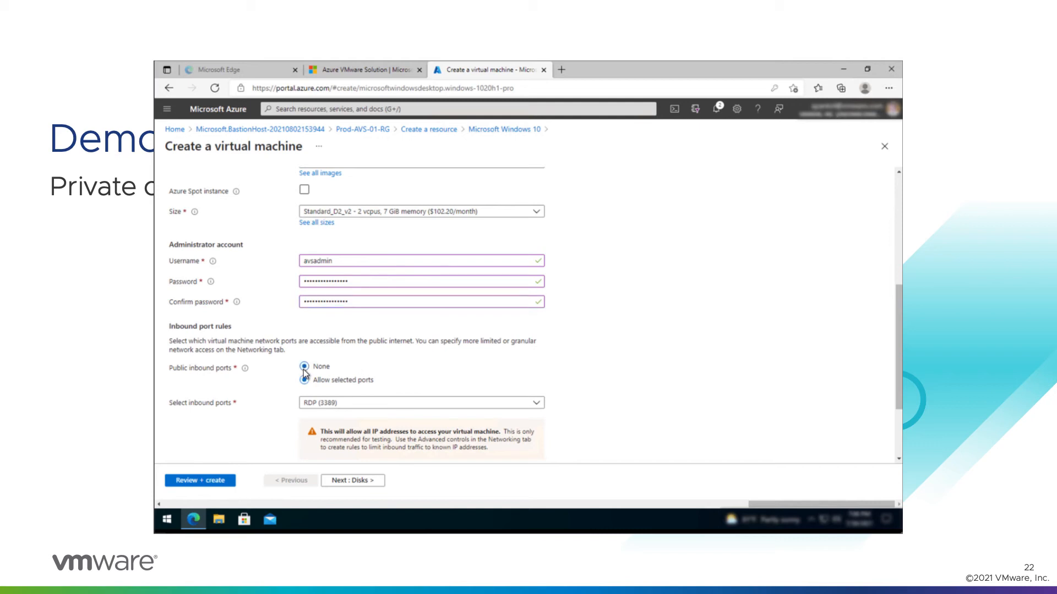
click(303, 365)
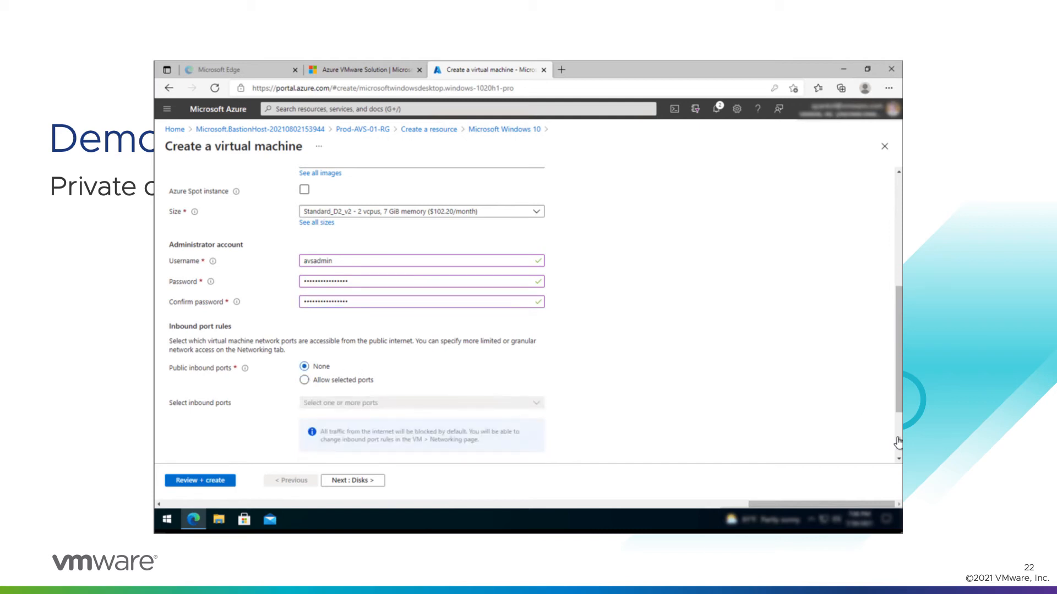
scroll(down, 3)
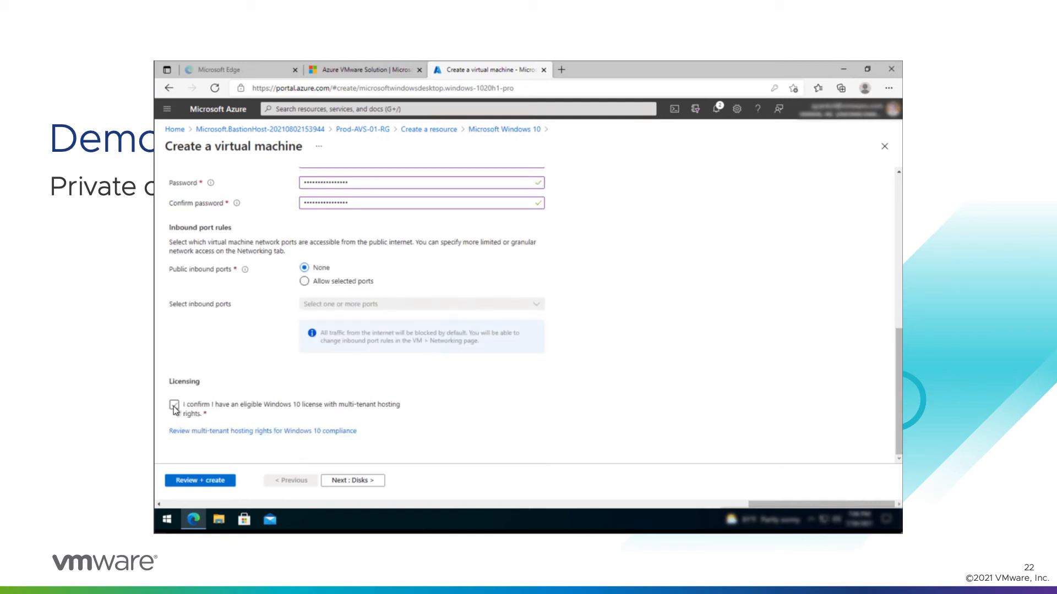
click(173, 405)
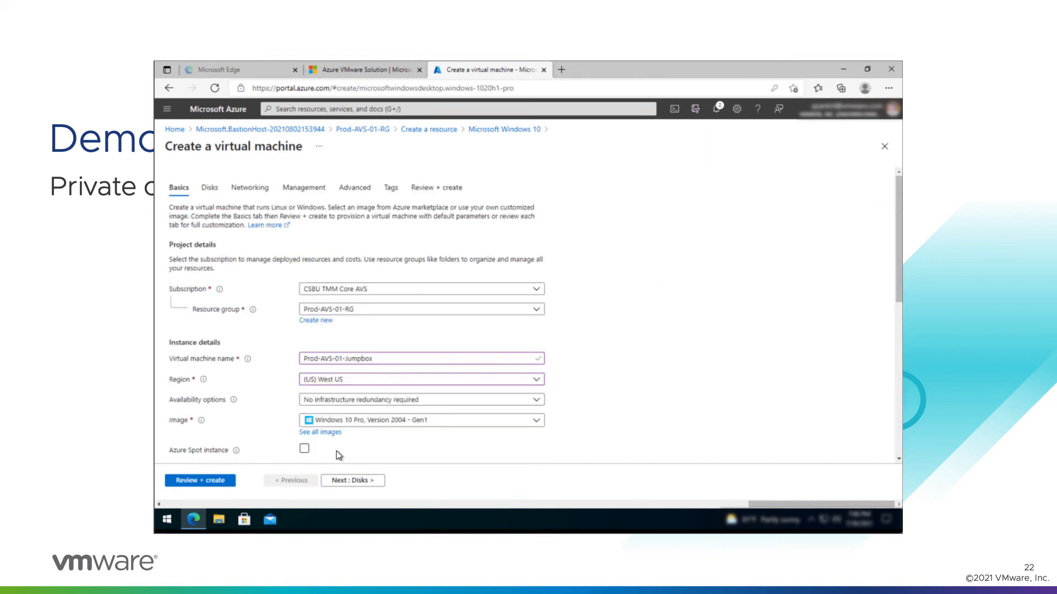
mouse_move(250, 187)
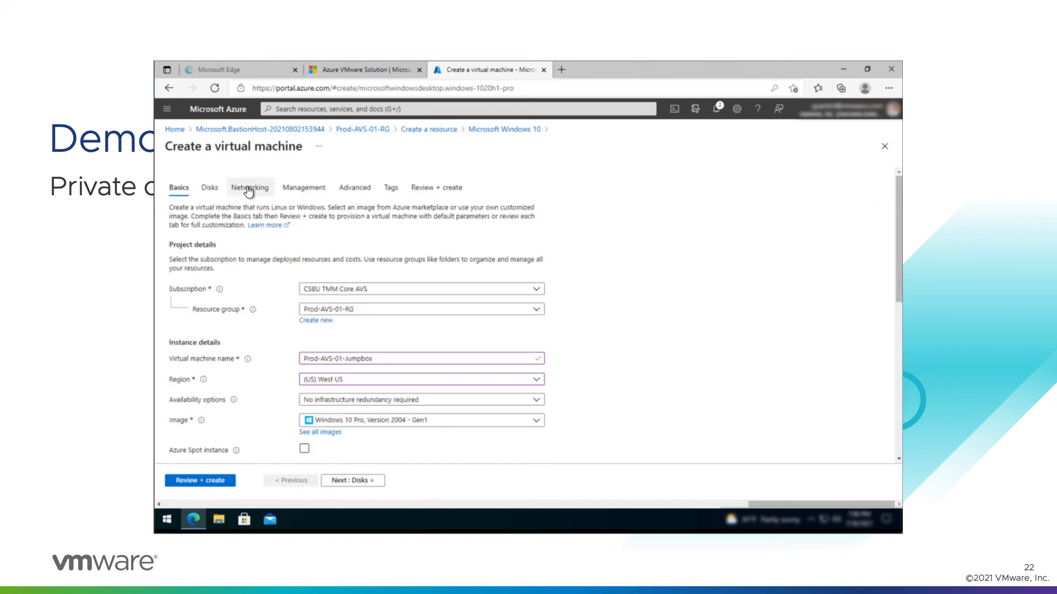
Step: Set the jumpbox's public IP to None on the Management subnet and run Review + create
click(250, 187)
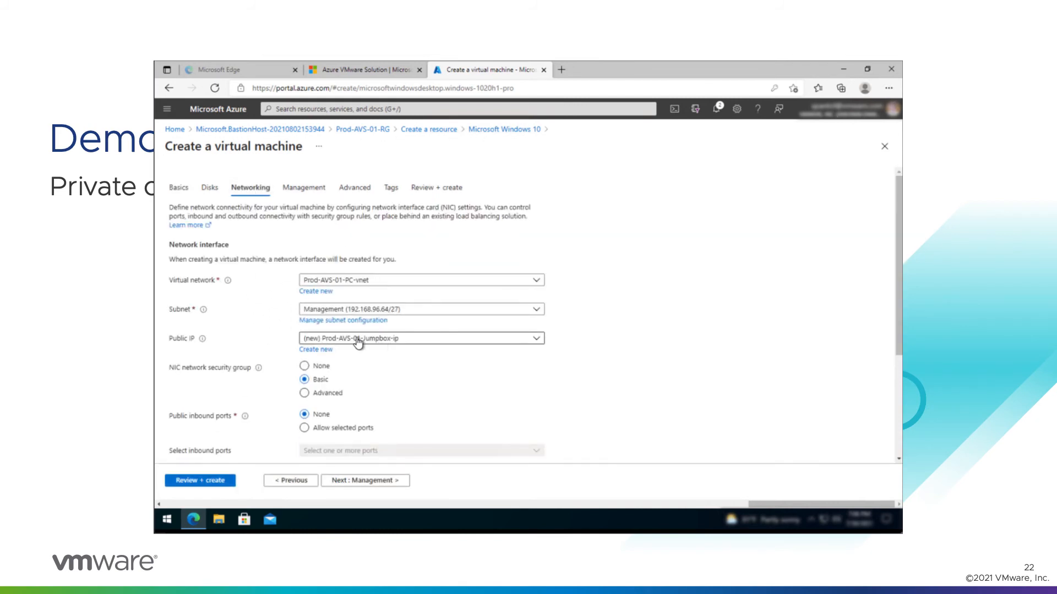
click(421, 338)
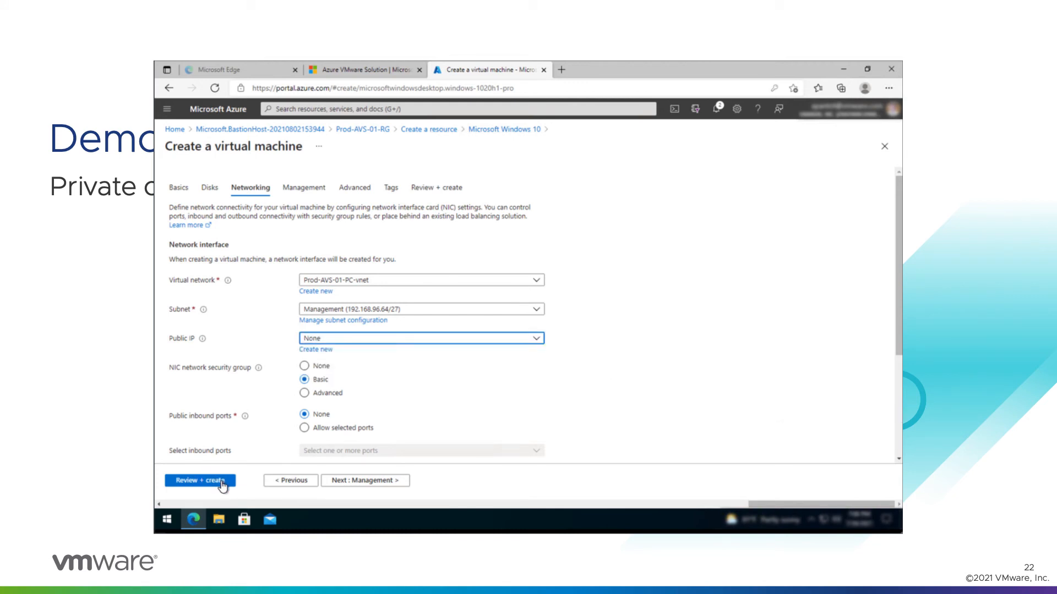
click(200, 481)
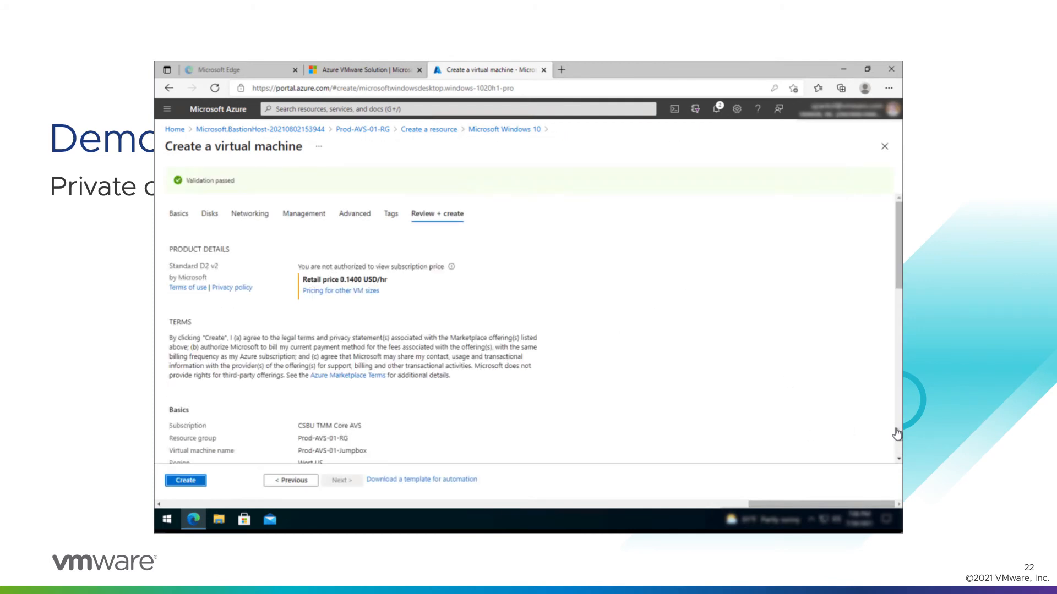
Step: Submit the reviewed jumpbox VM for creation and go to the deployed resource
scroll(down, 3)
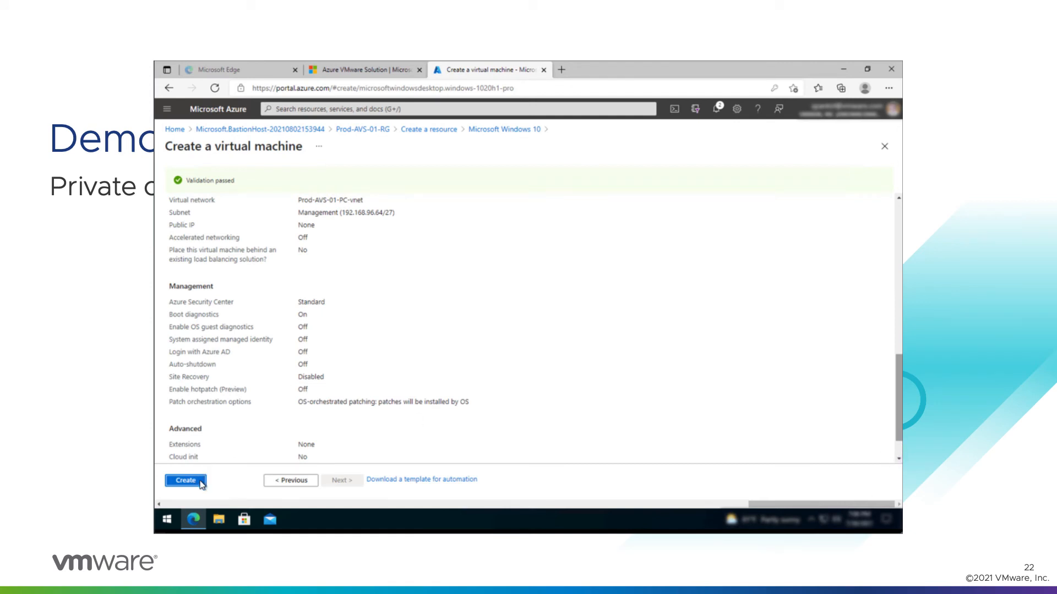
click(185, 481)
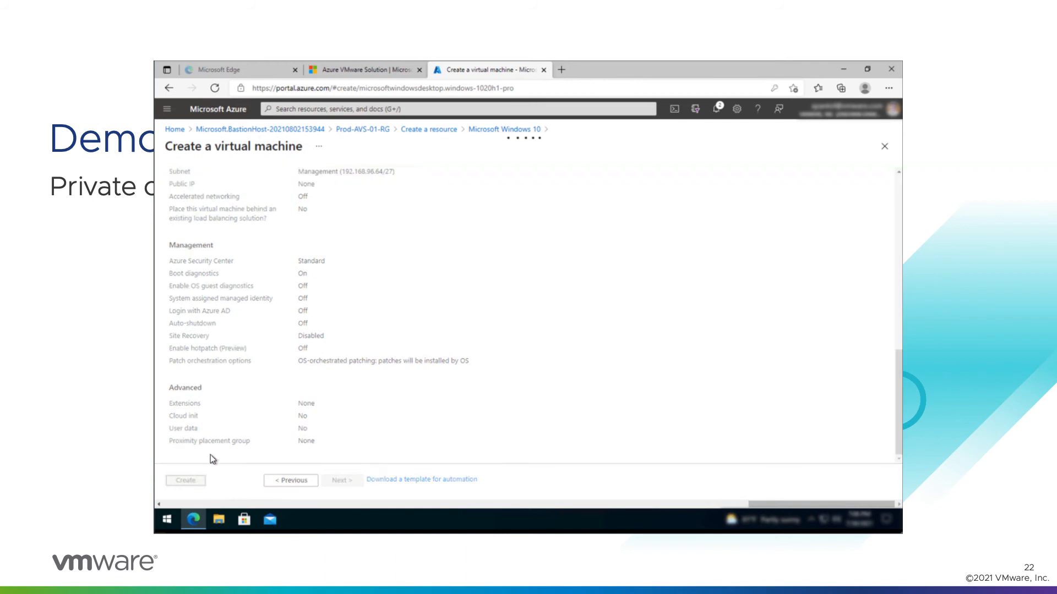
click(185, 481)
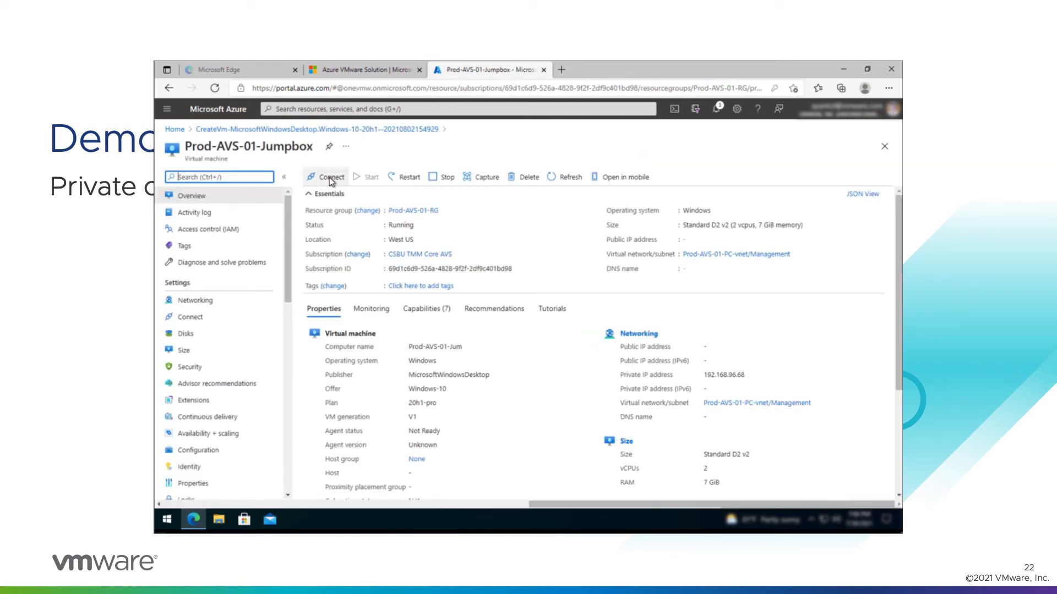
Step: Connect to the jumpbox through Bastion, signing in as avsadmin with its password
click(328, 176)
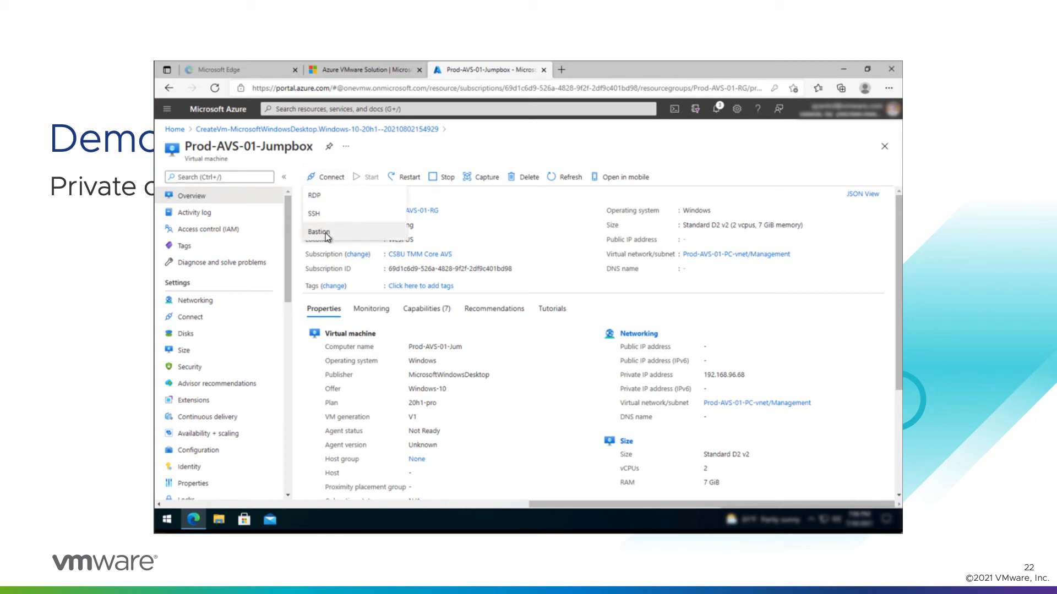
click(317, 233)
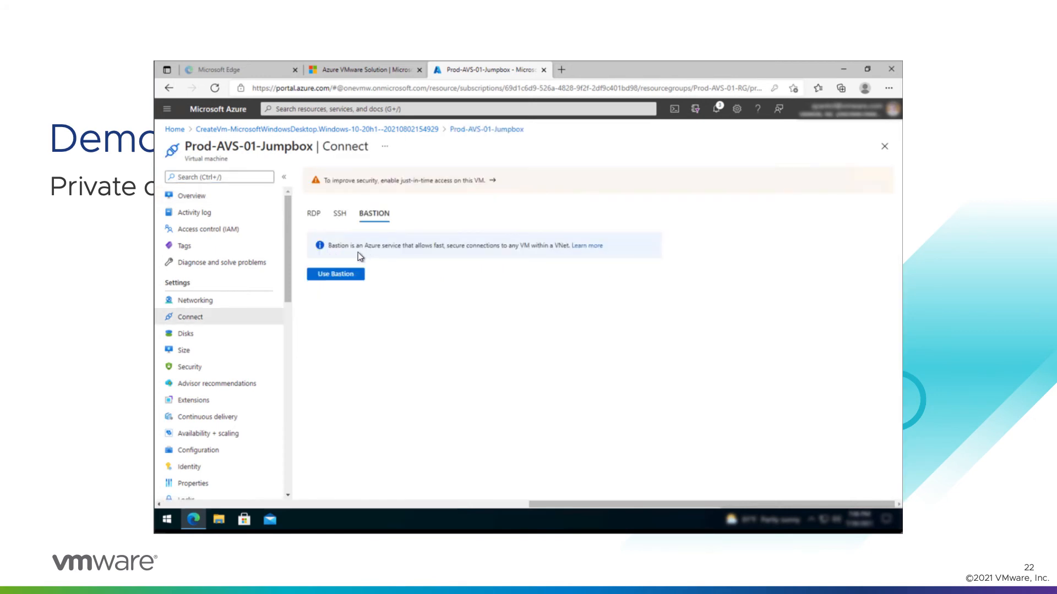
click(335, 274)
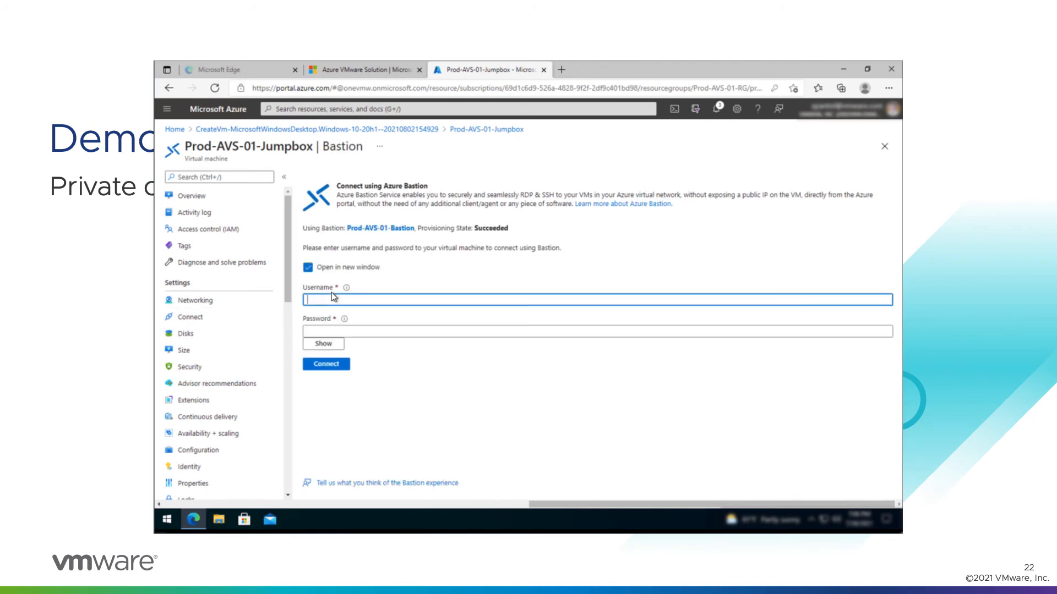
text(avsadmin)
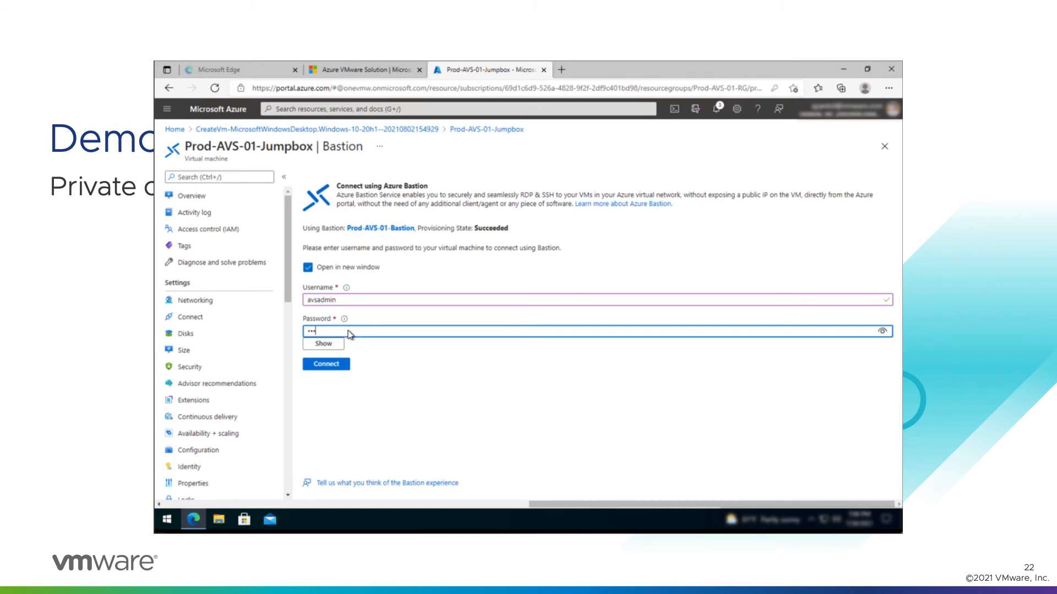
text(password)
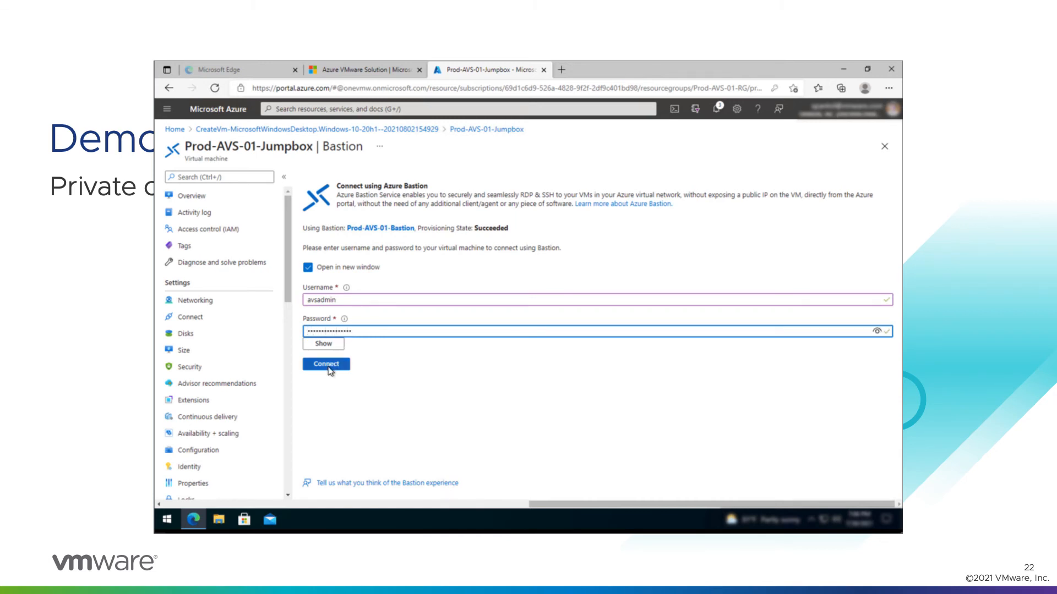
click(326, 364)
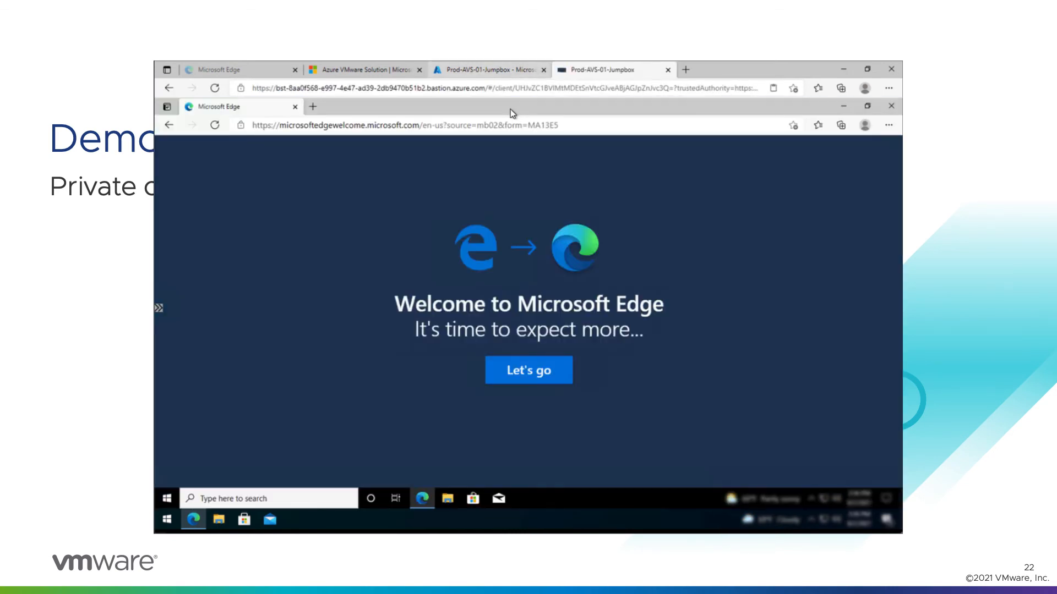
mouse_move(435, 139)
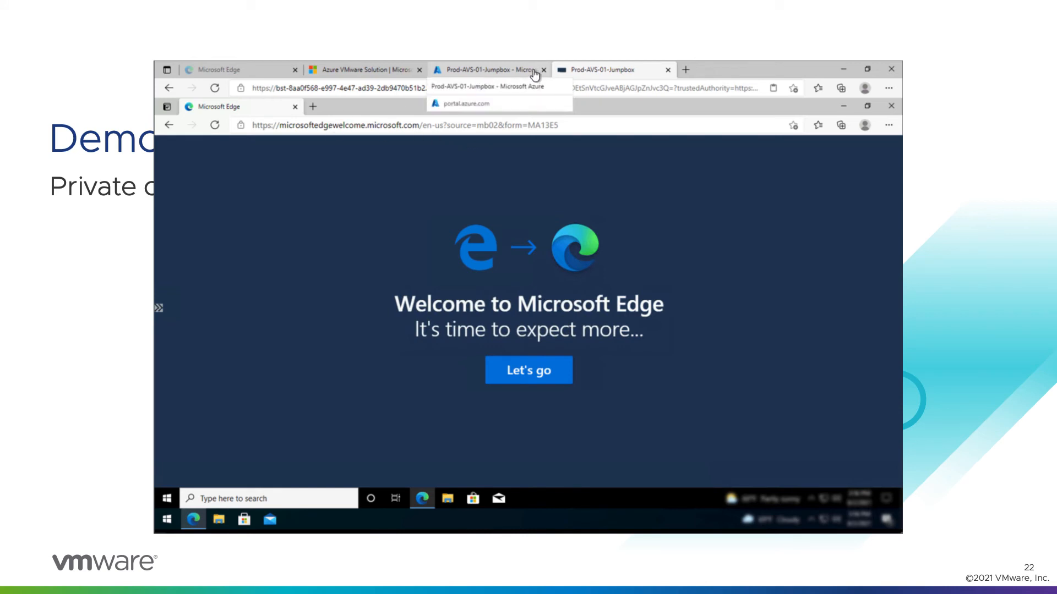
Step: Return to the Azure portal browser tab for Prod-AVS-01-Jumpbox
click(488, 69)
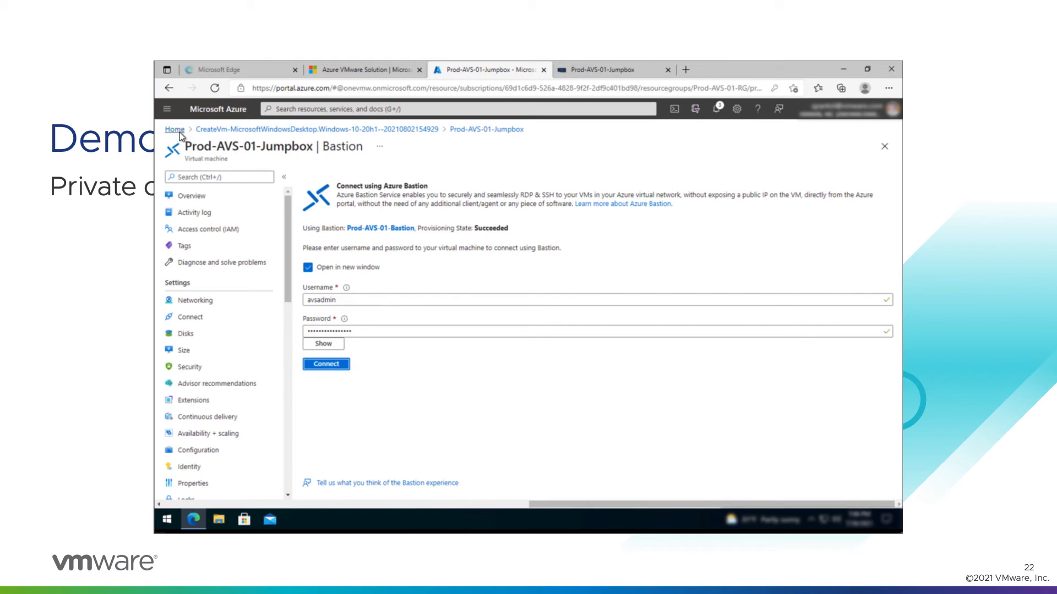
Step: View Prod-AVS-01-PC's Identity page with vCenter credentials, then switch back to the jumpbox session
click(174, 129)
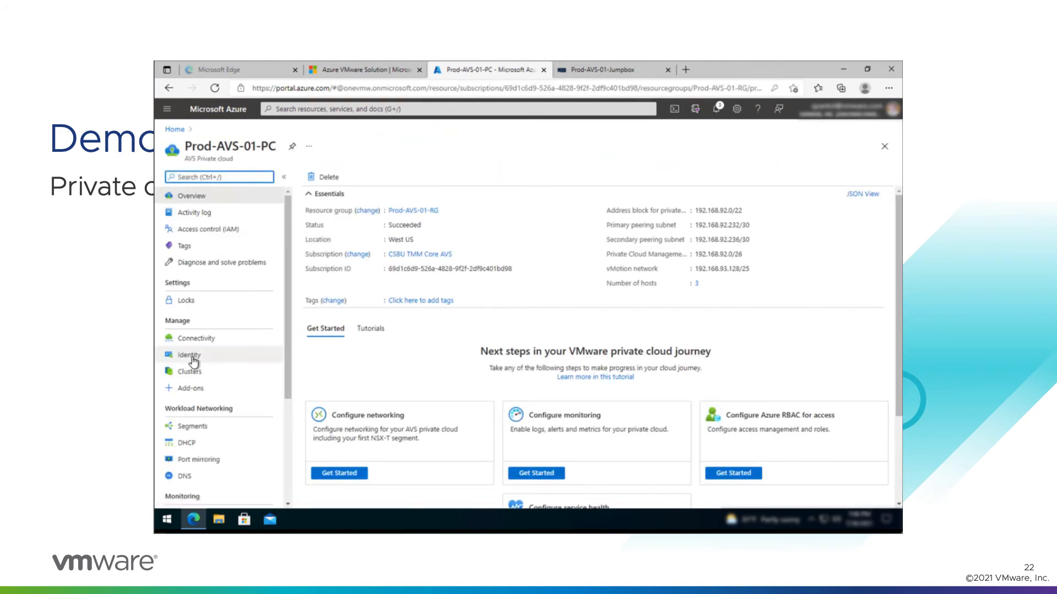
click(190, 355)
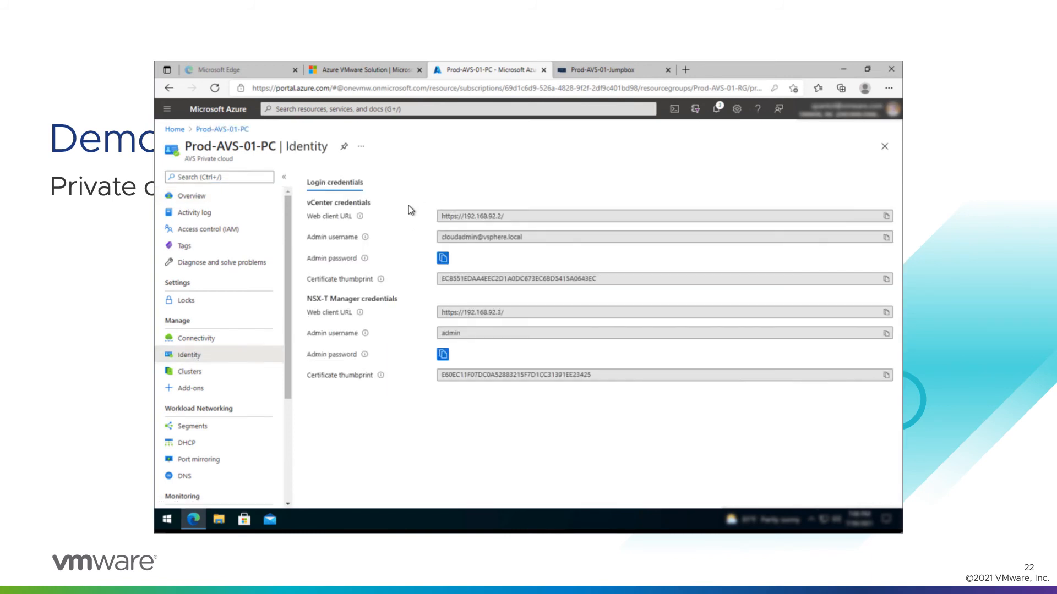
mouse_move(394, 206)
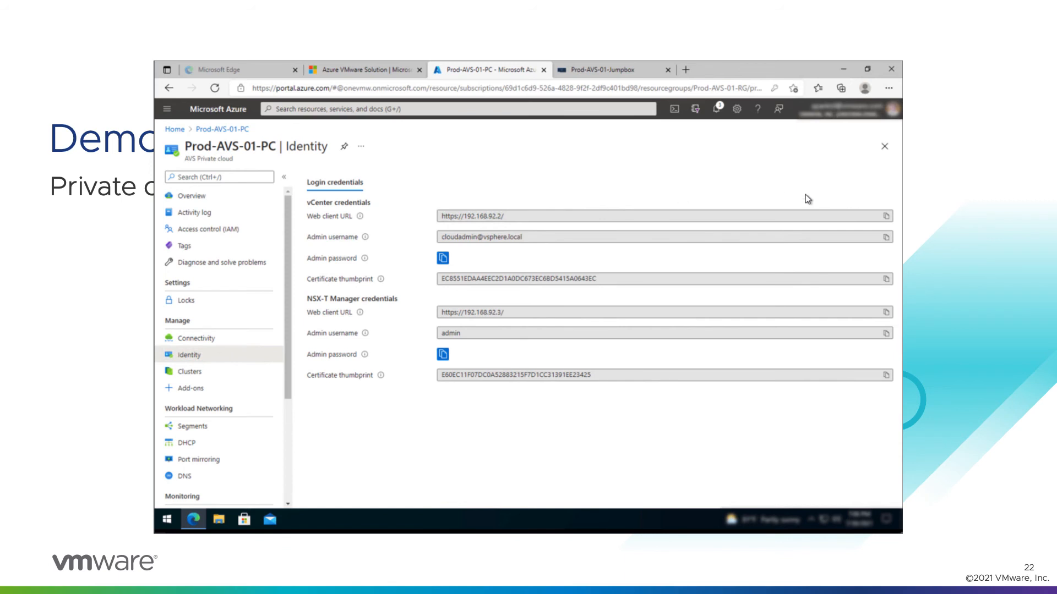
click(885, 217)
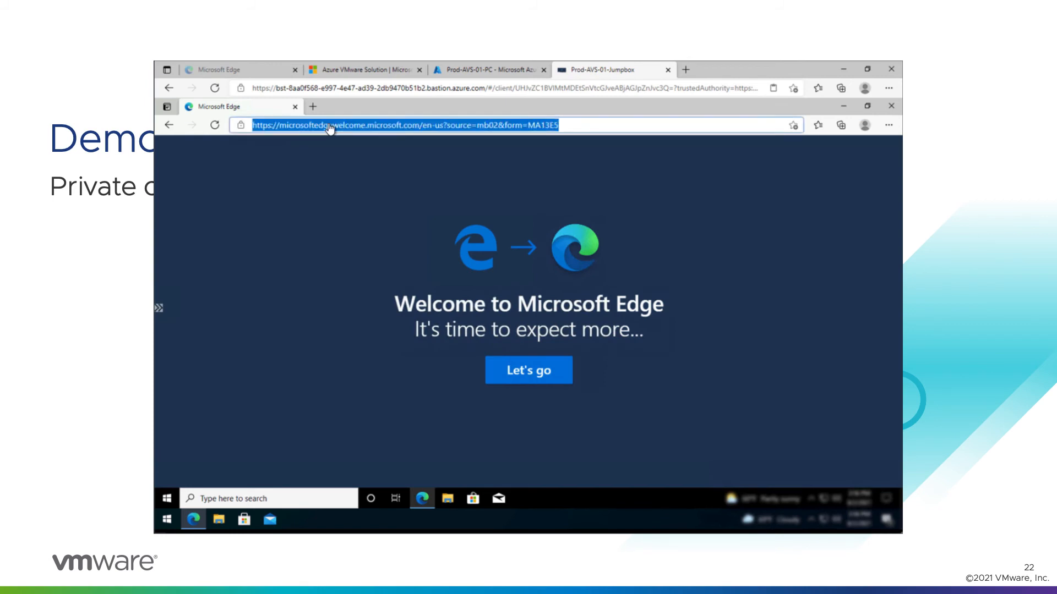
text(https://192.168.92.2/)
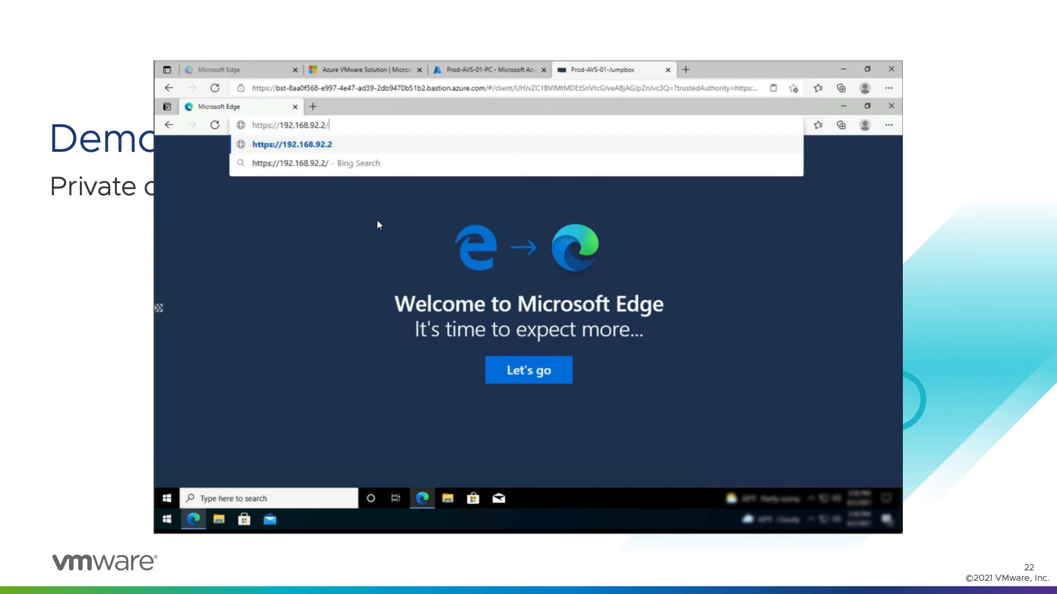
key(Enter)
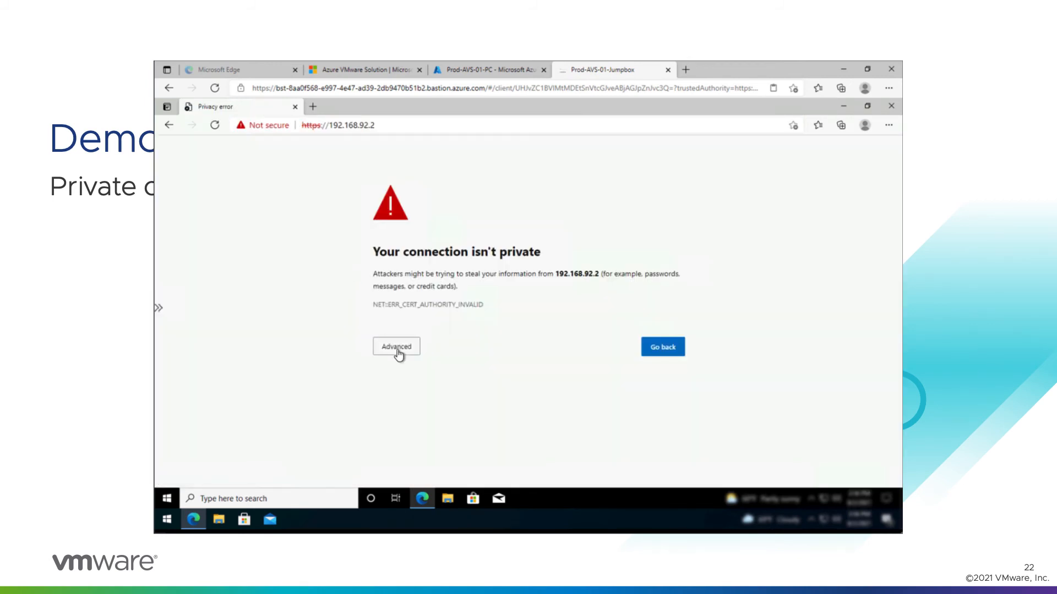
click(395, 346)
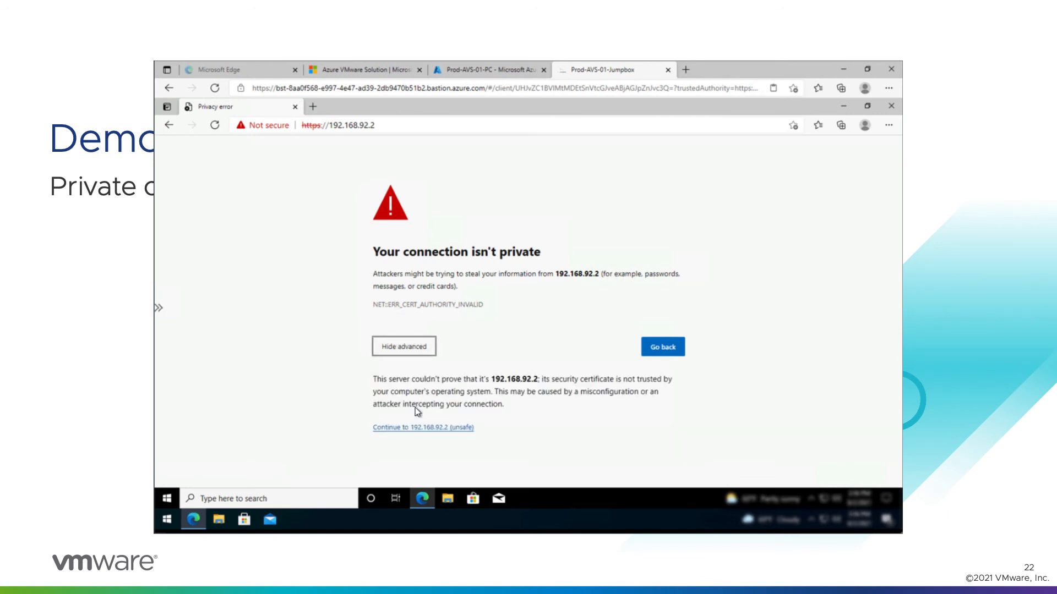
click(423, 427)
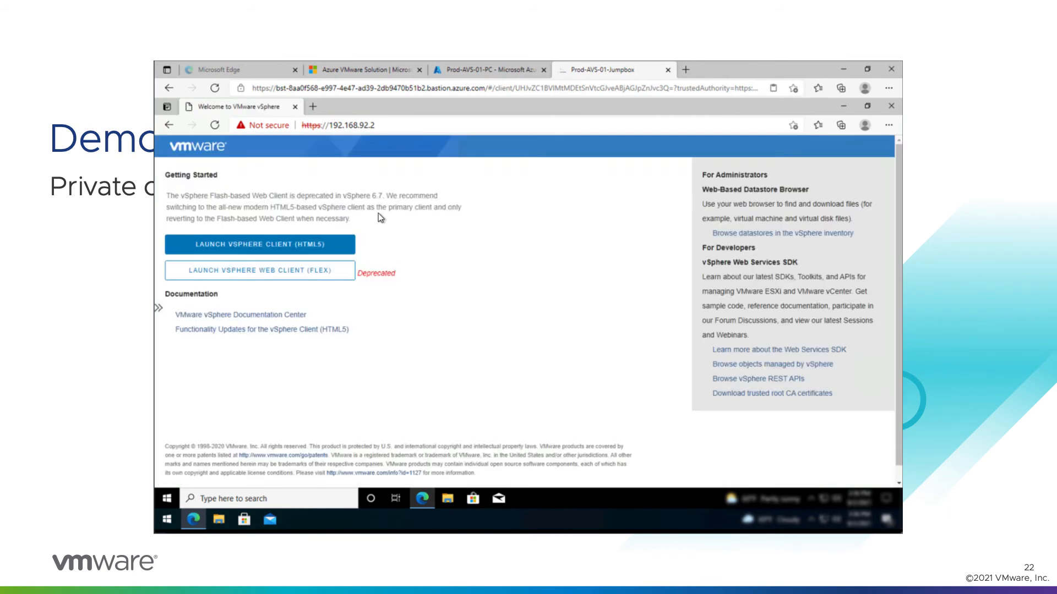
click(259, 244)
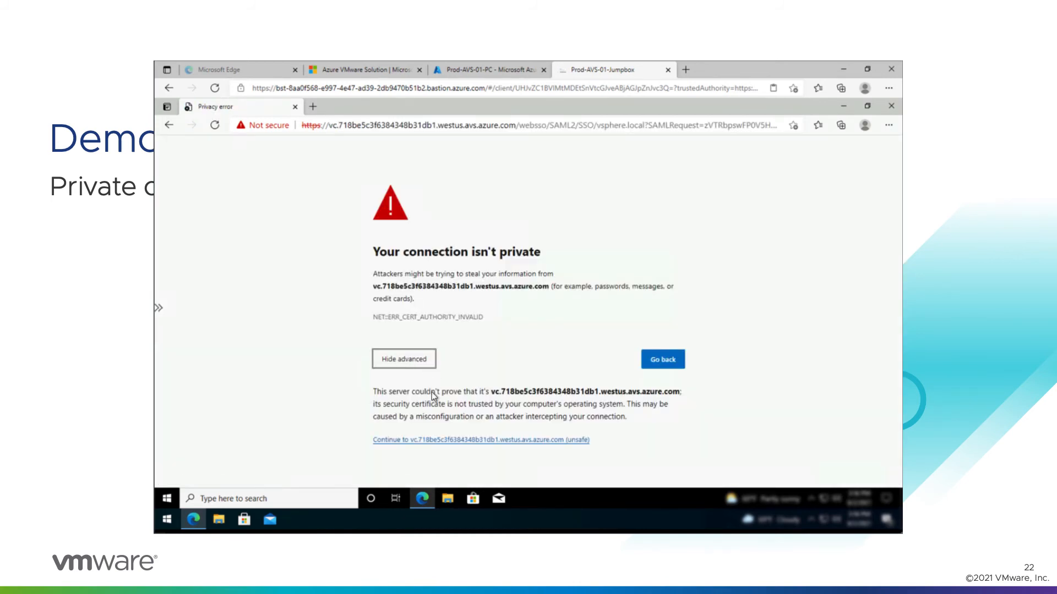
click(479, 440)
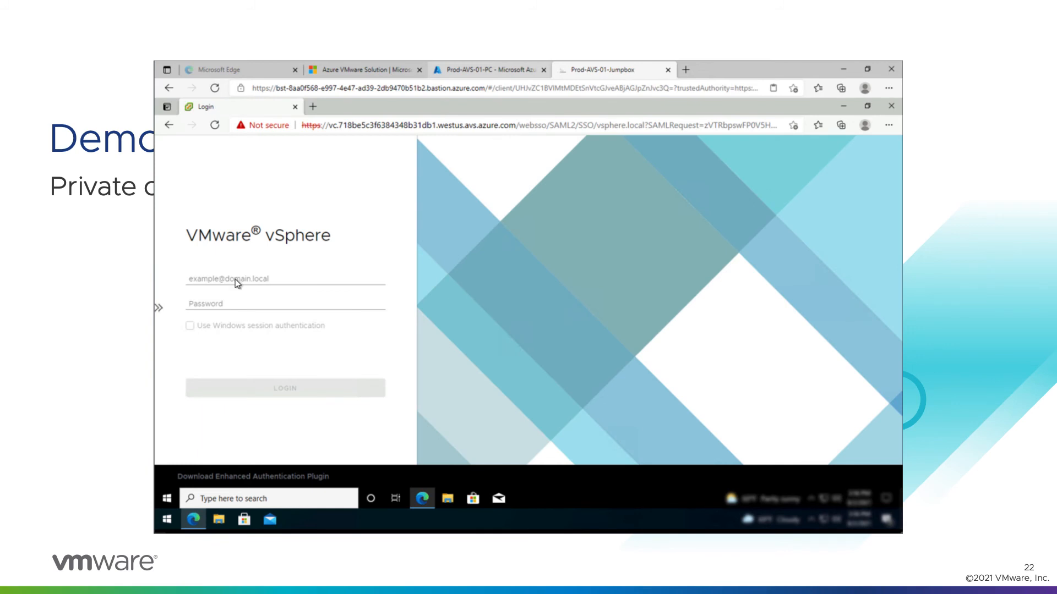
click(488, 69)
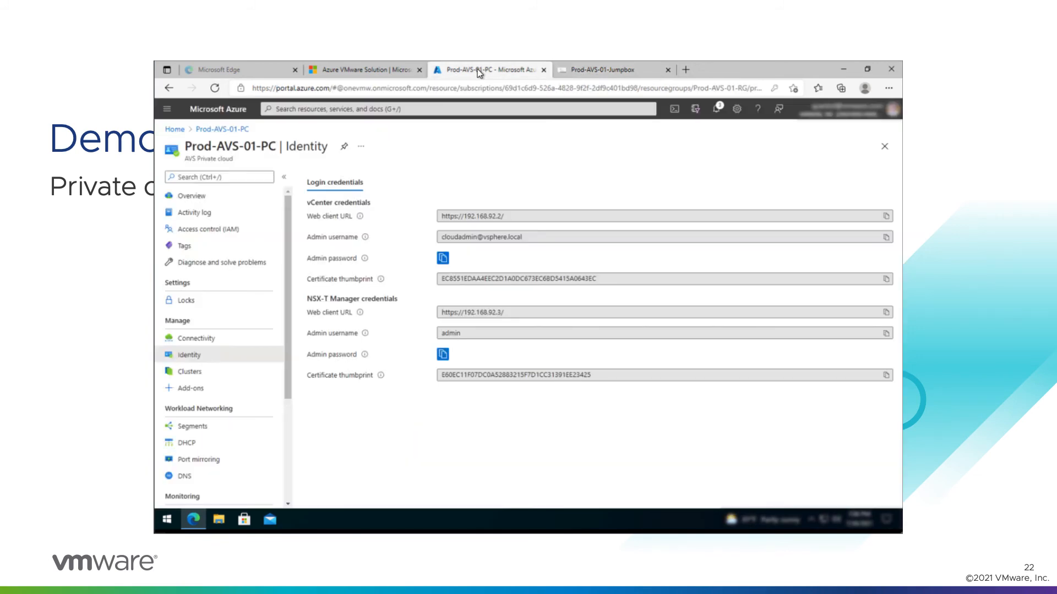
mouse_move(870, 247)
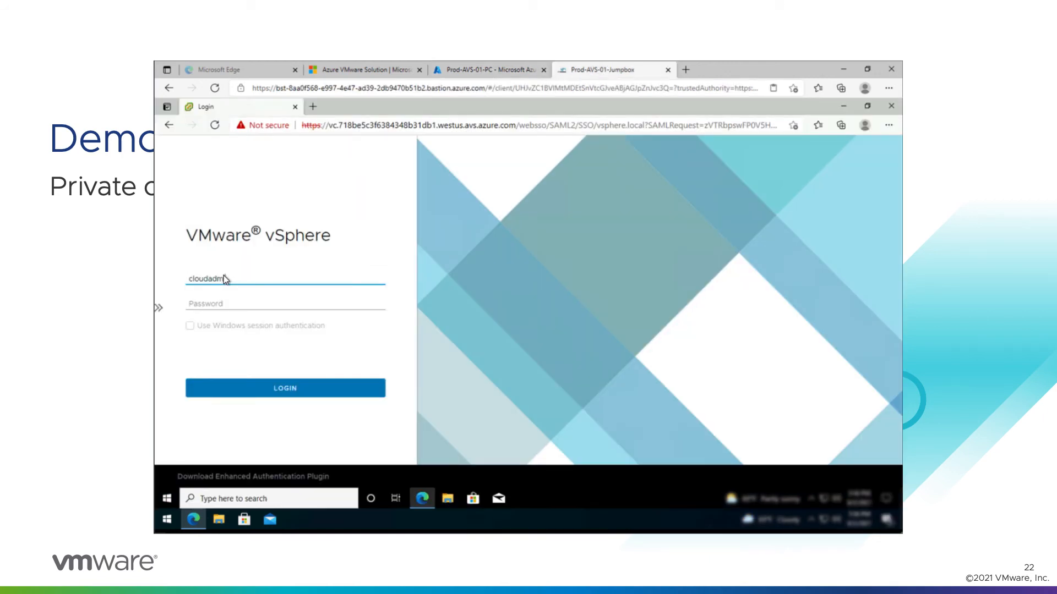
text(@vsphere.local)
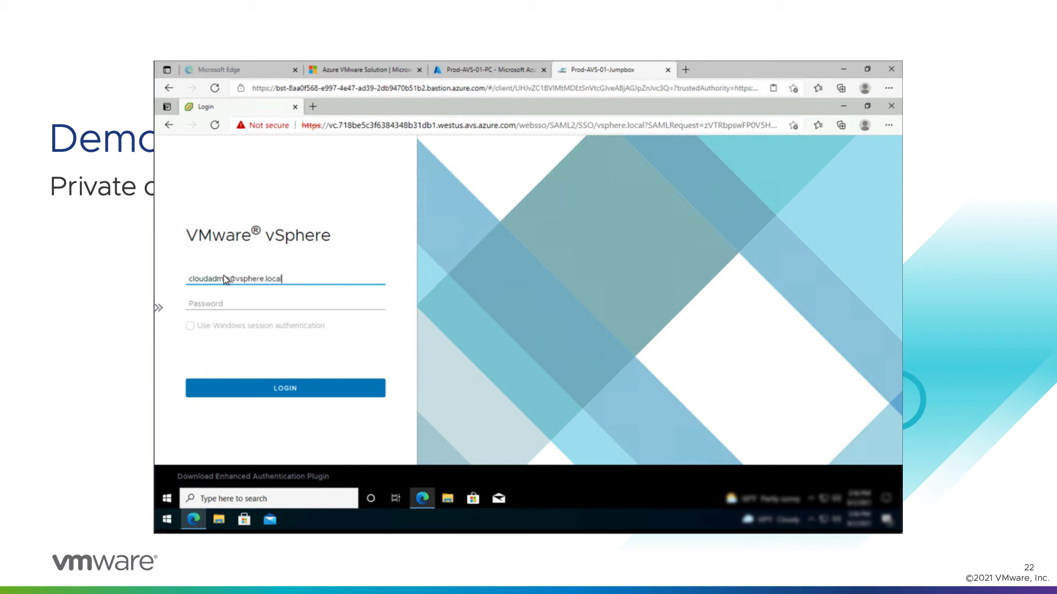
right_click(250, 278)
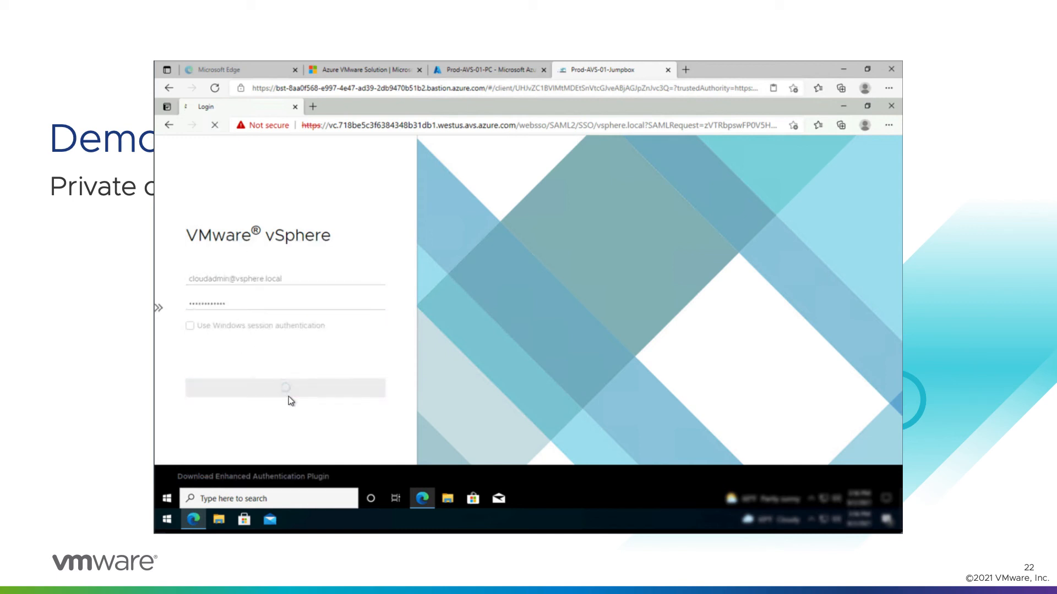
click(284, 387)
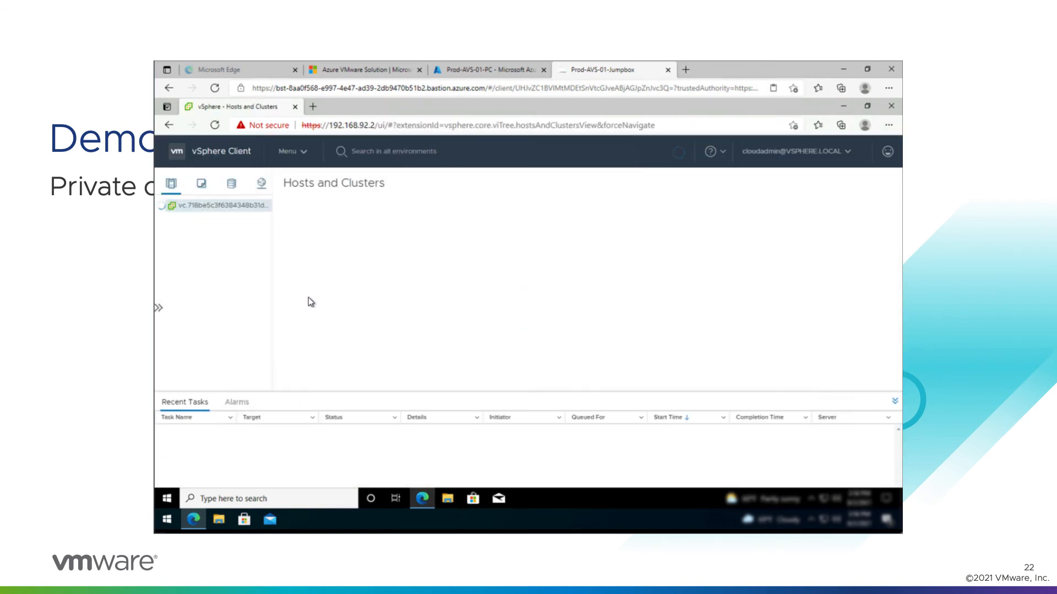
Step: Expand vCenter, SDDC-Datacenter and Cluster-1 to host esx02-r05, then return to the portal
click(196, 206)
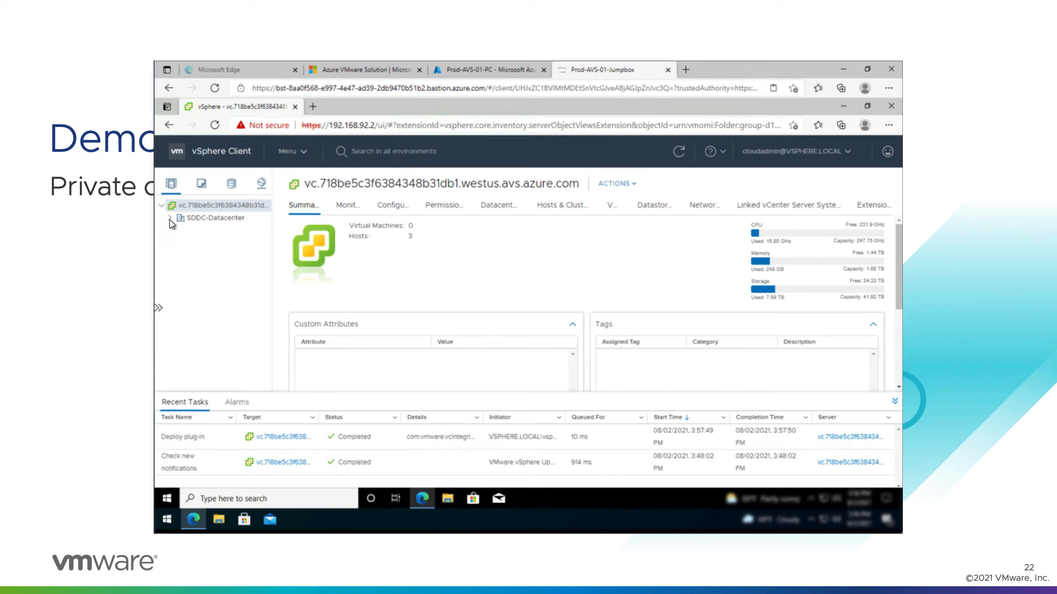
click(168, 218)
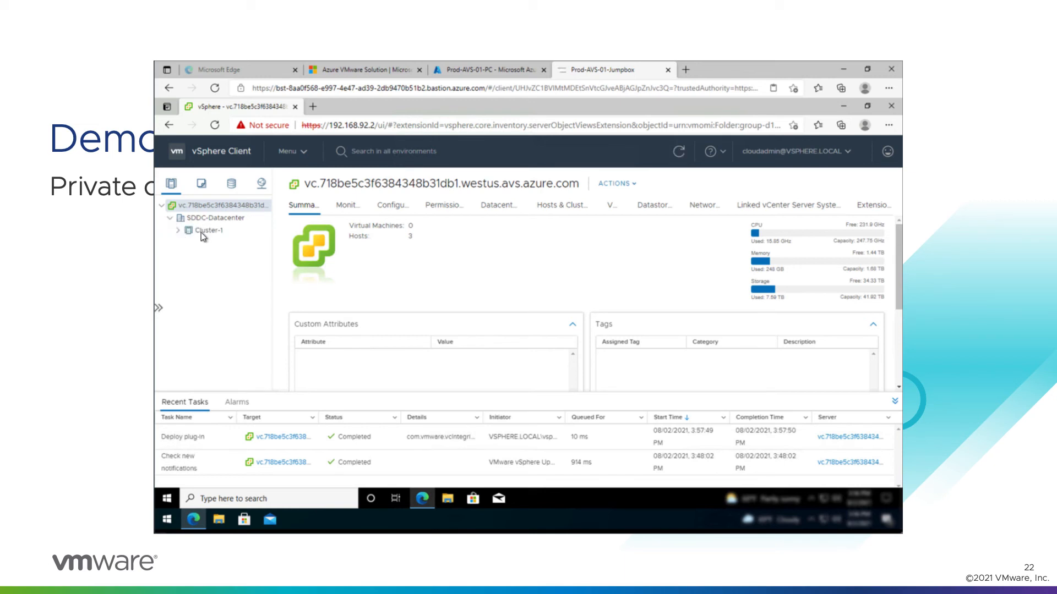
click(177, 230)
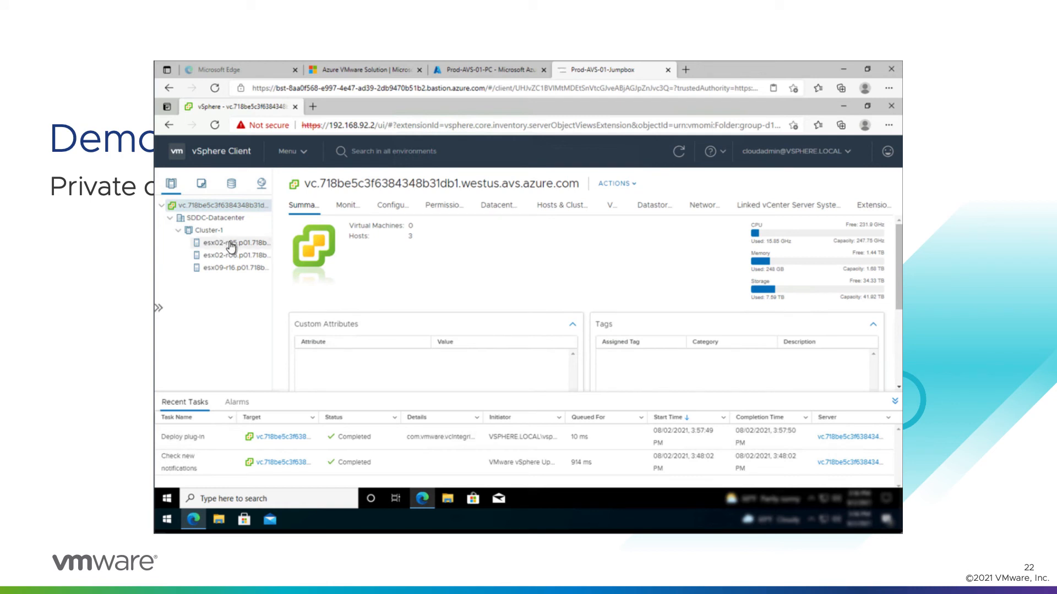
click(232, 242)
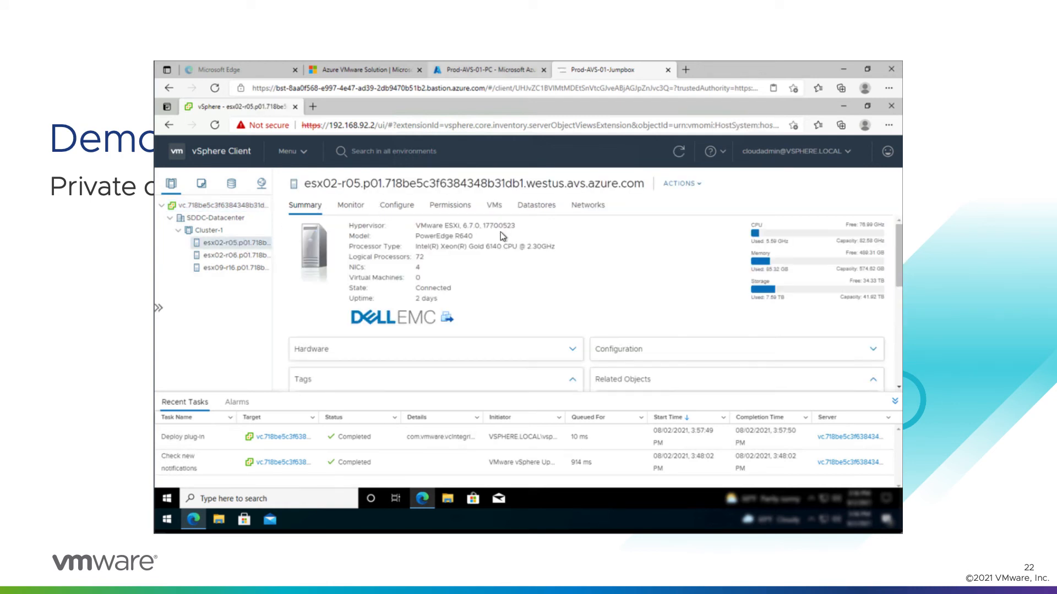
mouse_move(488, 76)
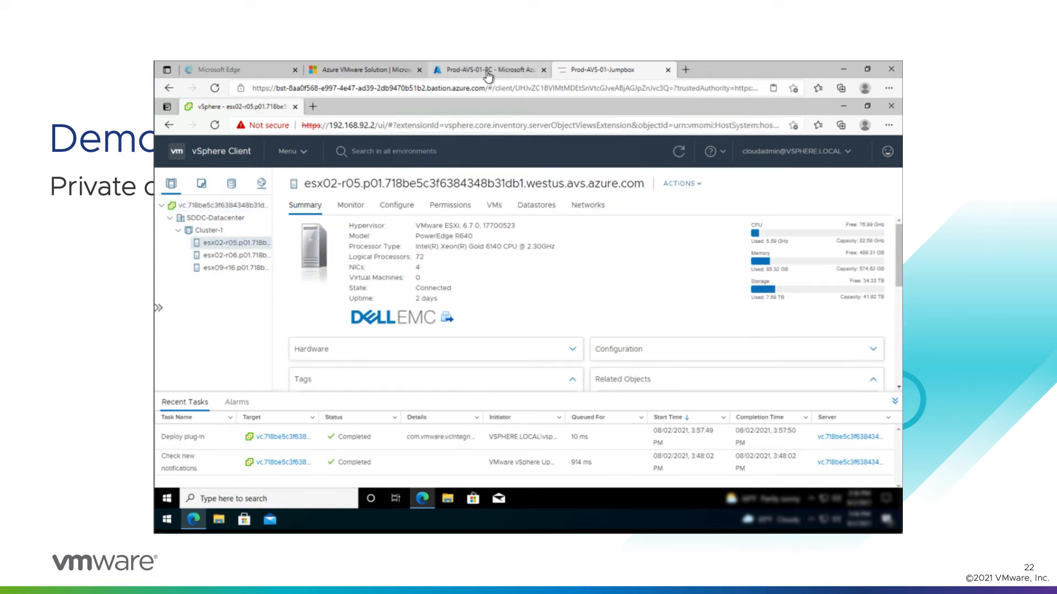
click(489, 70)
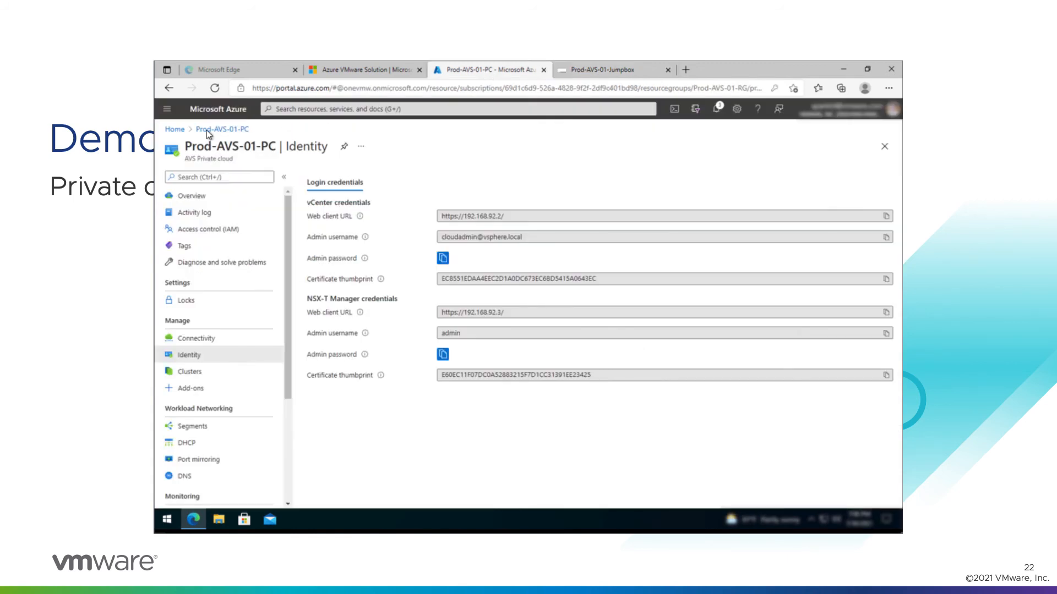
mouse_move(222, 133)
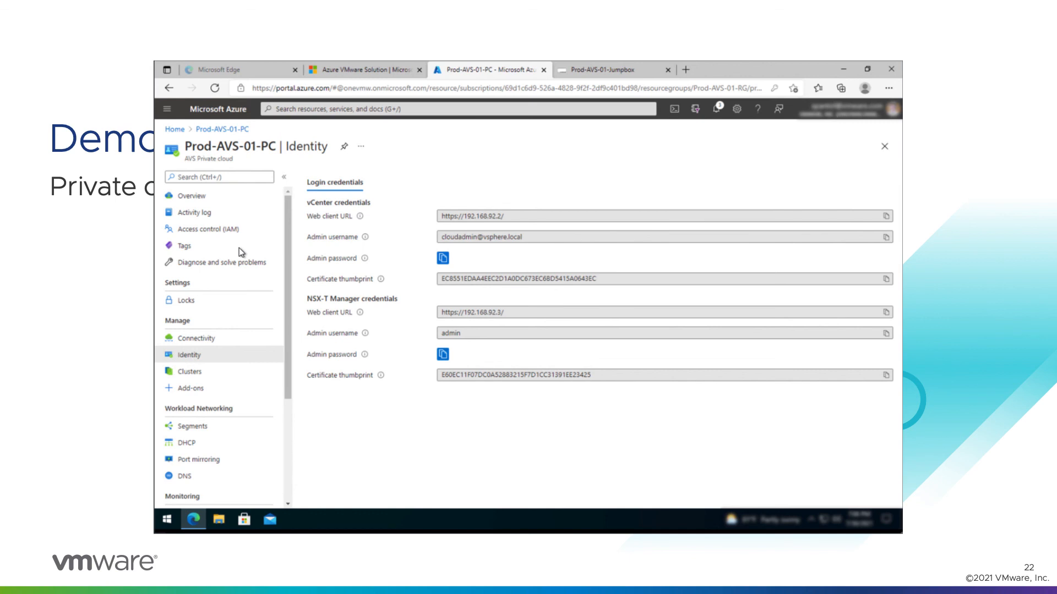
mouse_move(197, 338)
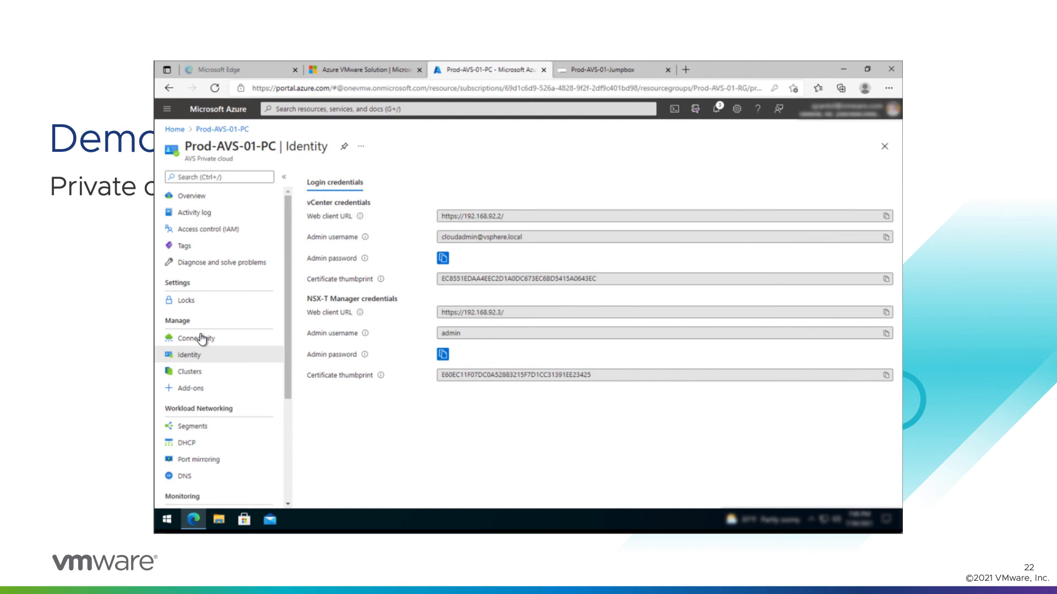
Step: Go to the Connectivity page of the Prod-AVS-01-PC private cloud
click(196, 337)
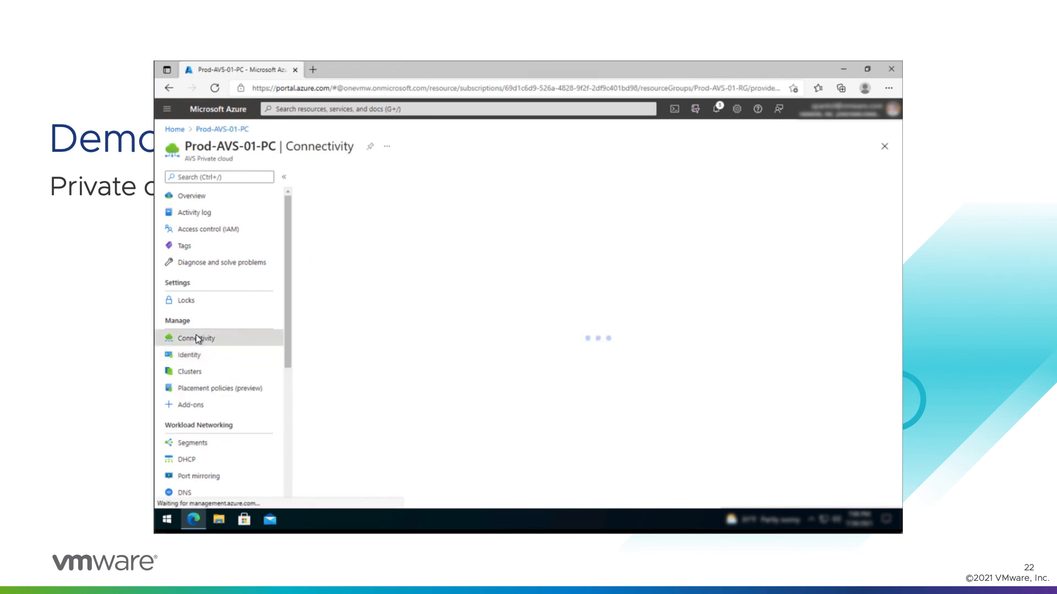
Step: Create an ExpressRoute Global Reach on-prem connection using the pasted circuit ID and authorization key
click(196, 338)
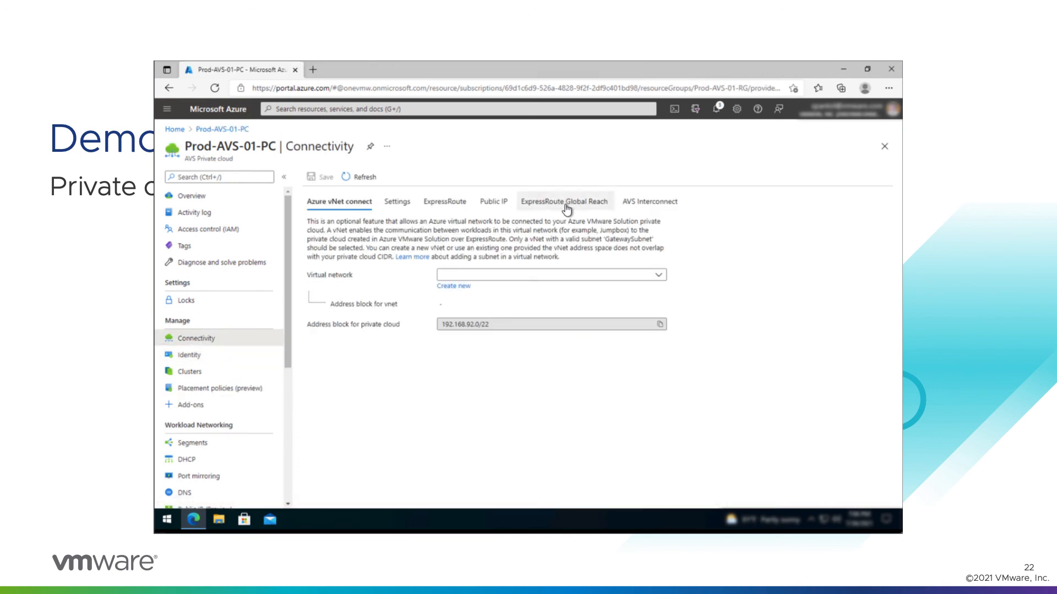
click(565, 200)
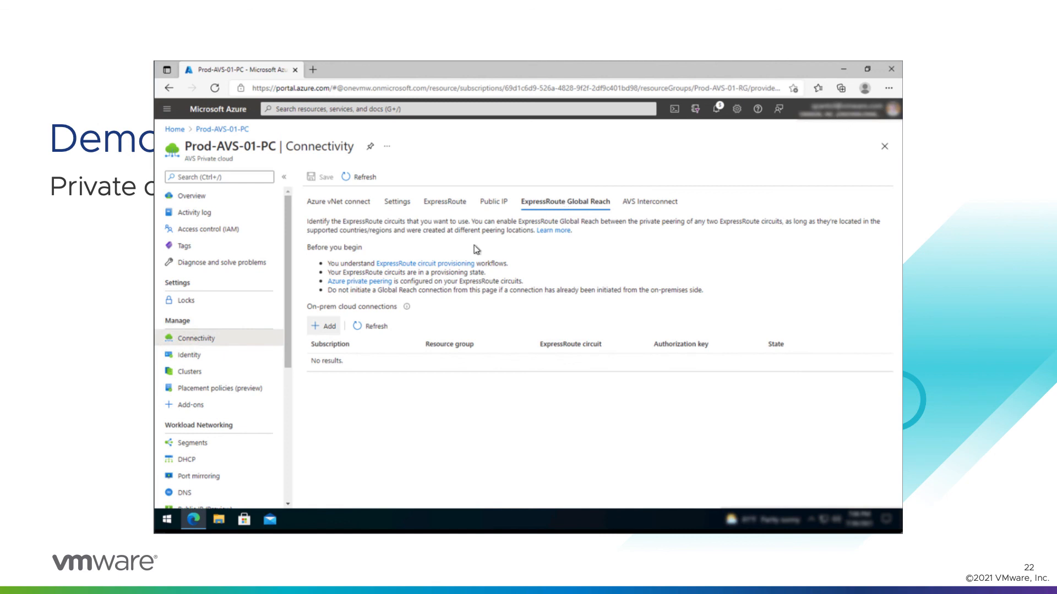
click(323, 326)
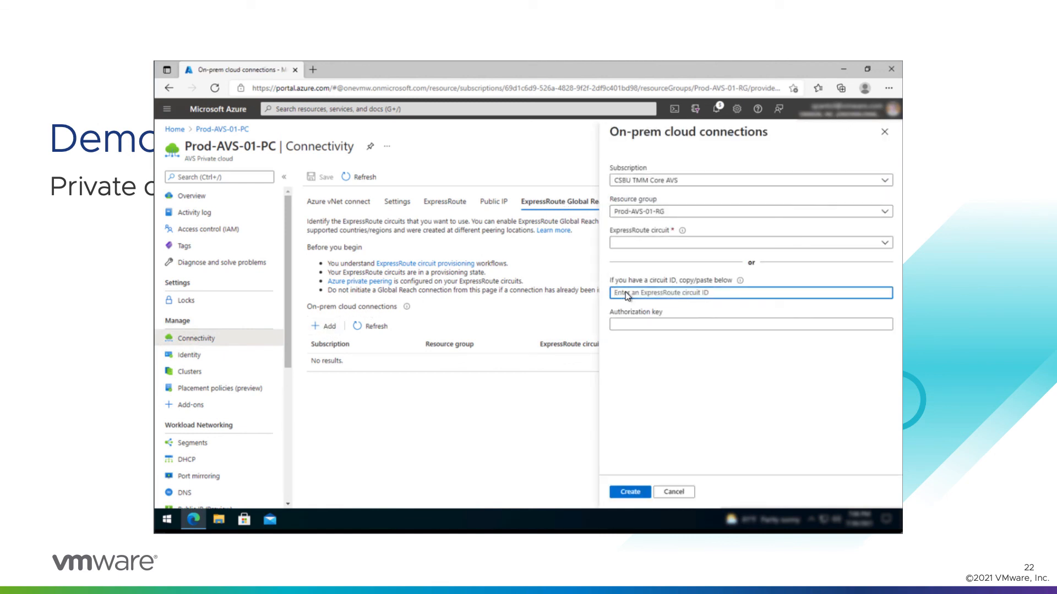
right_click(674, 293)
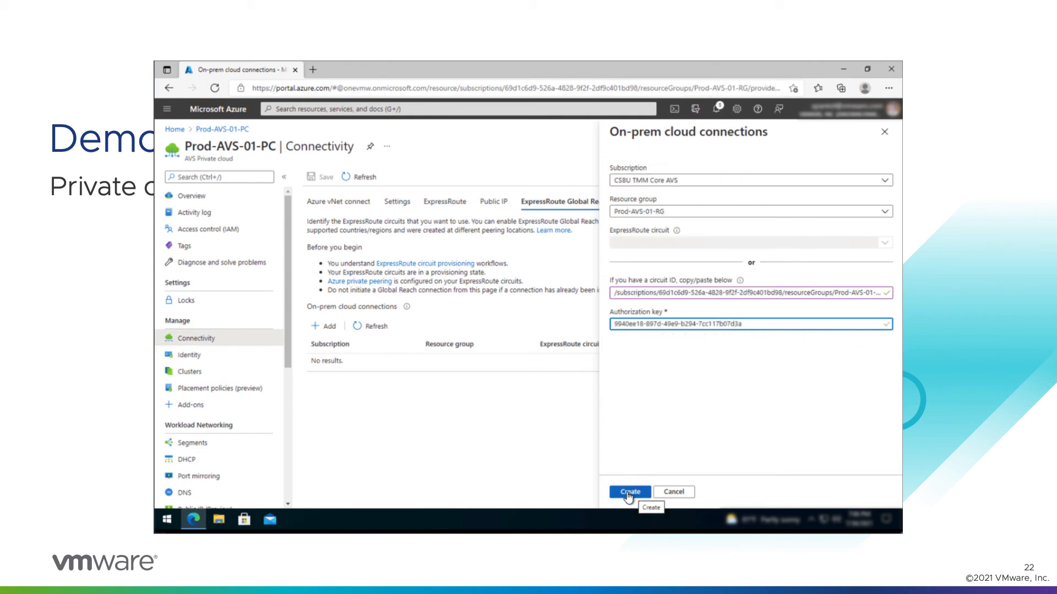
click(628, 492)
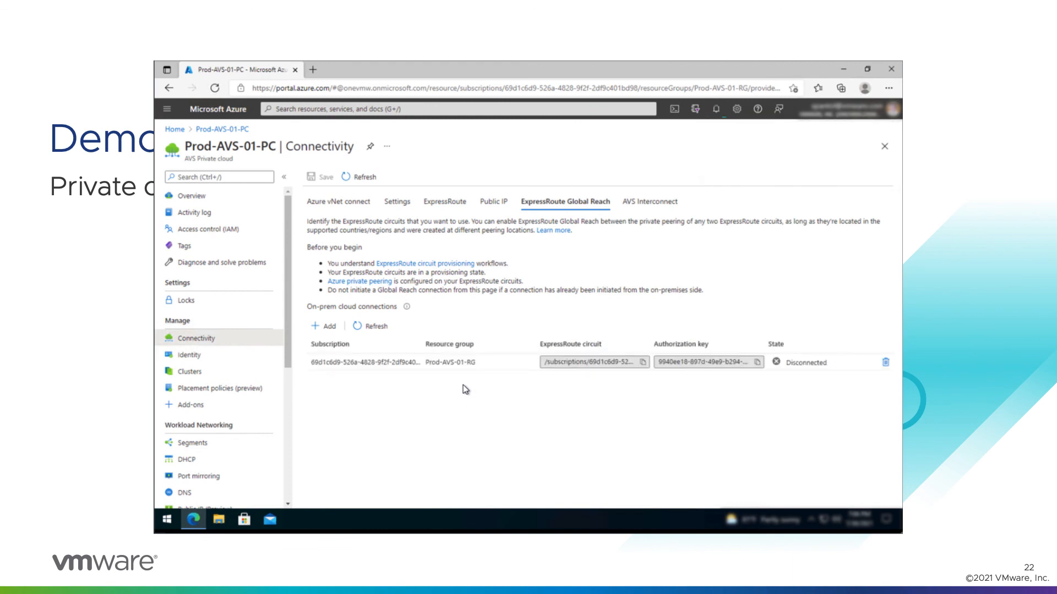
click(190, 354)
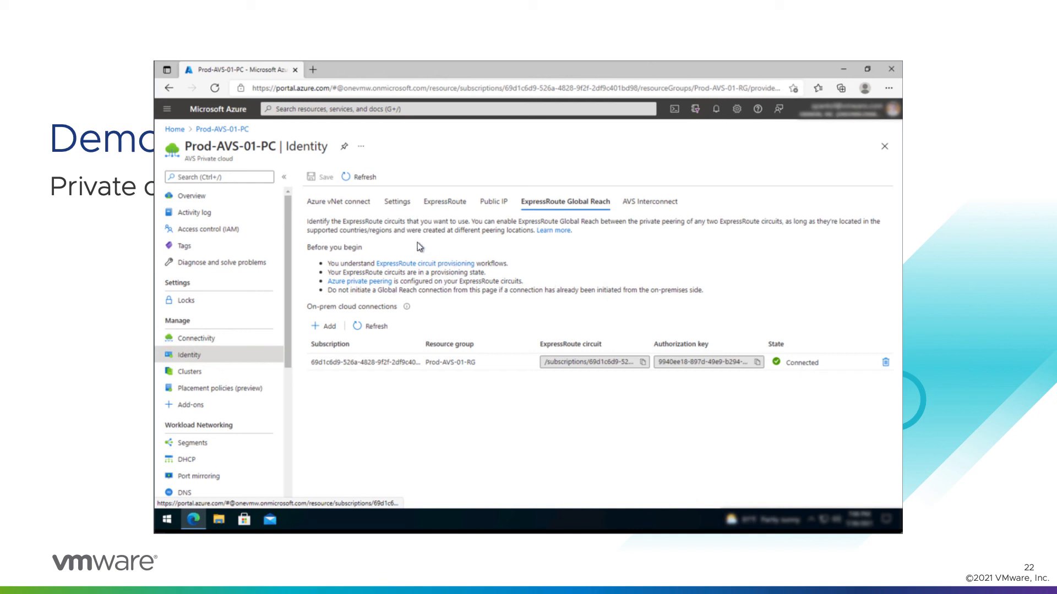
mouse_move(308, 88)
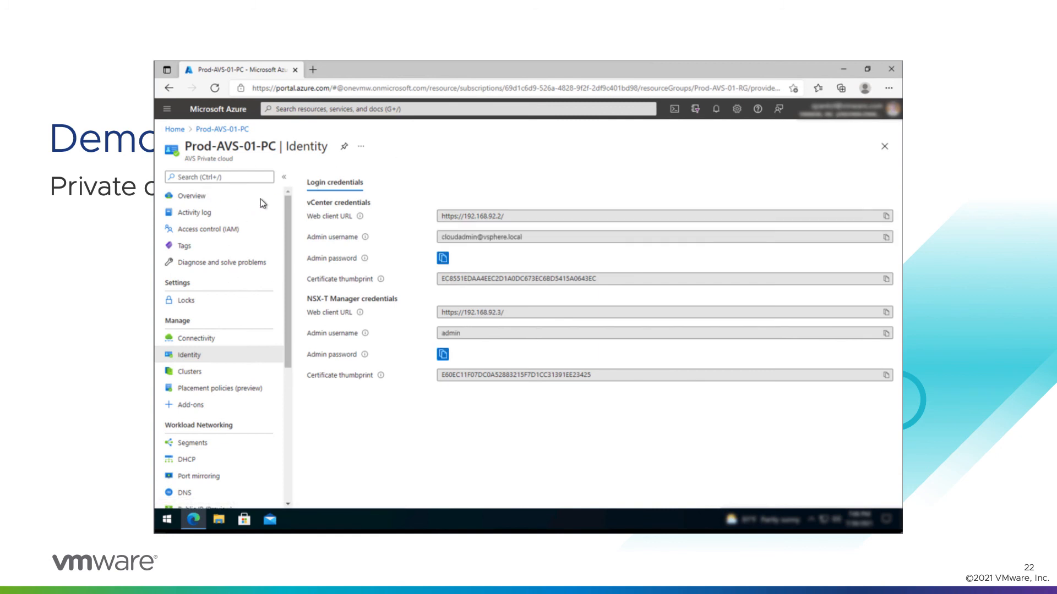
mouse_move(496, 202)
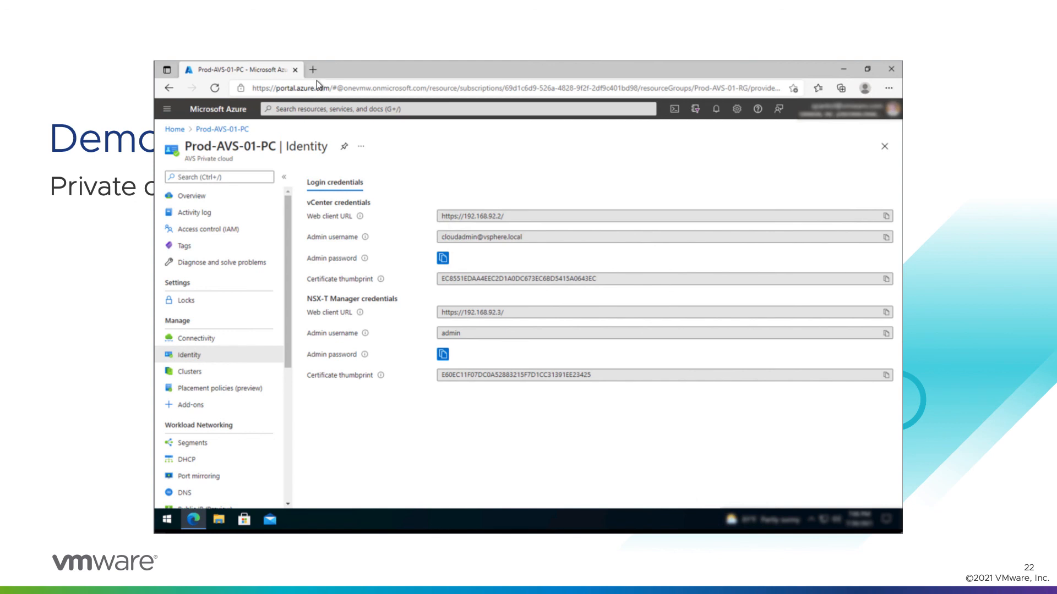
mouse_move(885, 216)
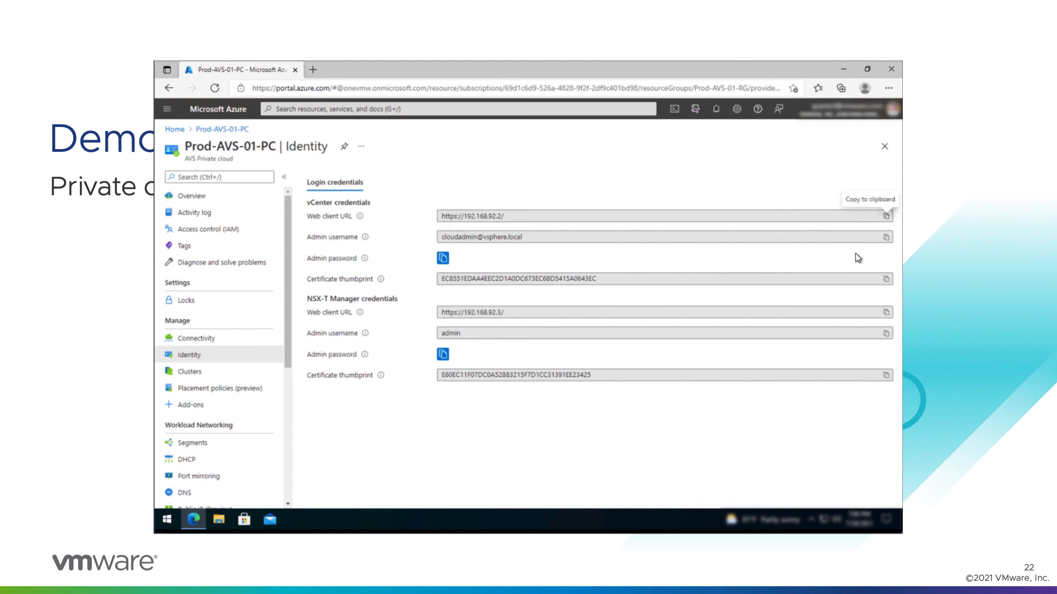
mouse_move(701, 192)
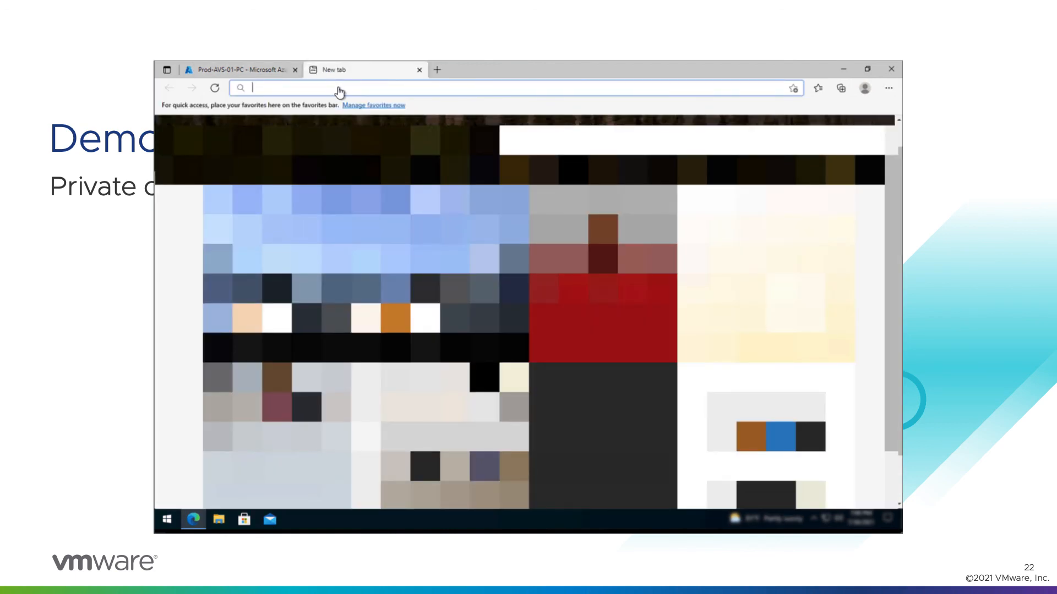
Step: Paste-and-go to the vCenter address, pass both certificate warnings and launch the HTML5 vSphere Client
right_click(337, 88)
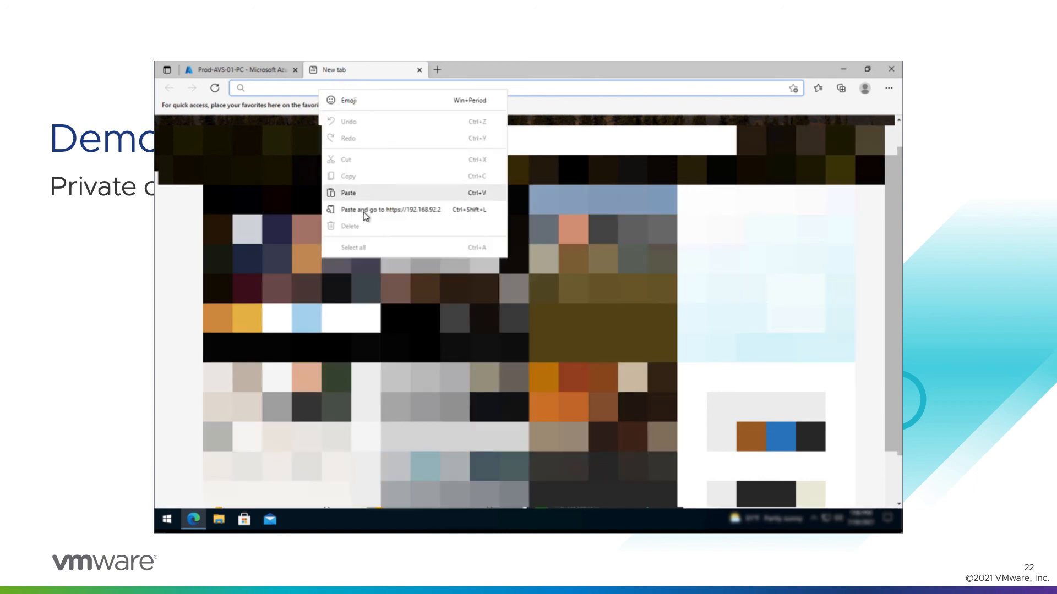
click(349, 193)
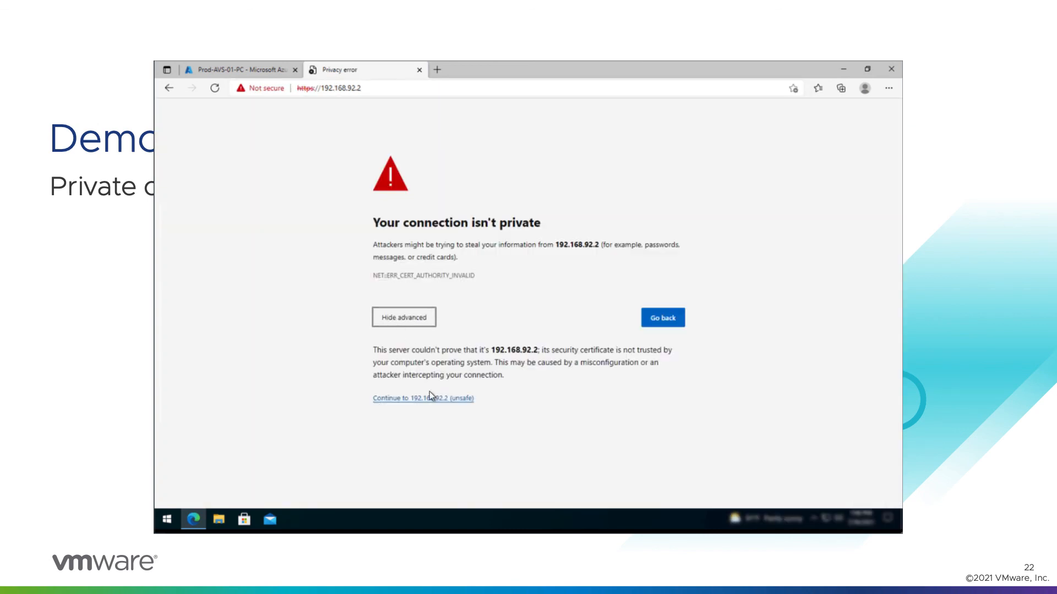
click(423, 397)
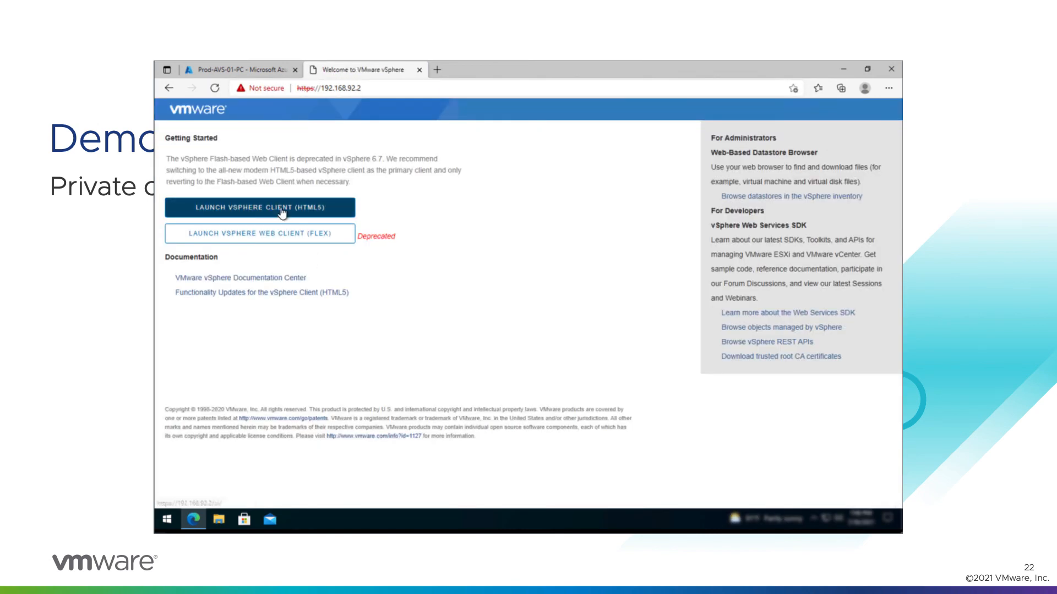
click(260, 208)
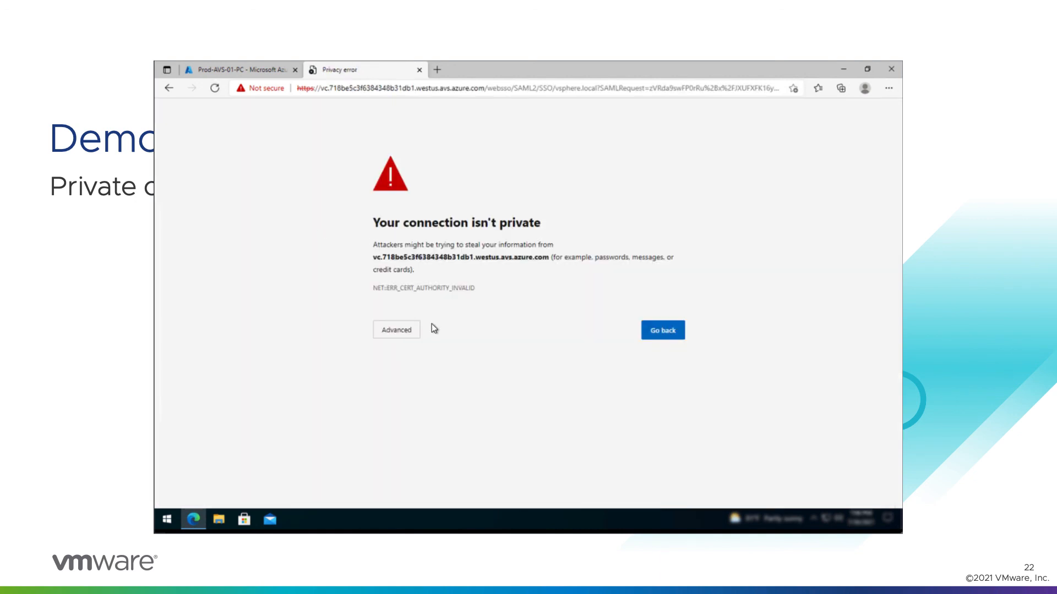
click(395, 330)
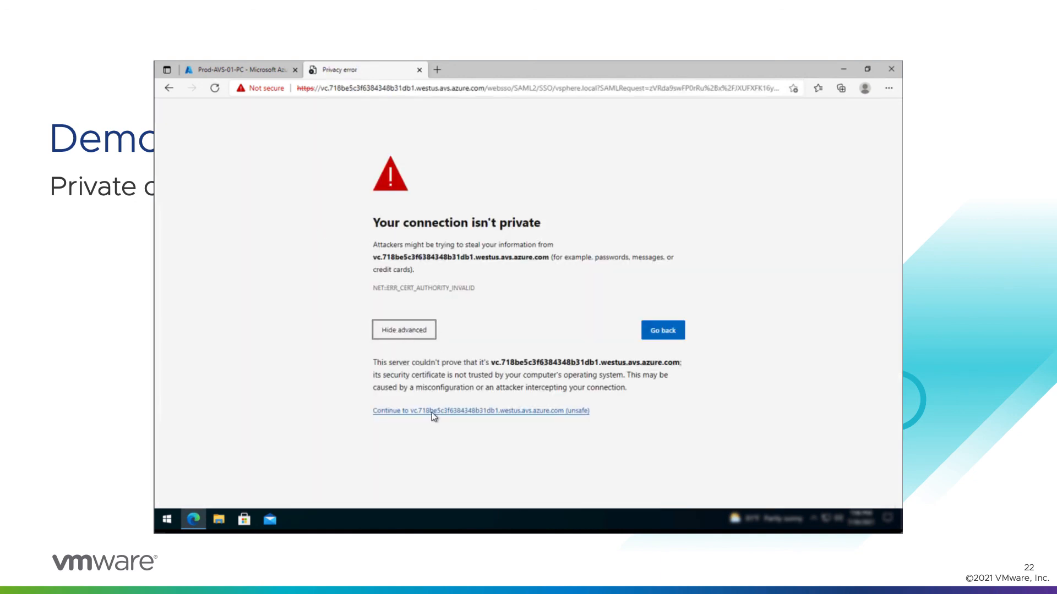
click(479, 411)
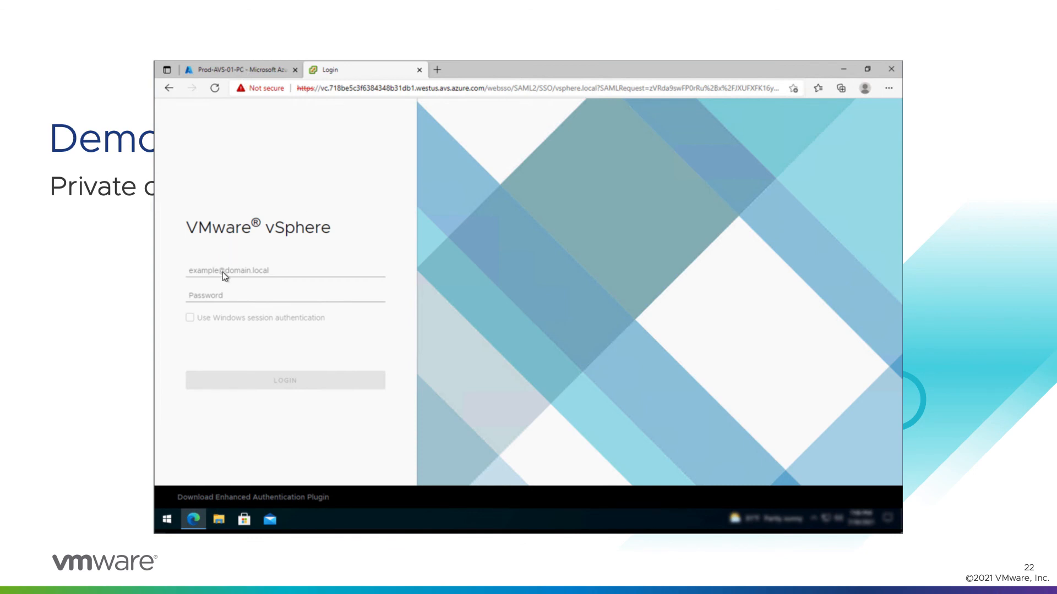
text(c)
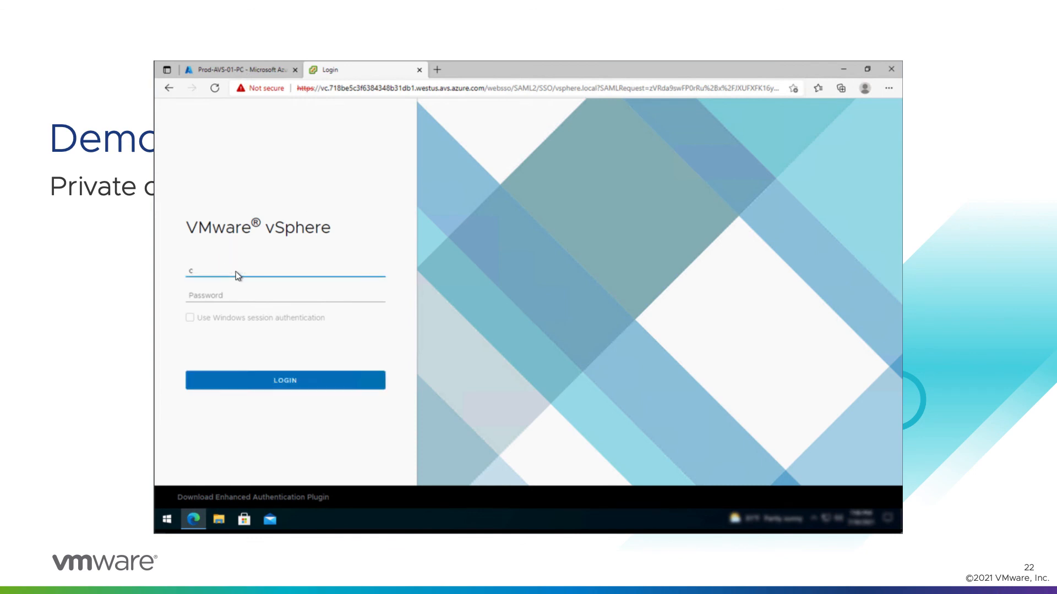
text(loudadmin)
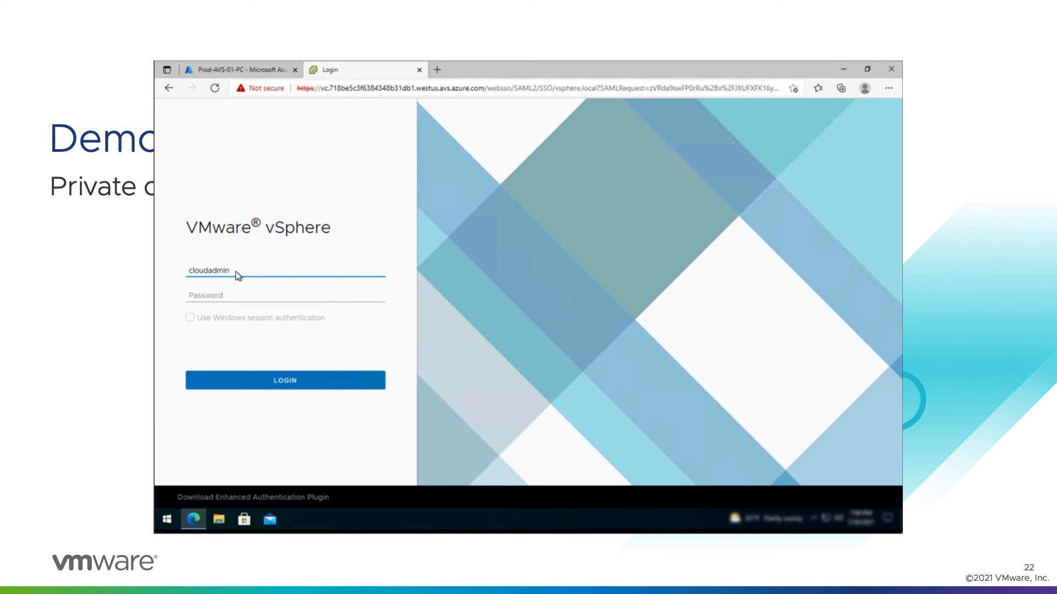
text(@vsphere.local)
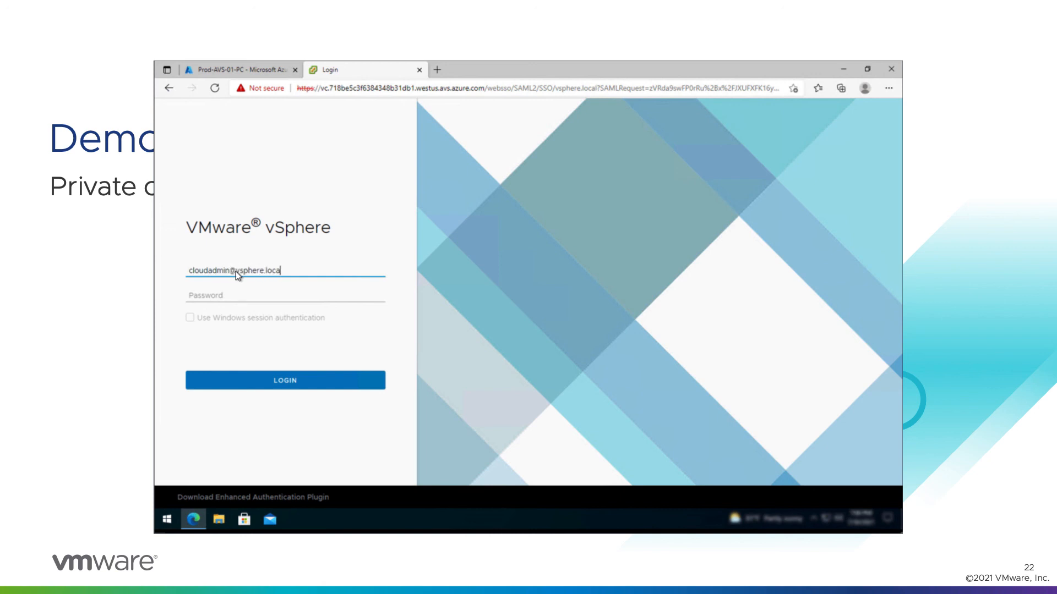
click(232, 69)
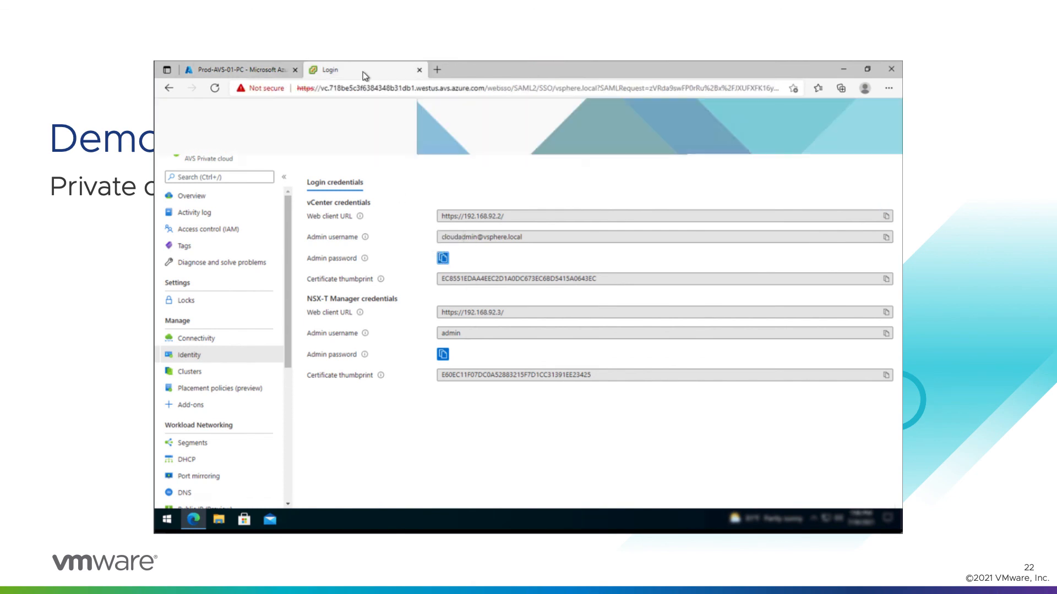
right_click(199, 295)
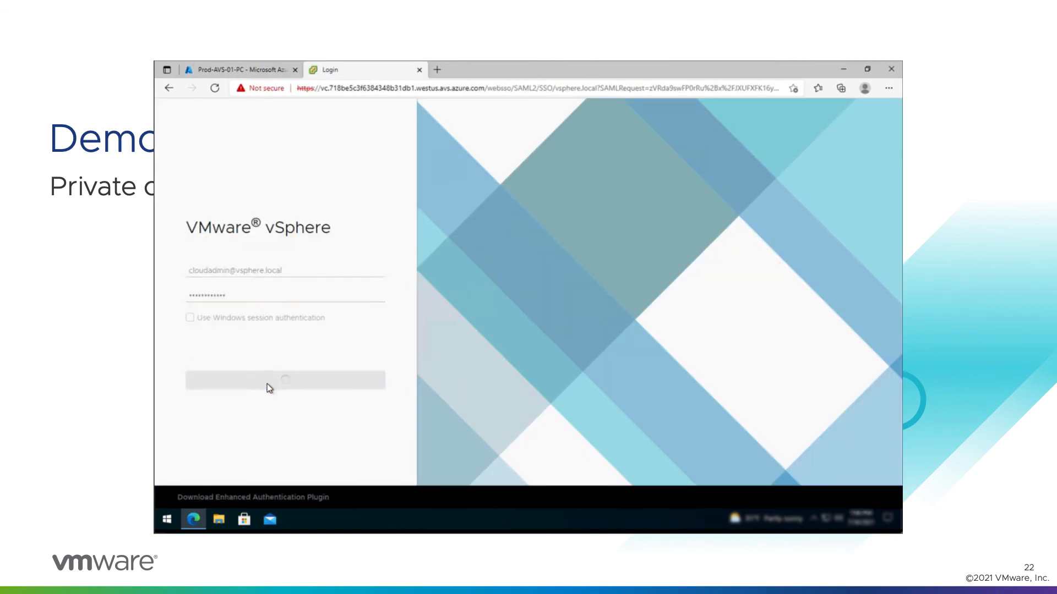
click(284, 380)
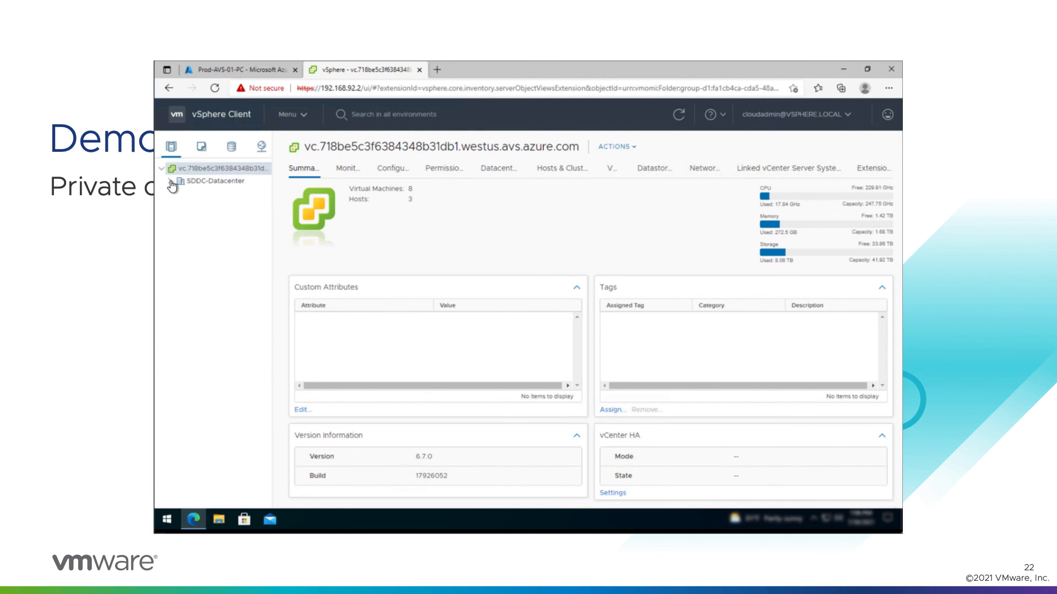
Step: Expand SDDC-Datacenter and select Cluster-1 to list its ESXi hosts and VMs
click(172, 181)
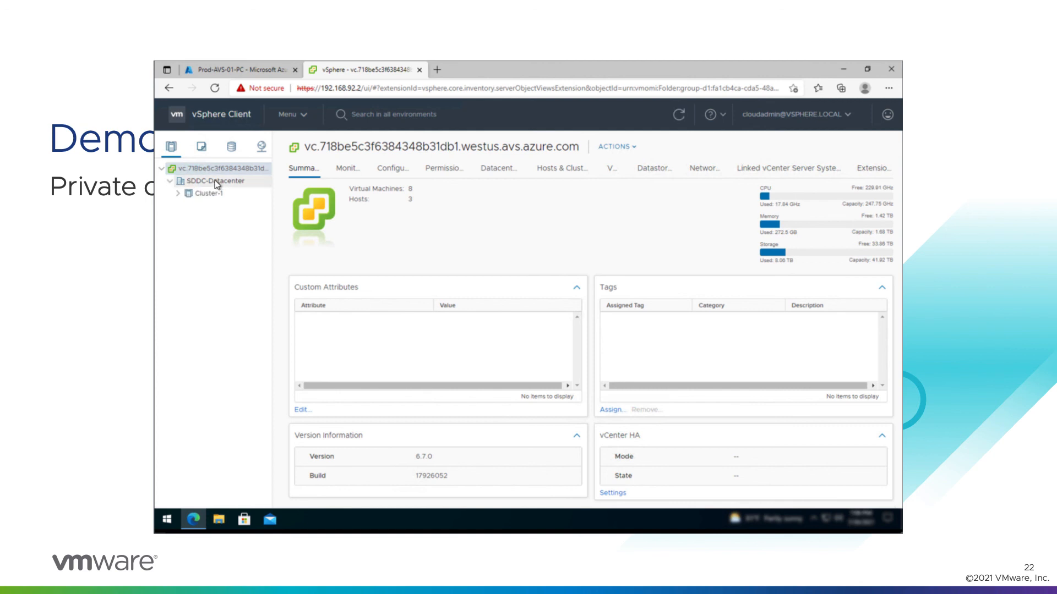
click(209, 194)
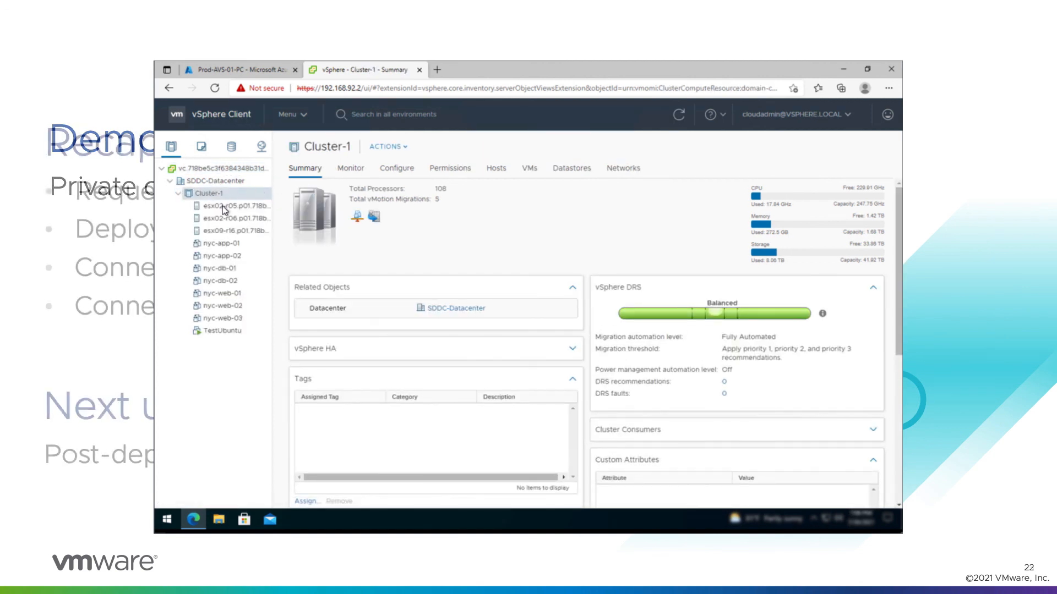